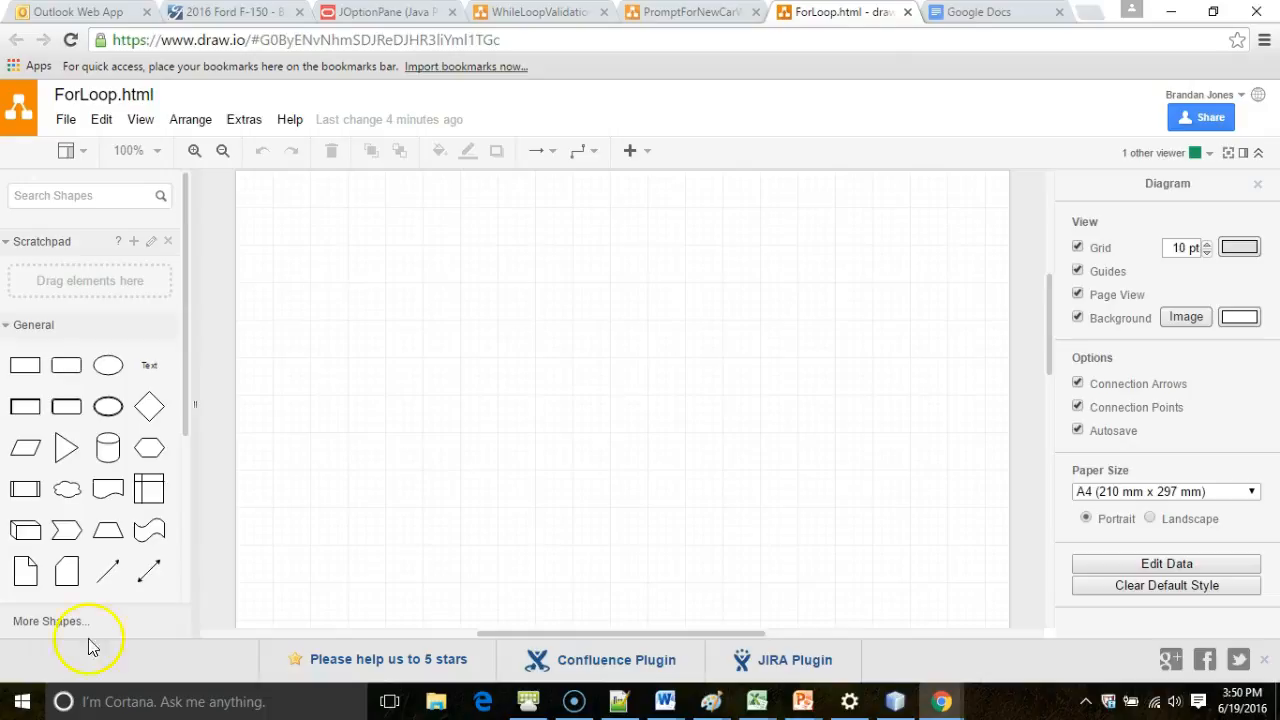
mouse_move(240, 490)
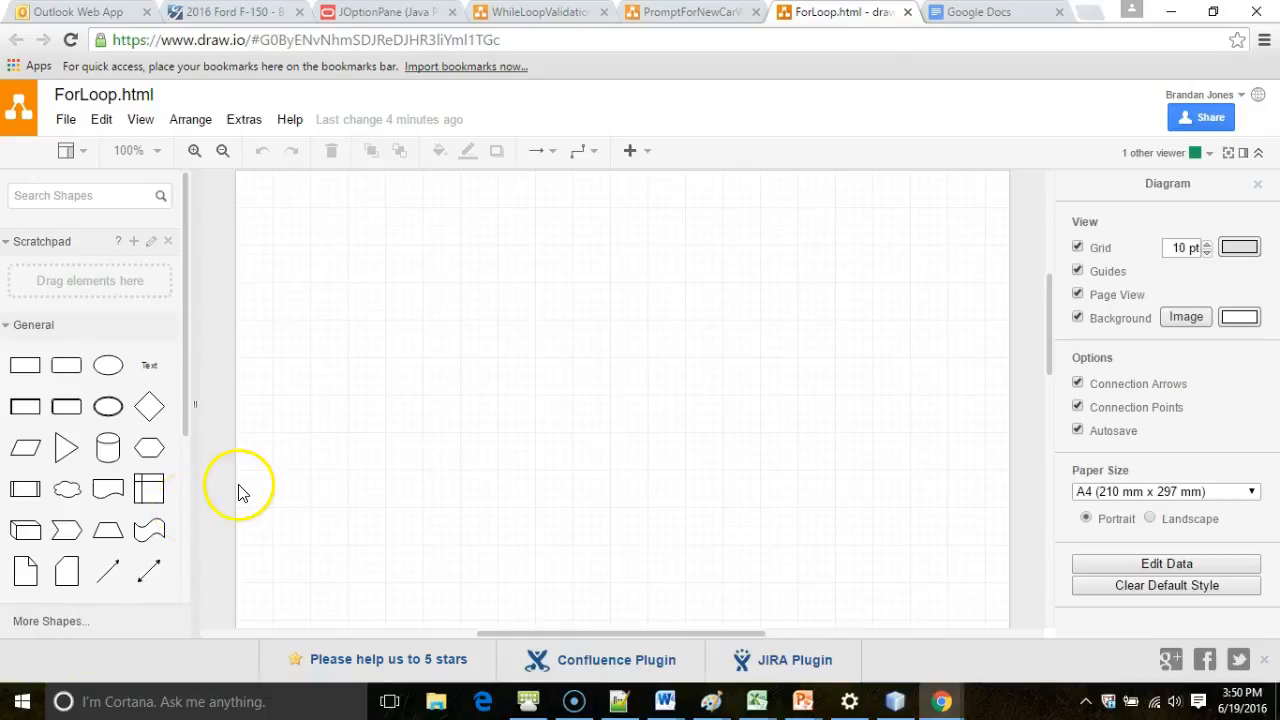
mouse_move(210, 470)
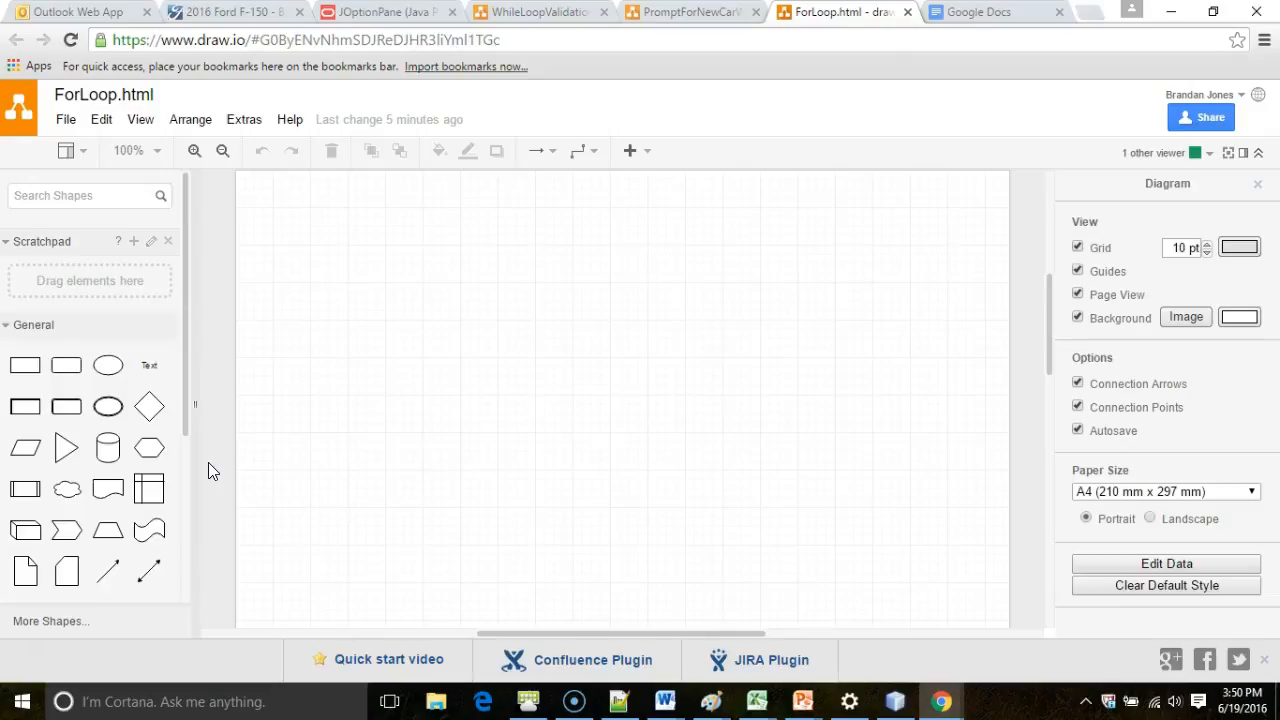
mouse_move(88, 336)
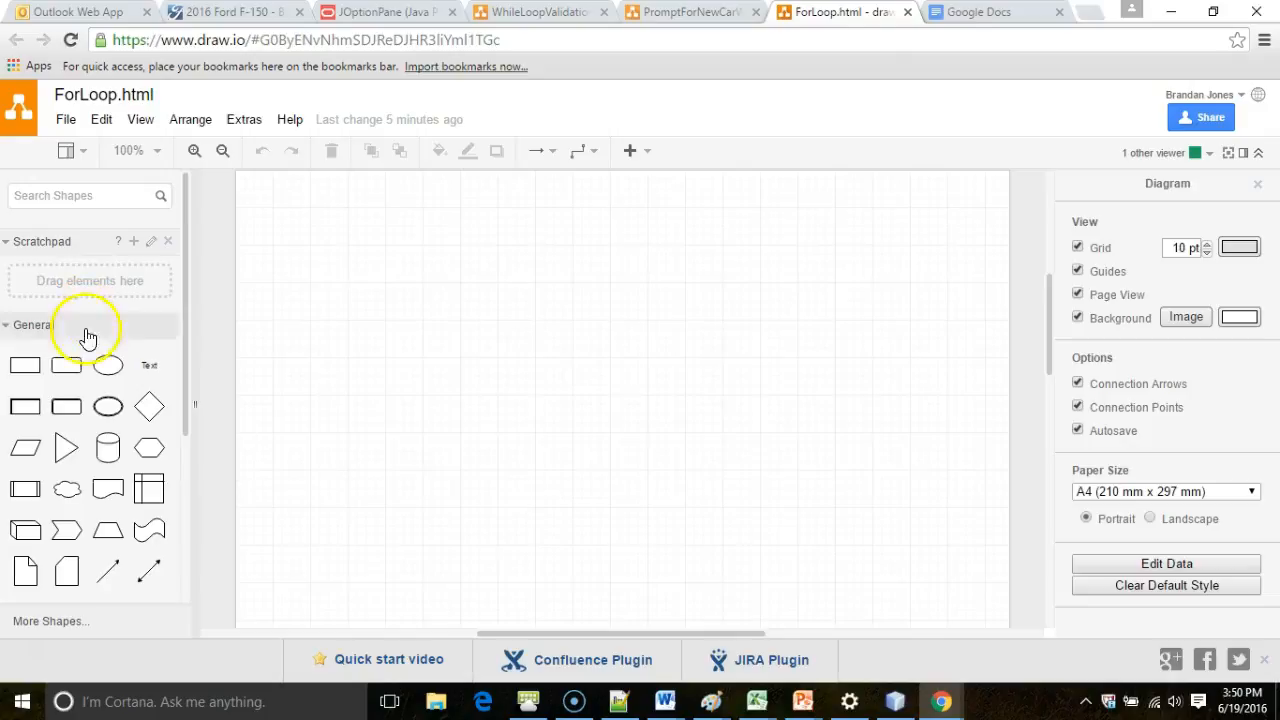
Place a Start oval and label the decision diamond 'Is there another car in the collection?'
drag(484, 196, 592, 276)
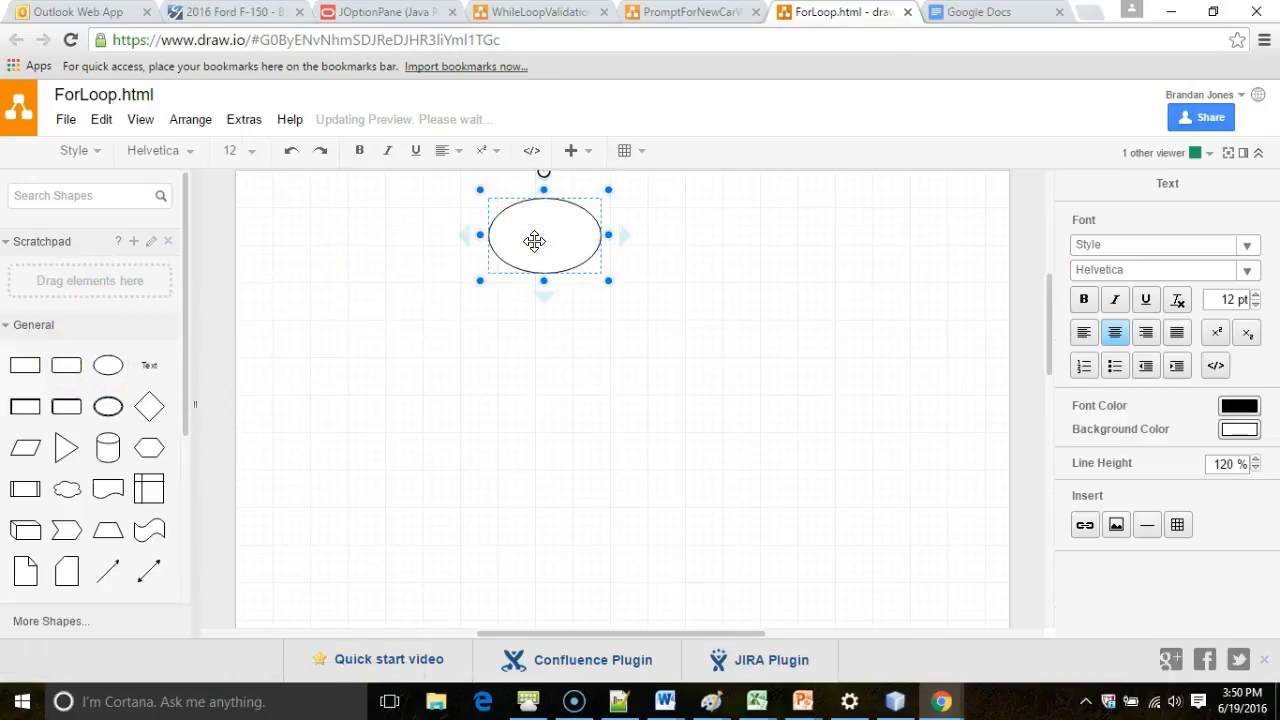
click(648, 504)
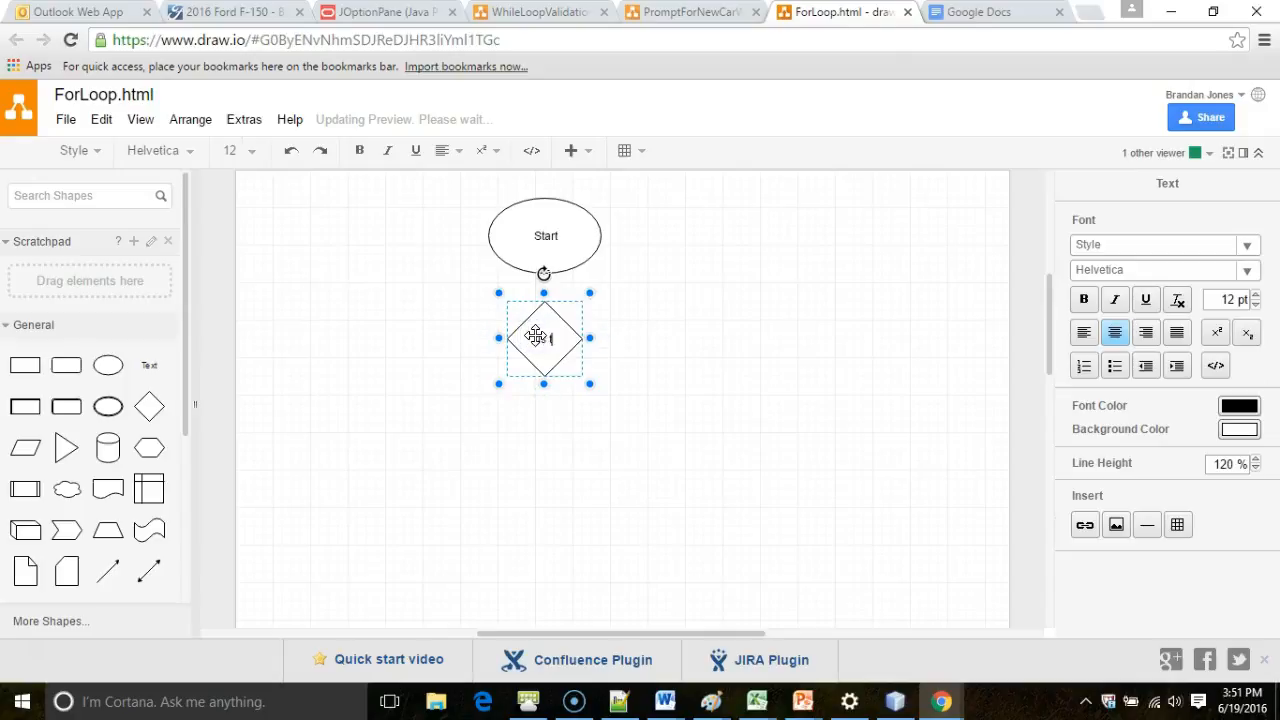
text(Is there another car in the collection?)
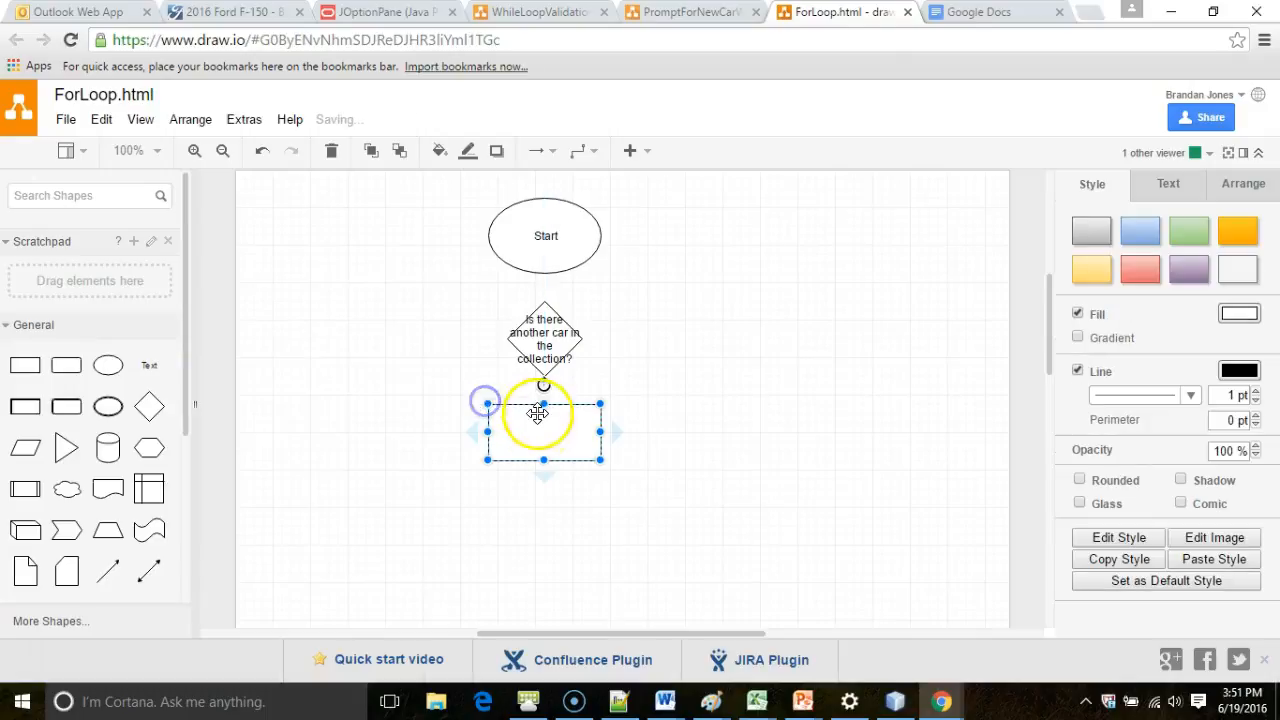
Label the two process boxes below the diamond, the lower one 'Run the car a given distance'
double_click(544, 414)
text(Select the next car)
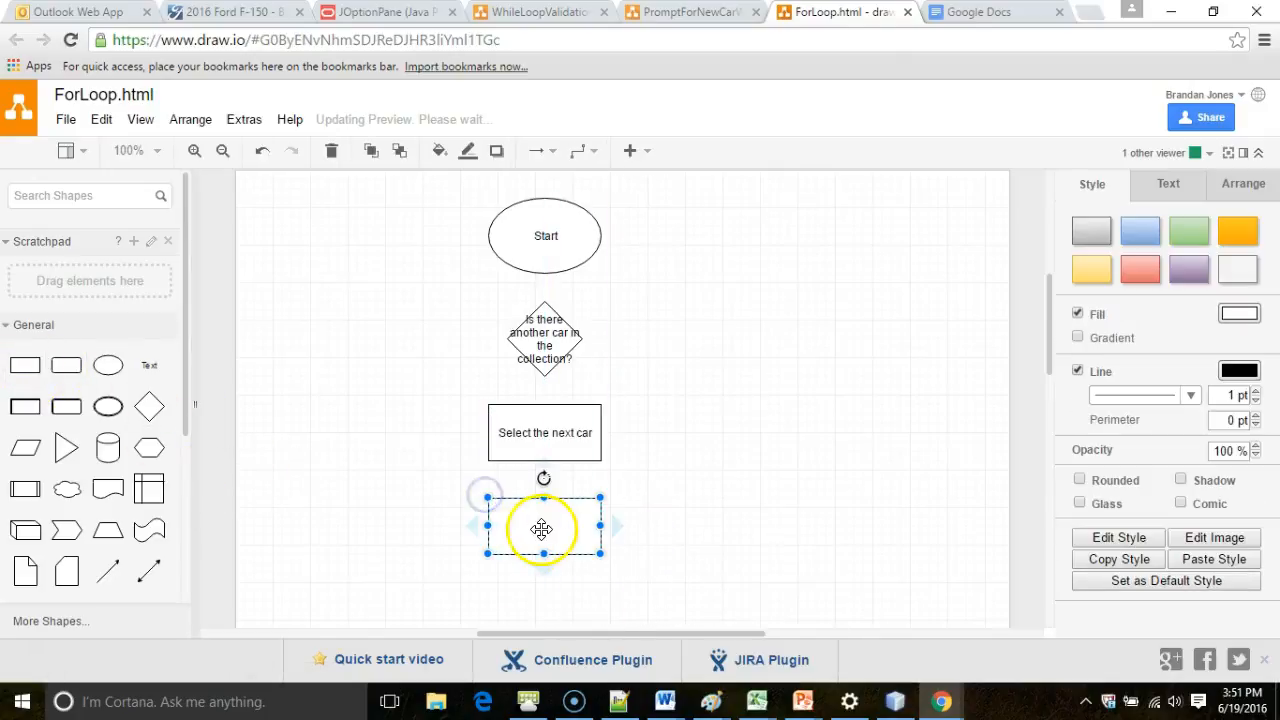
double_click(544, 528)
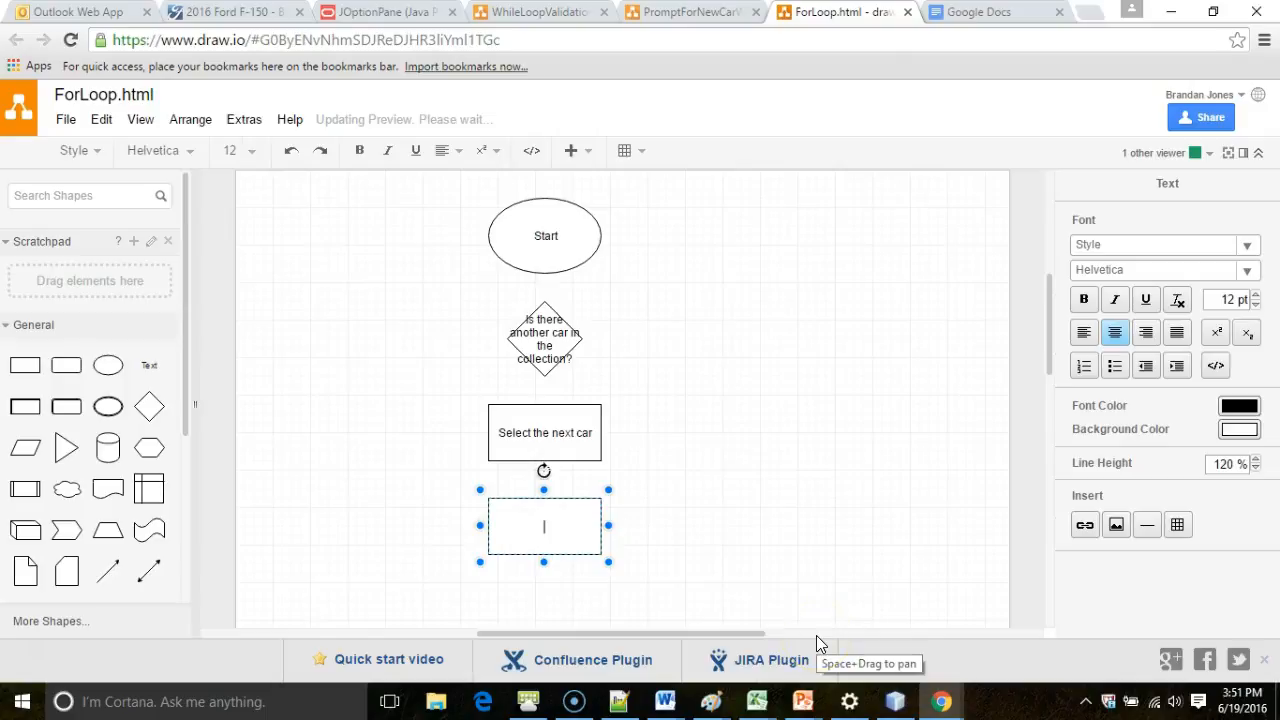
text(Run the car a given distan)
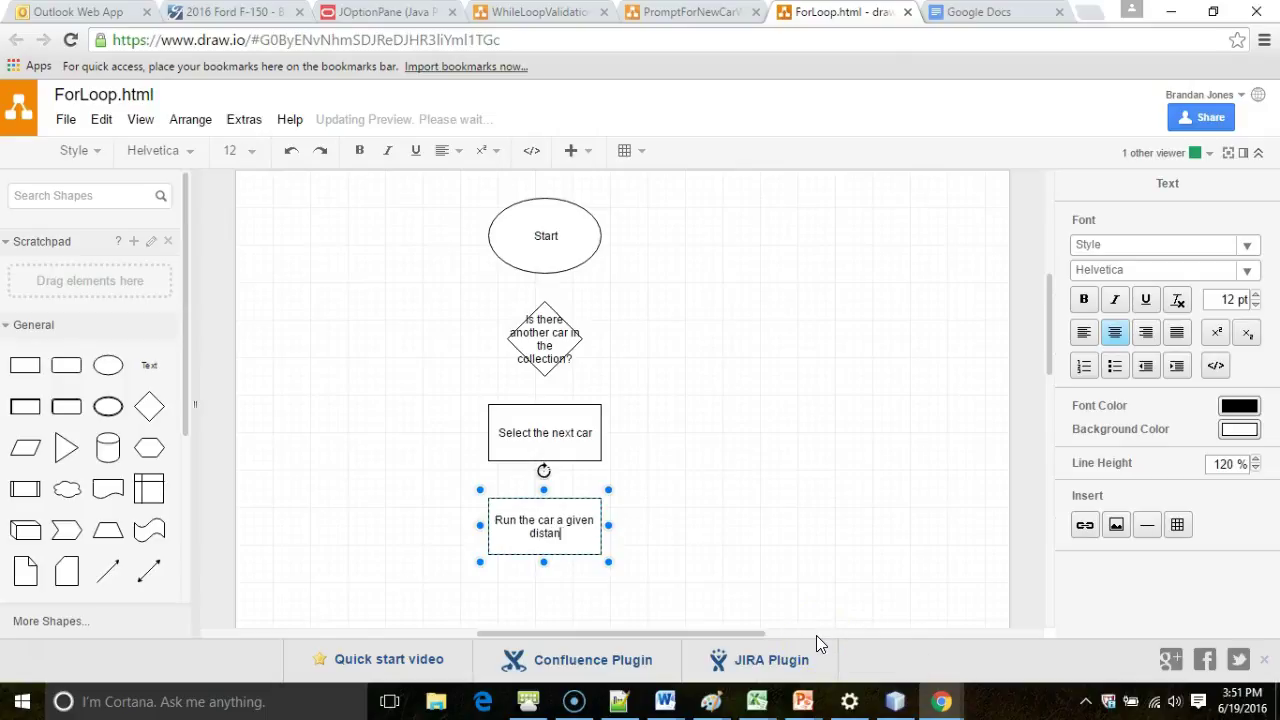
click(812, 494)
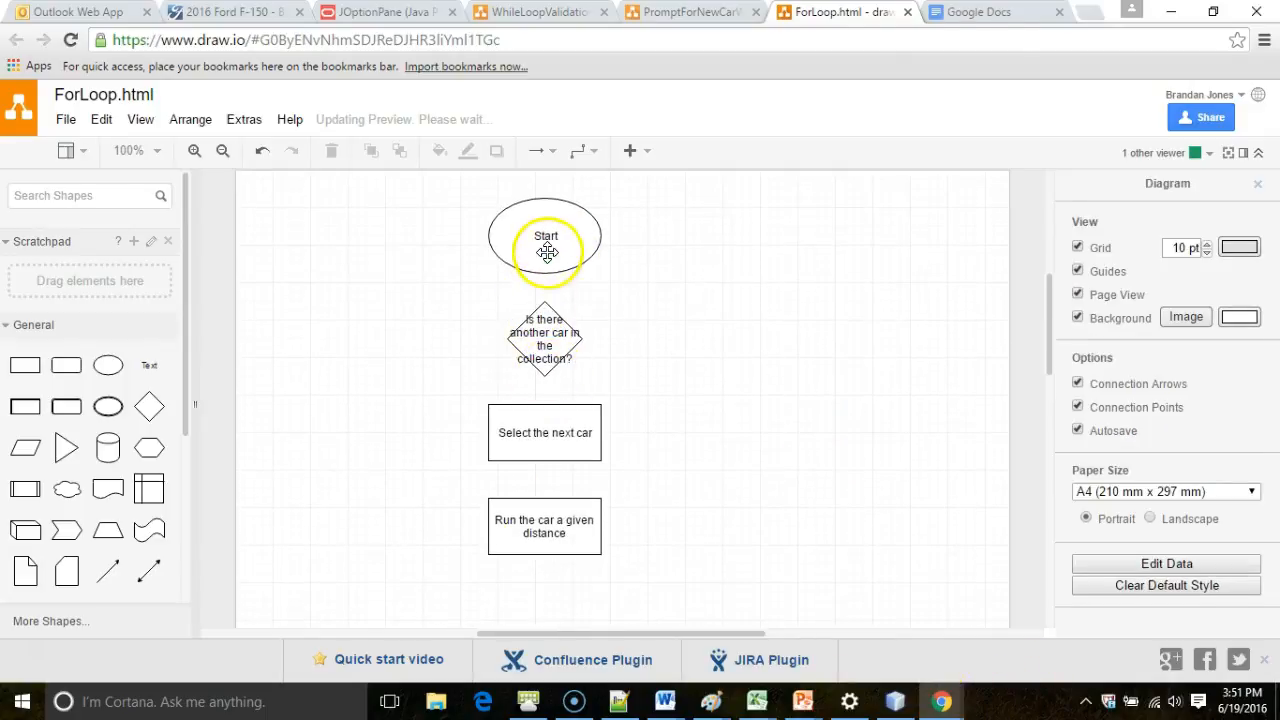
Connect Start to the decision diamond and the diamond to the next box, labelling that arrow 'Yes'
click(544, 344)
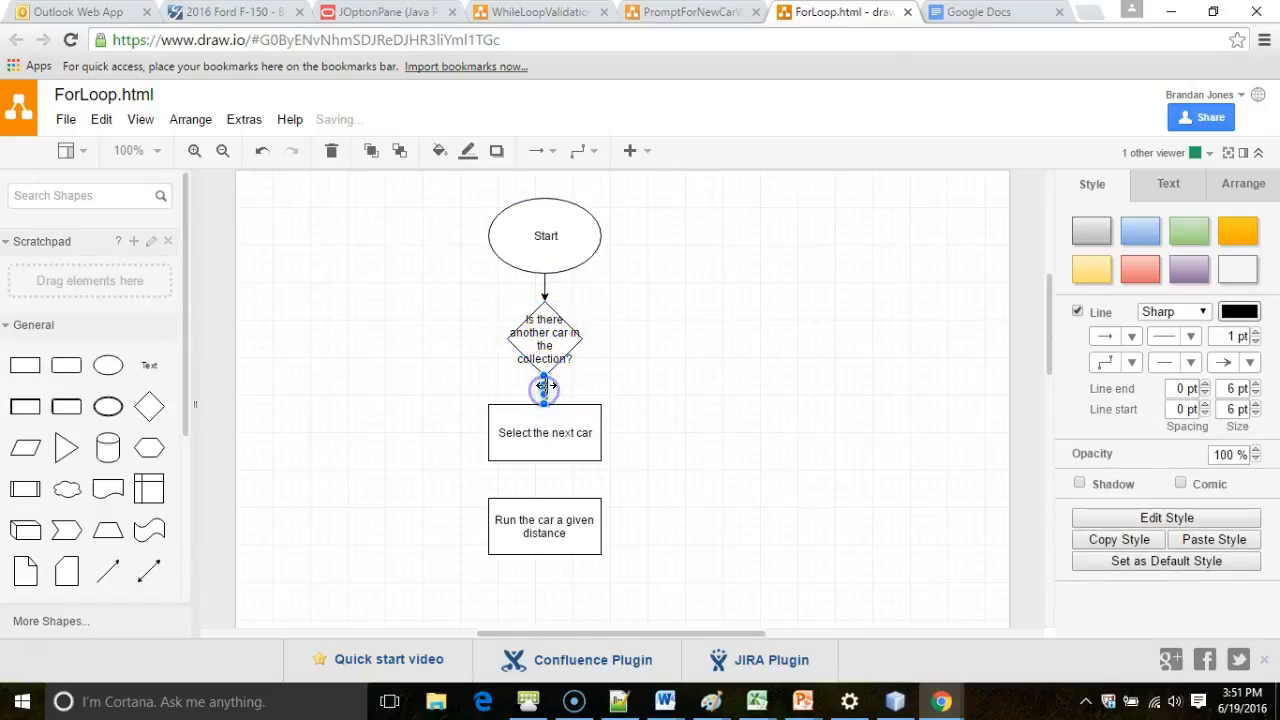
click(686, 400)
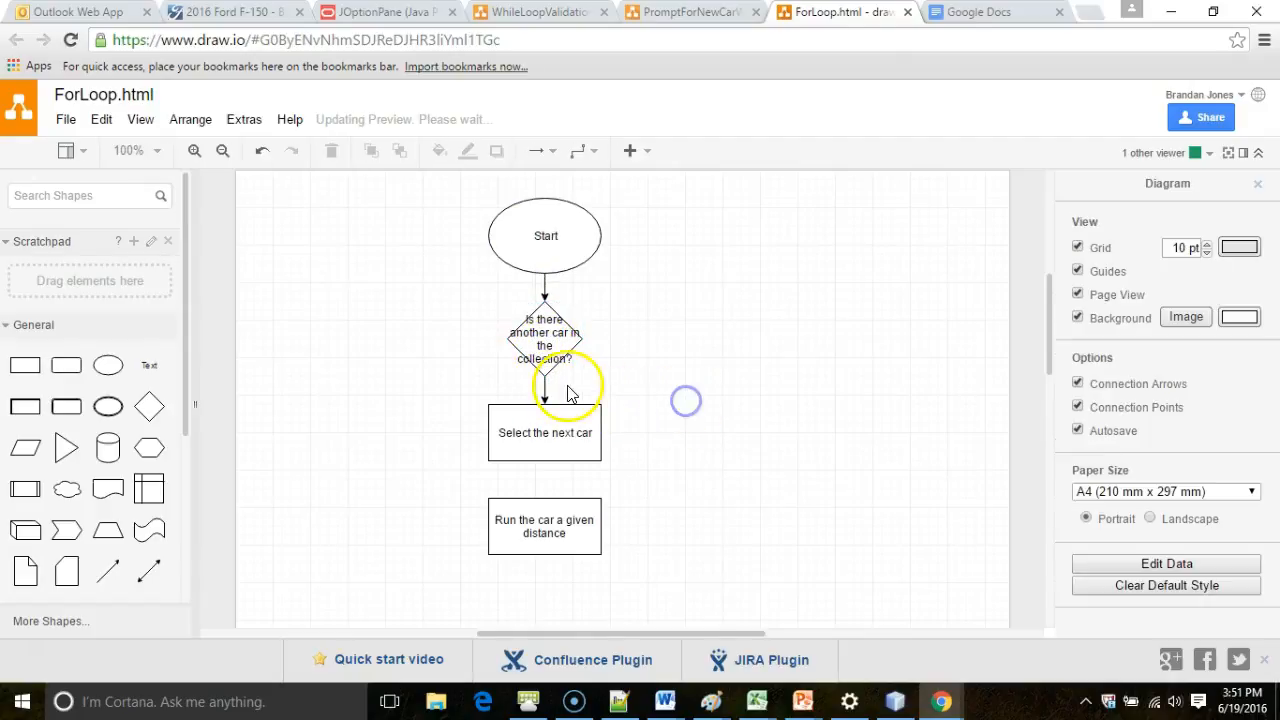
double_click(544, 384)
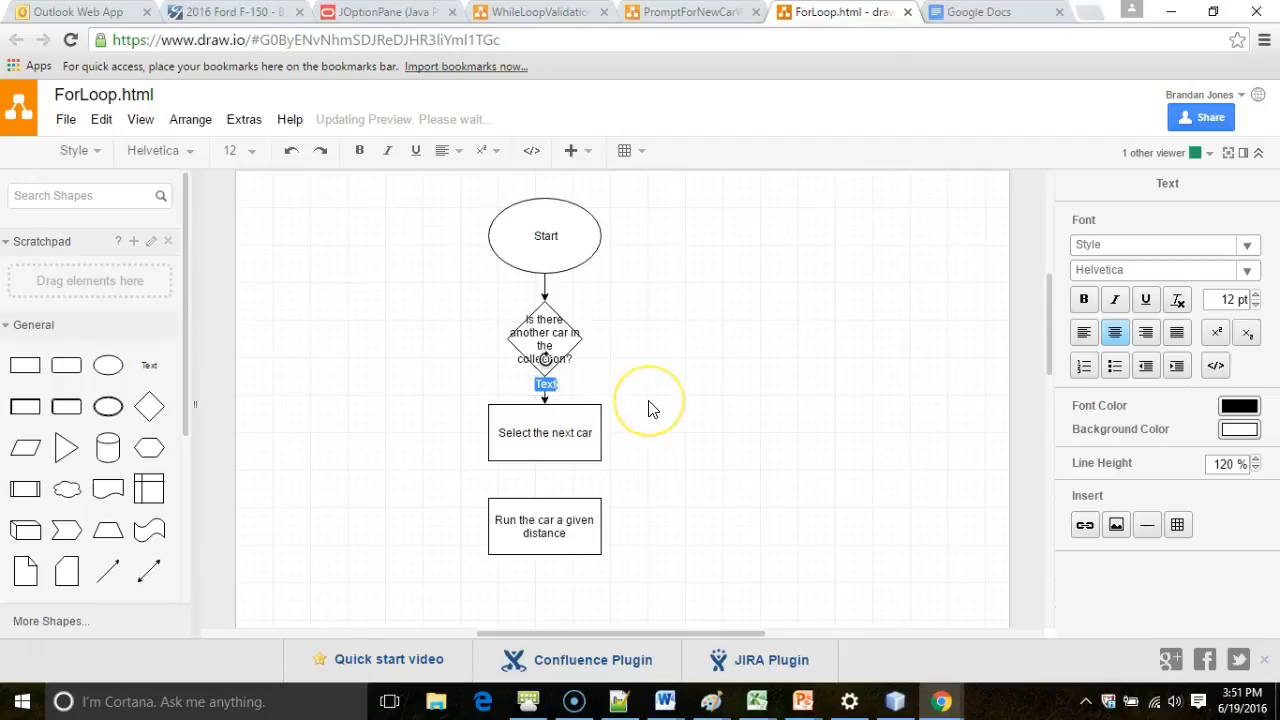
click(544, 432)
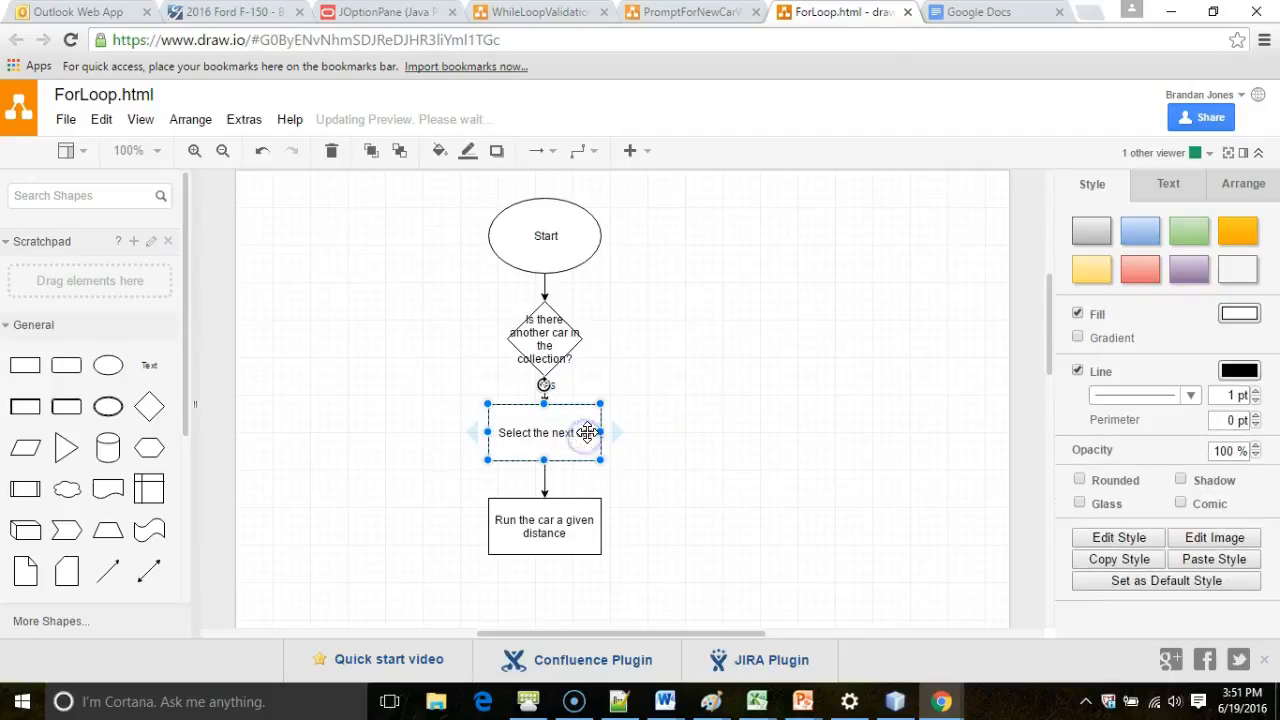
Extend the select box text with ', save it into a...' and add a 'Print output after running' box below
double_click(544, 432)
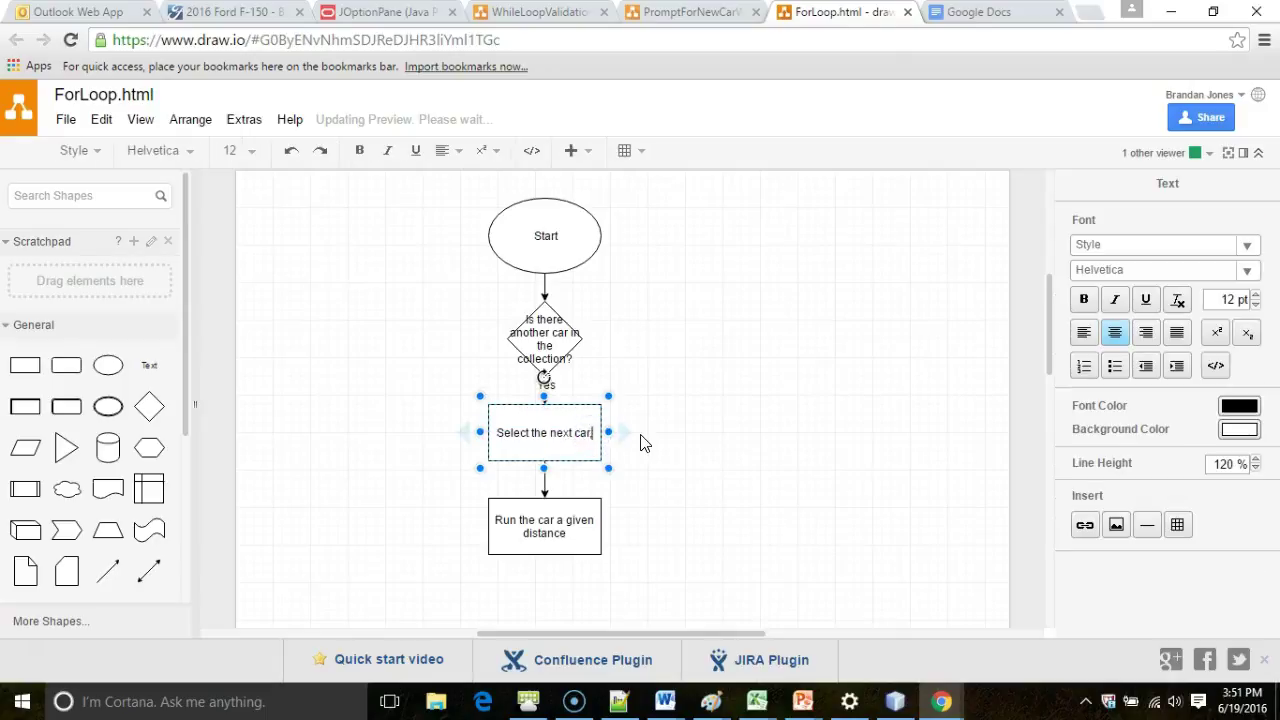
text(, save it into an iteration variable)
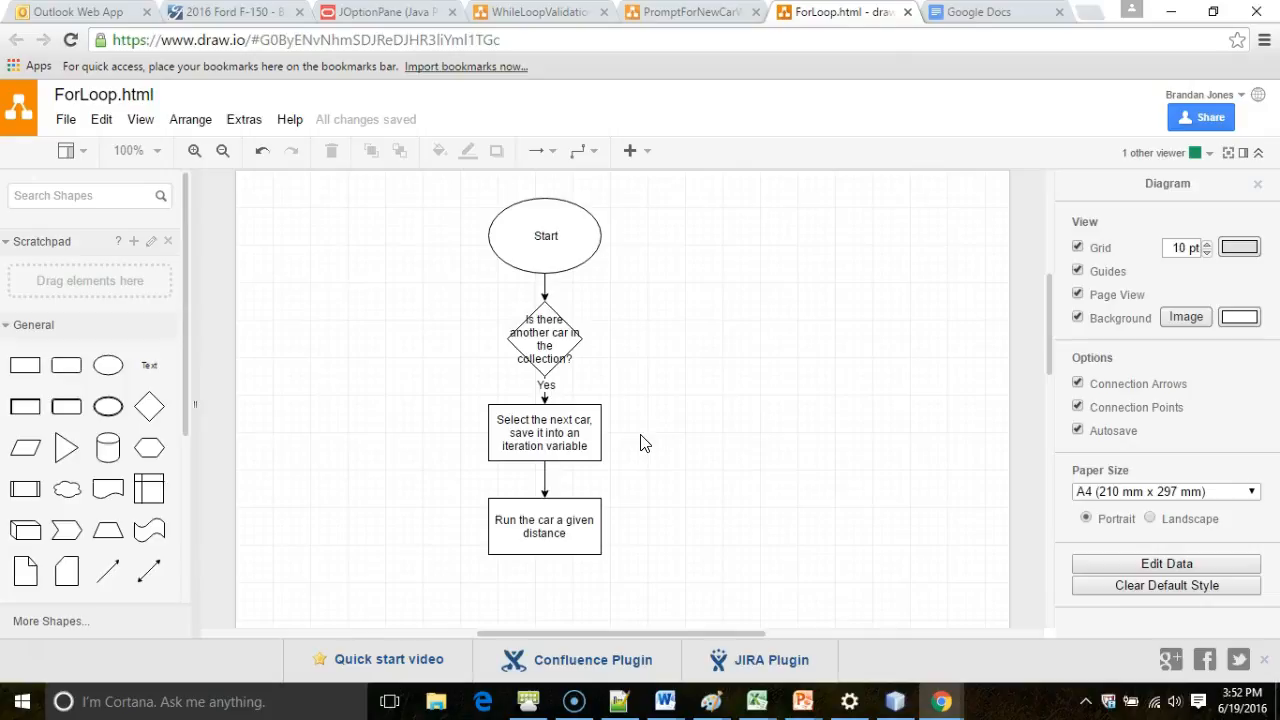
click(544, 524)
text(Print o)
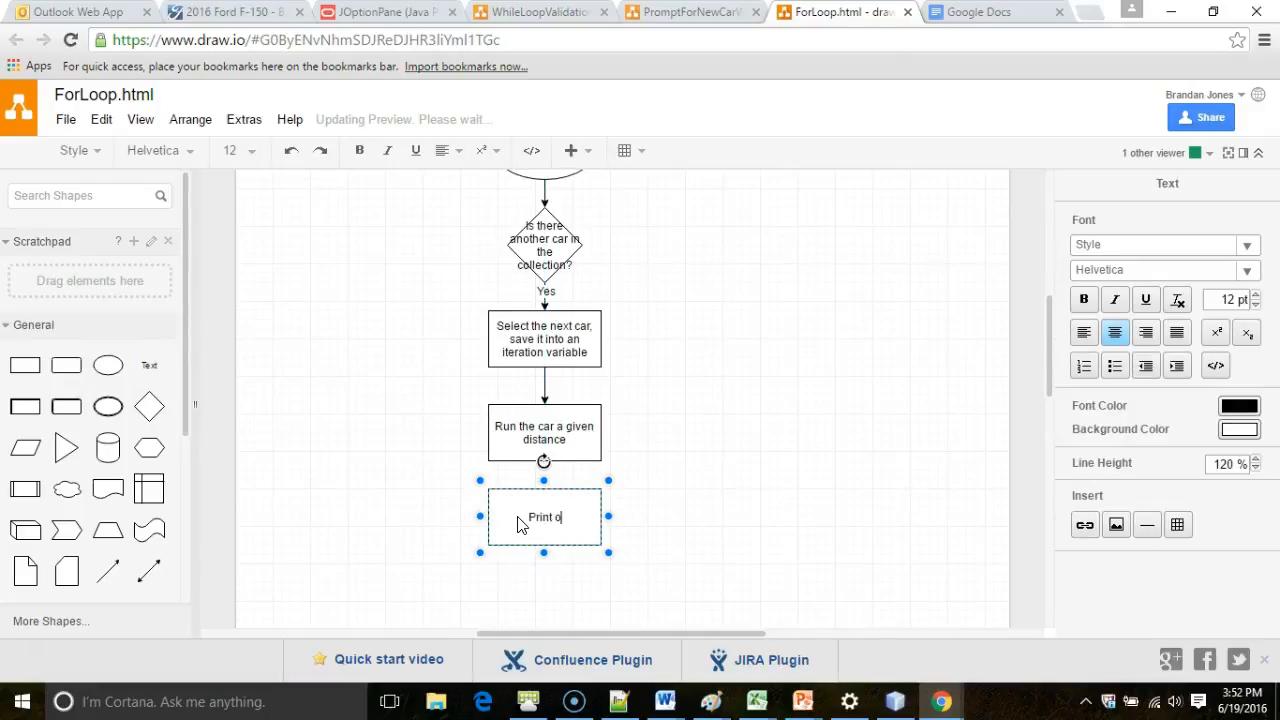
text(utput aft)
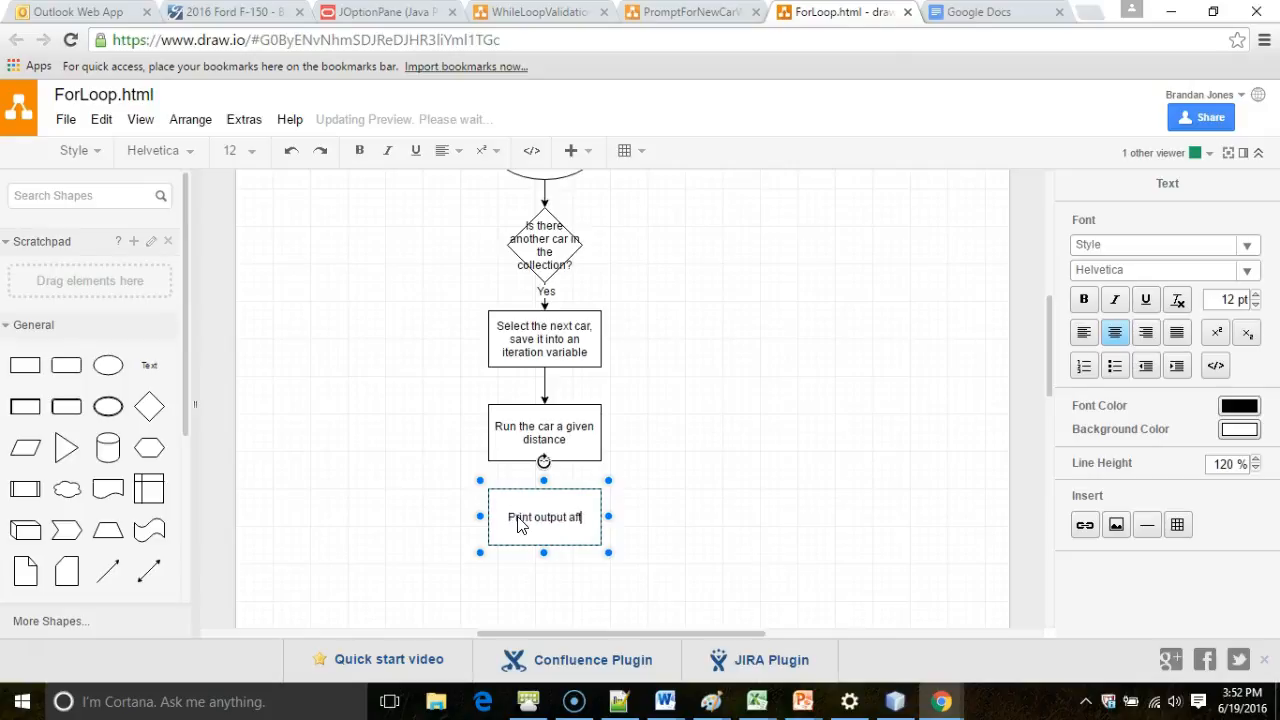
text(er running)
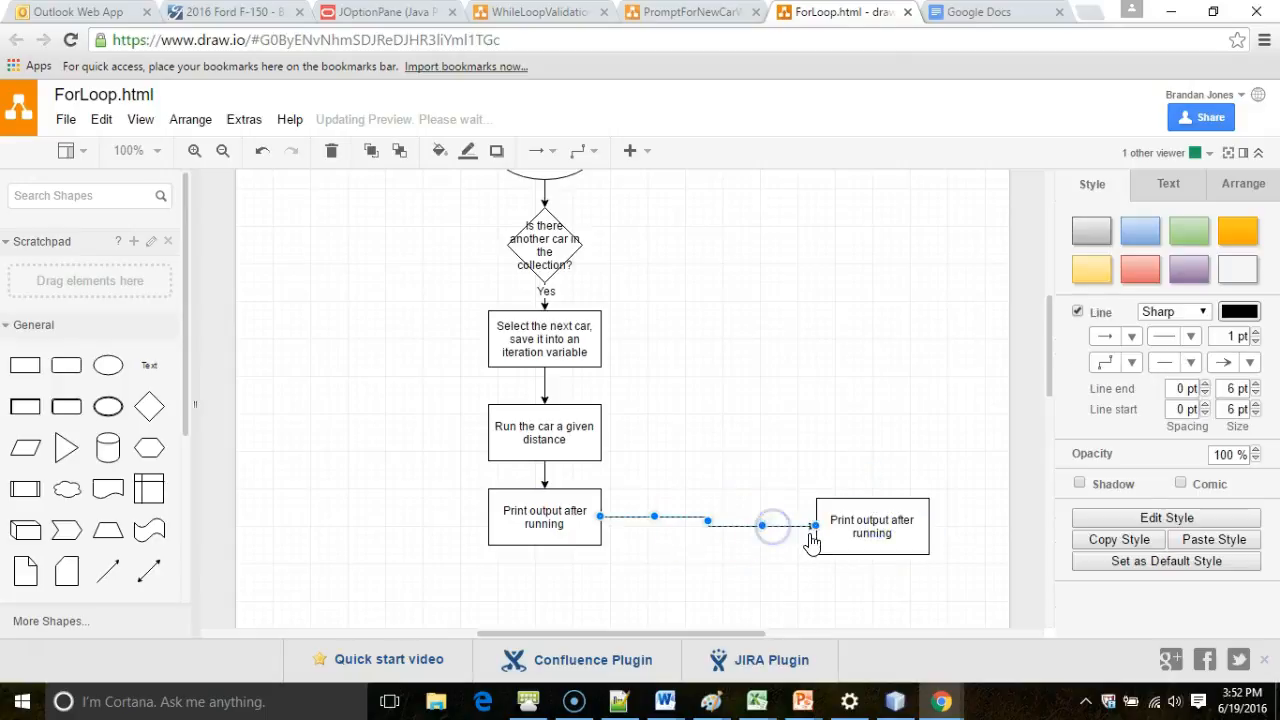
Route an arrow from the print box back up to the decision diamond
drag(812, 524, 456, 528)
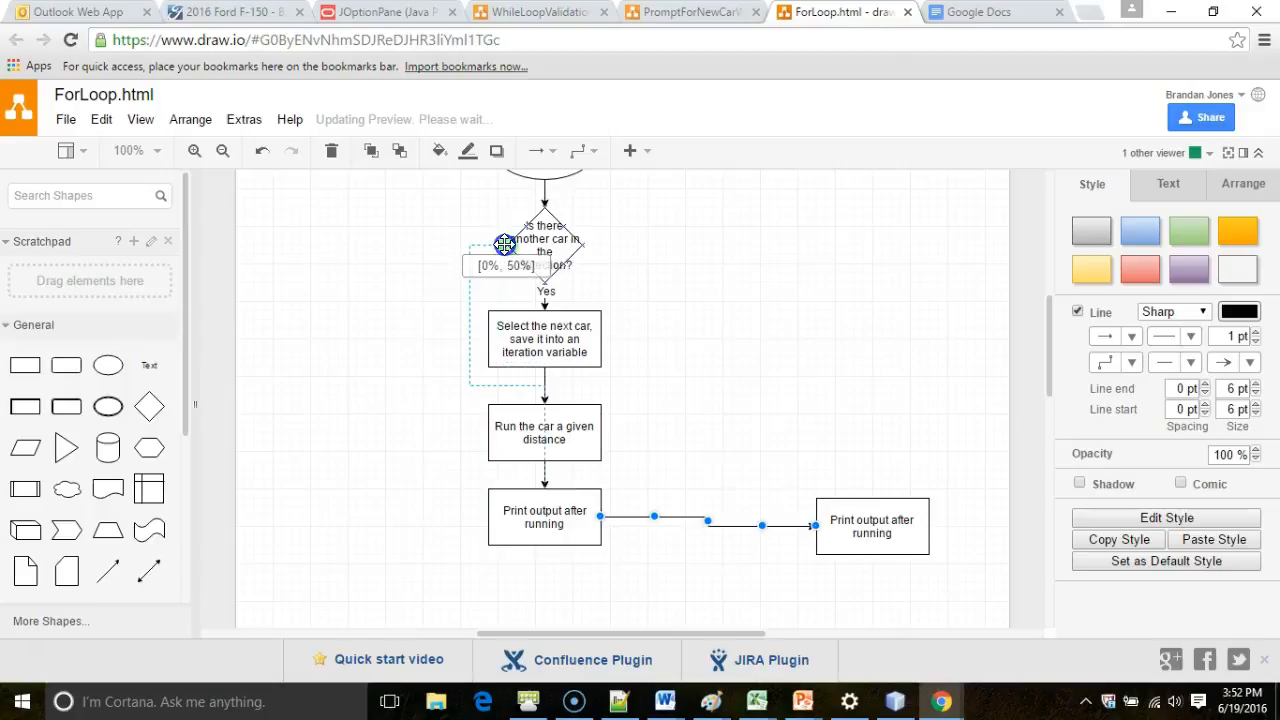
click(544, 432)
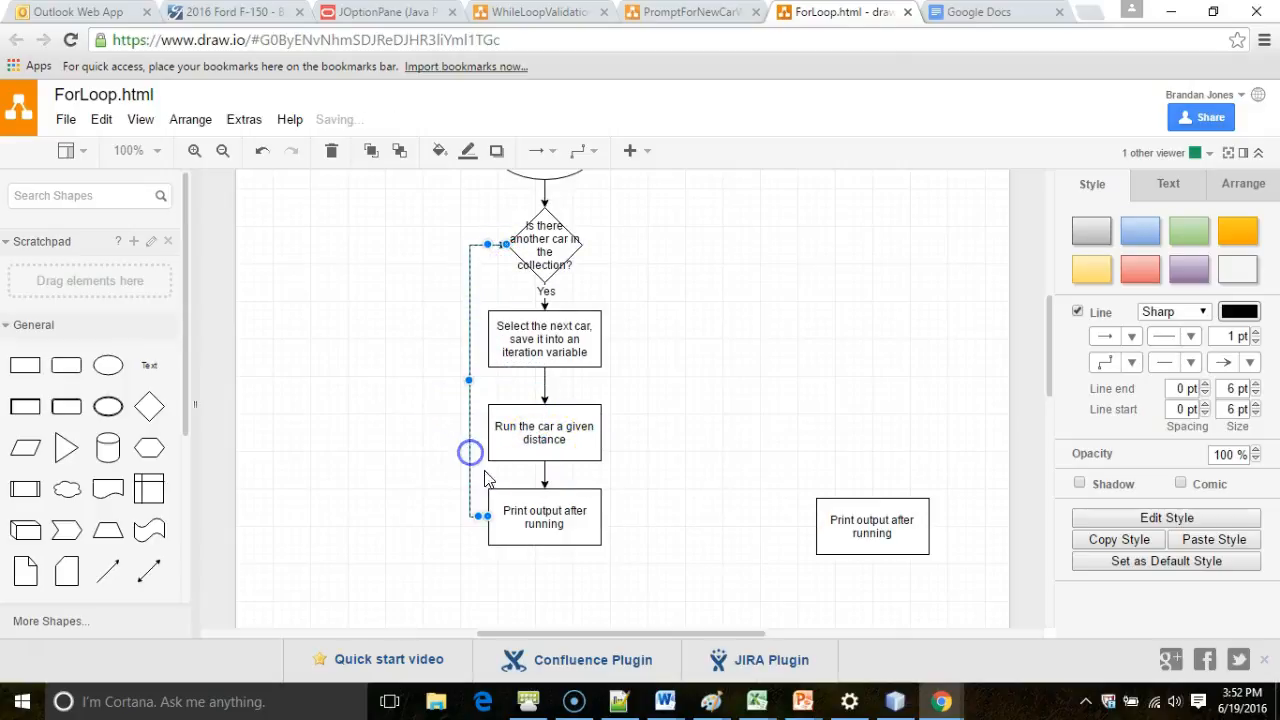
click(548, 198)
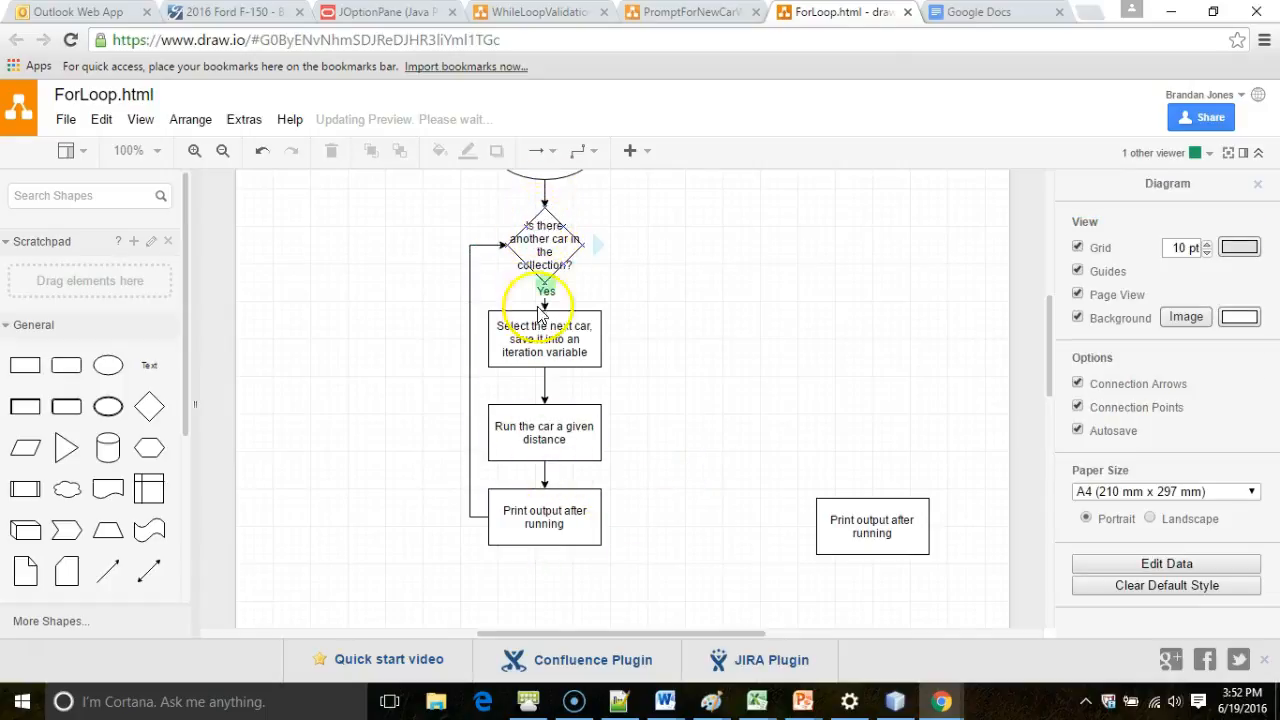
mouse_move(484, 260)
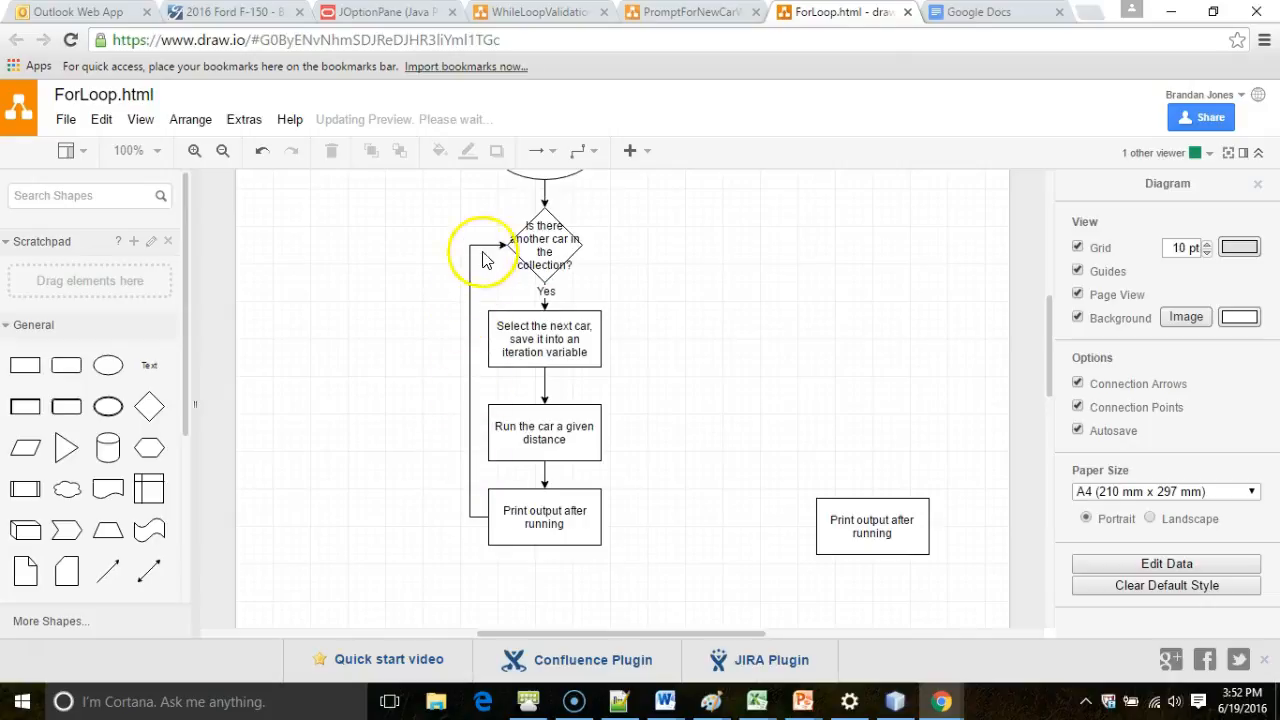
click(872, 526)
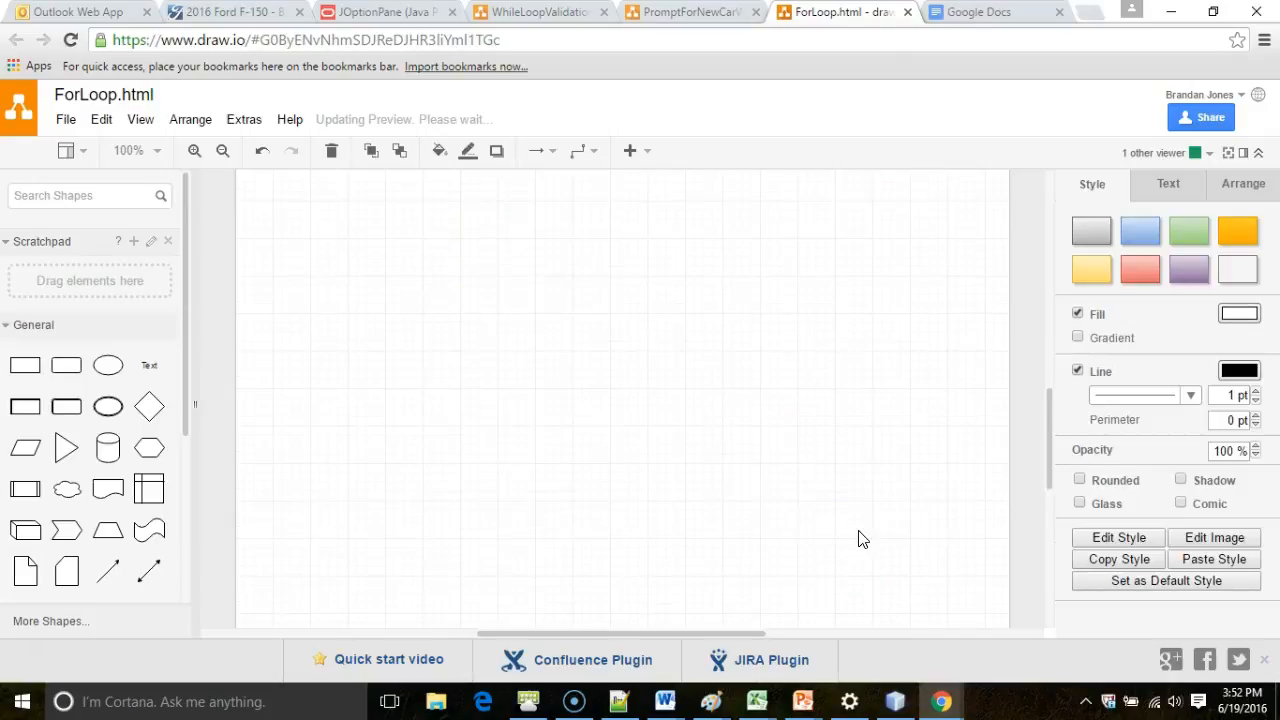
Remove the stray box, place an End oval right of the diamond and connect the diamond to it with a labelled arrow
right_click(844, 590)
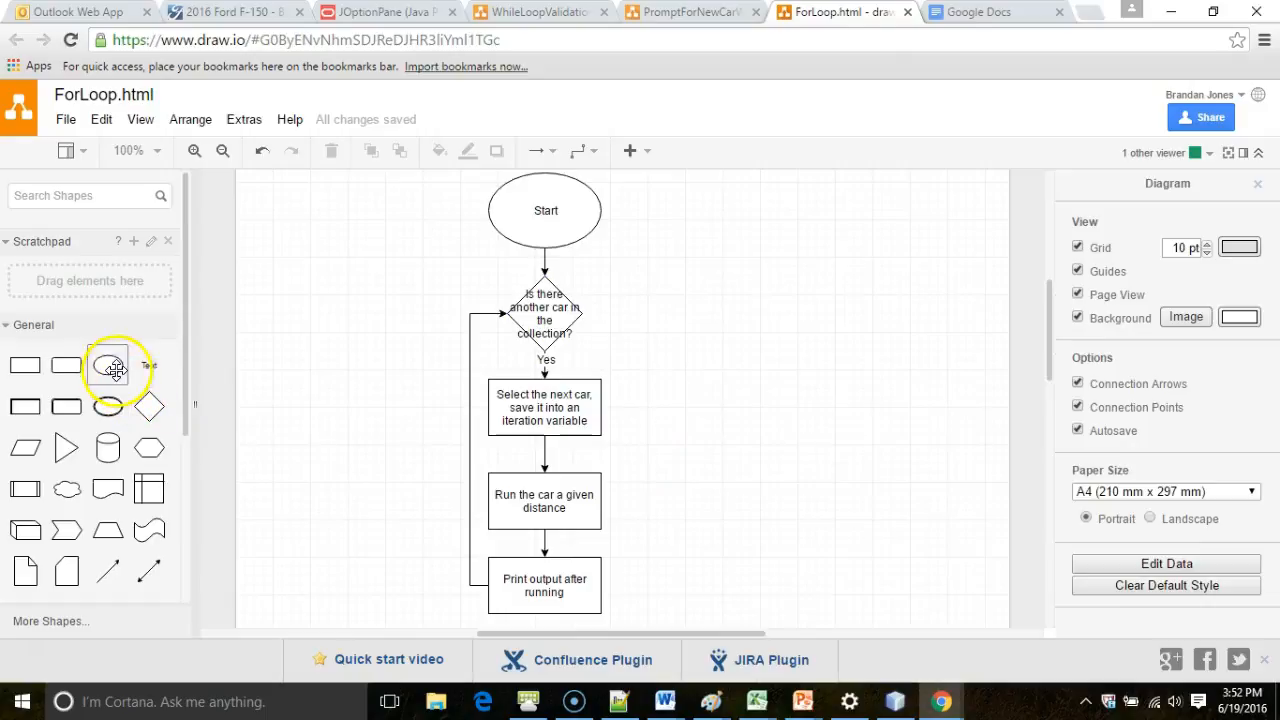
drag(108, 364, 740, 310)
text(End)
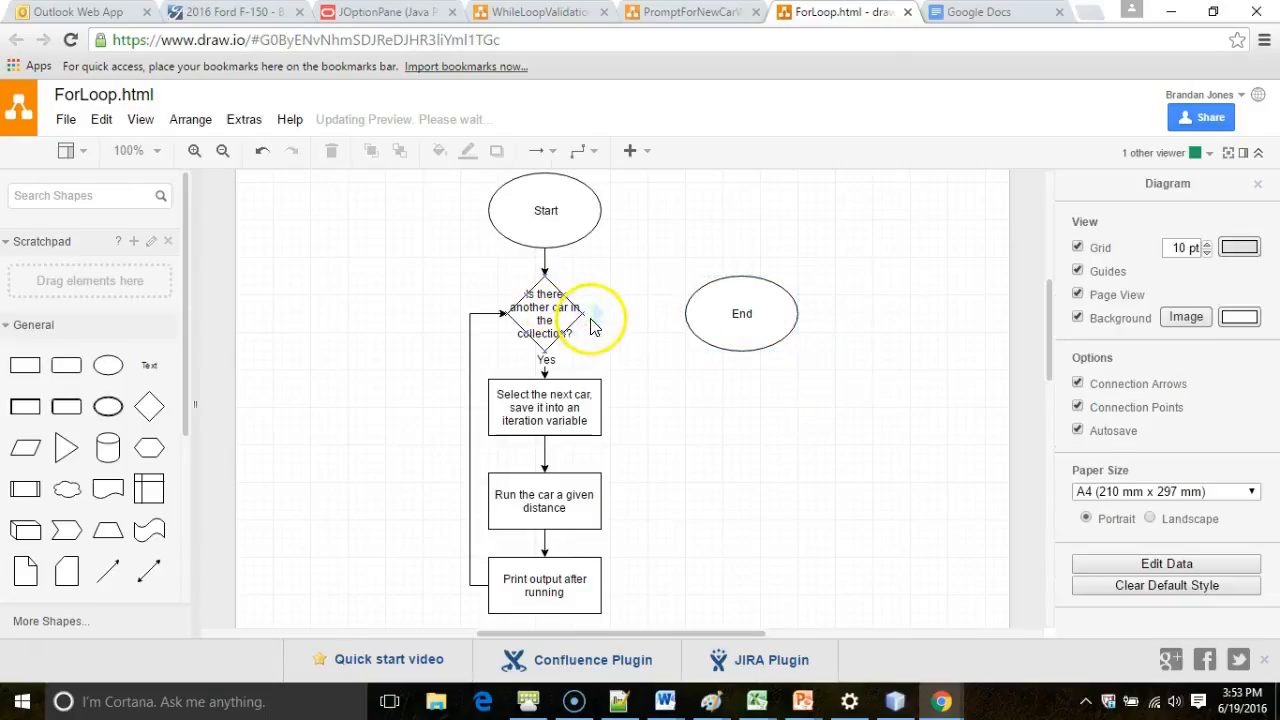
click(630, 312)
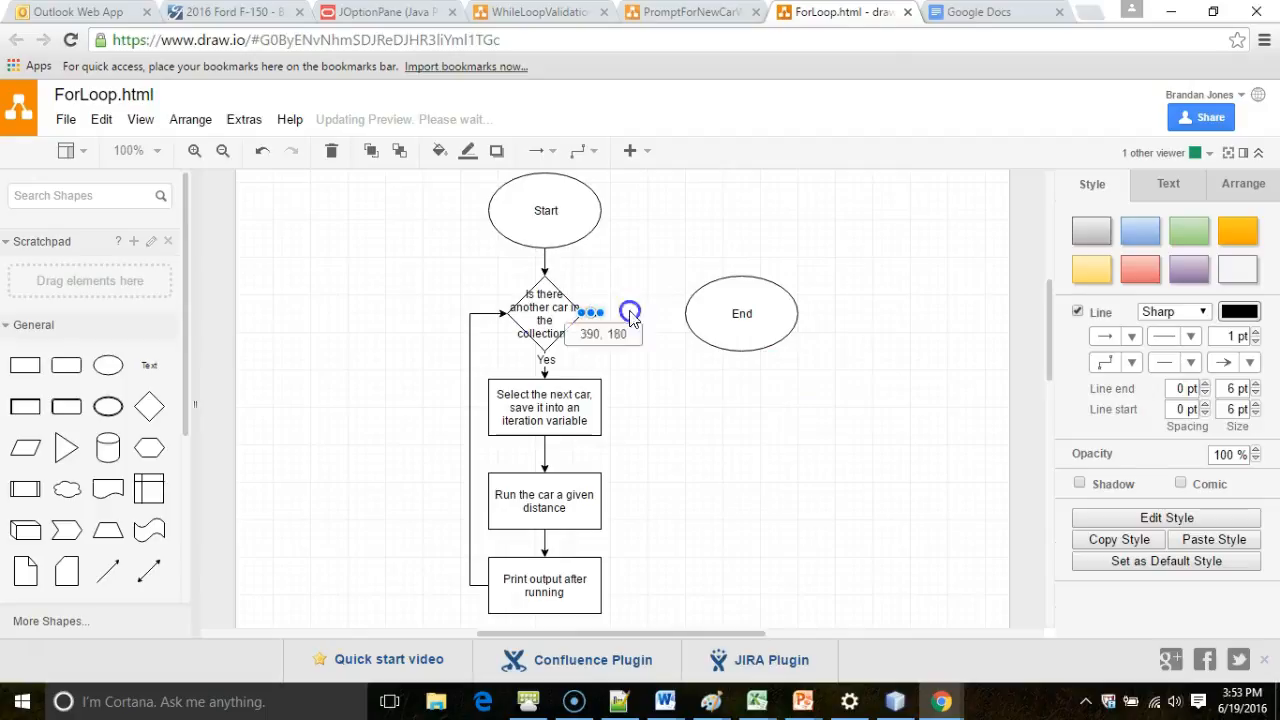
drag(596, 312, 644, 312)
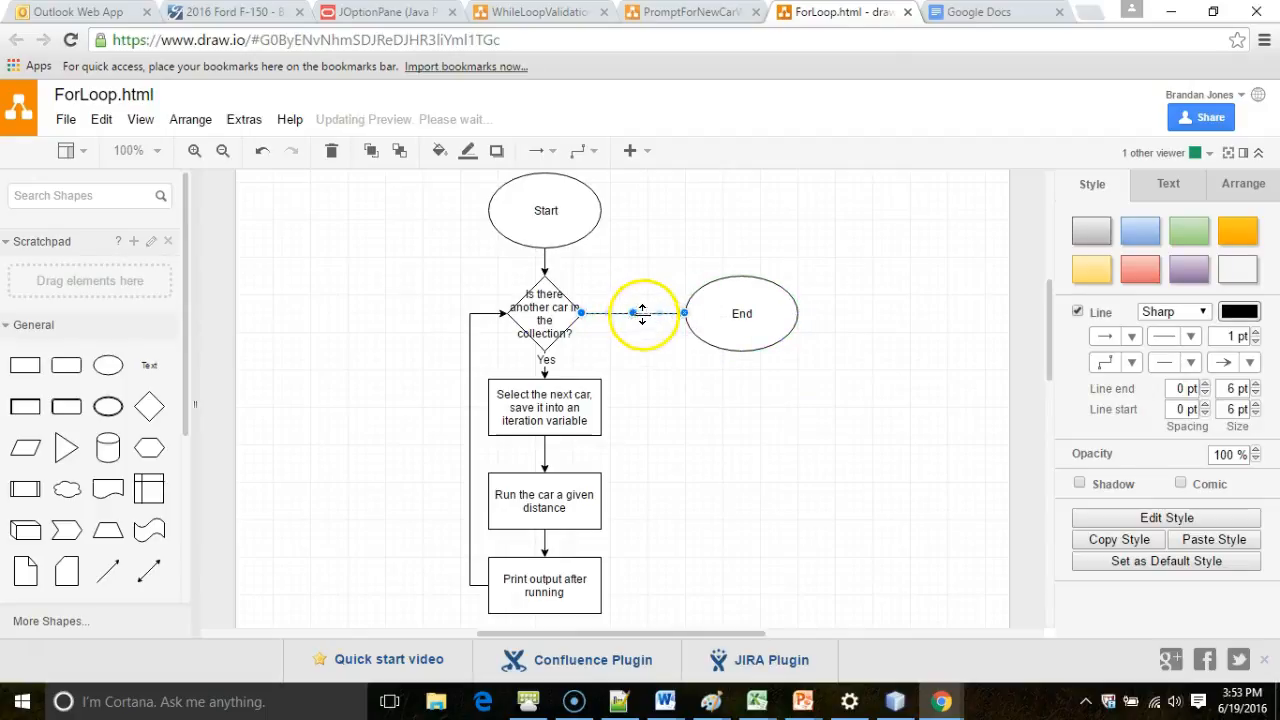
double_click(644, 312)
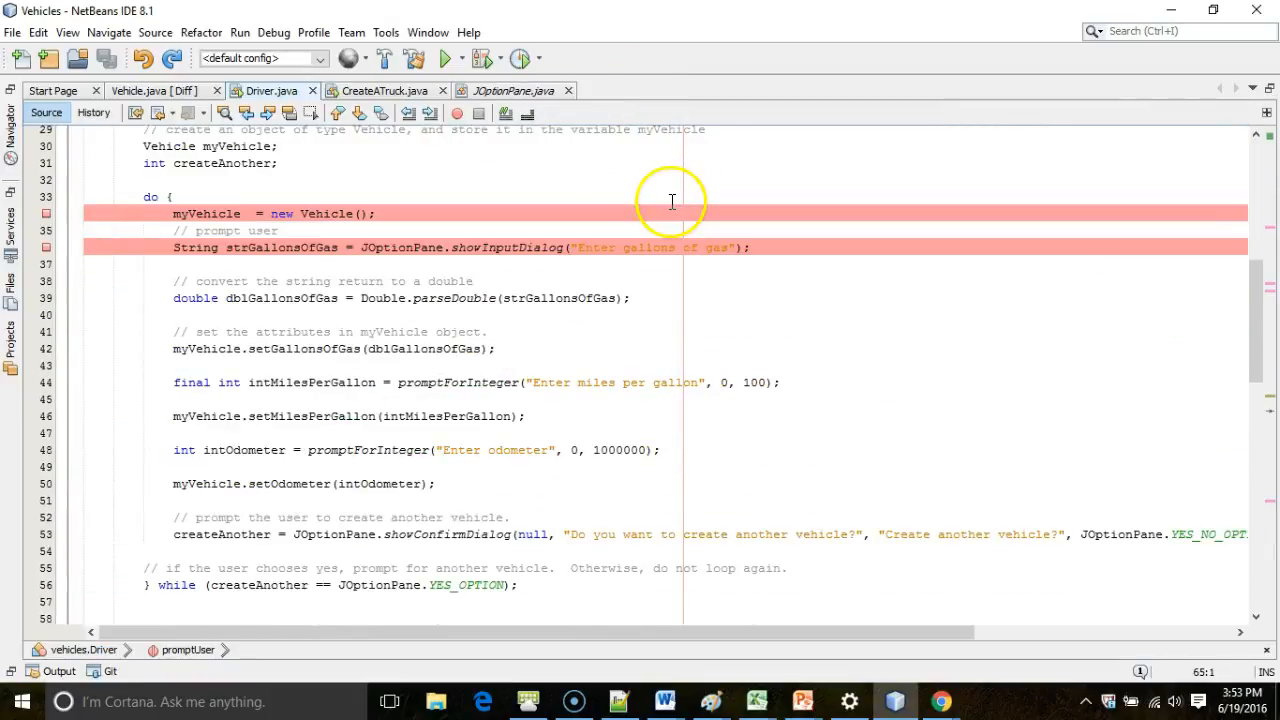
mouse_move(344, 290)
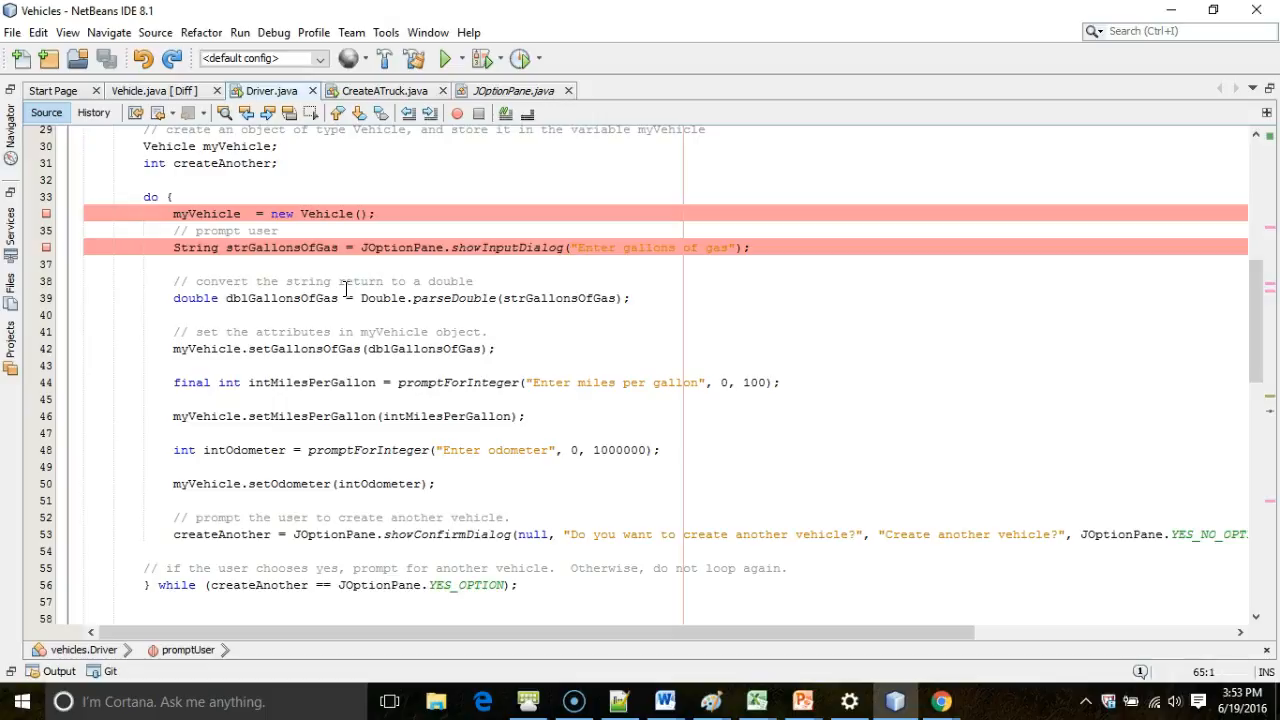
Start a blank line above the do loop in promptUser
click(284, 164)
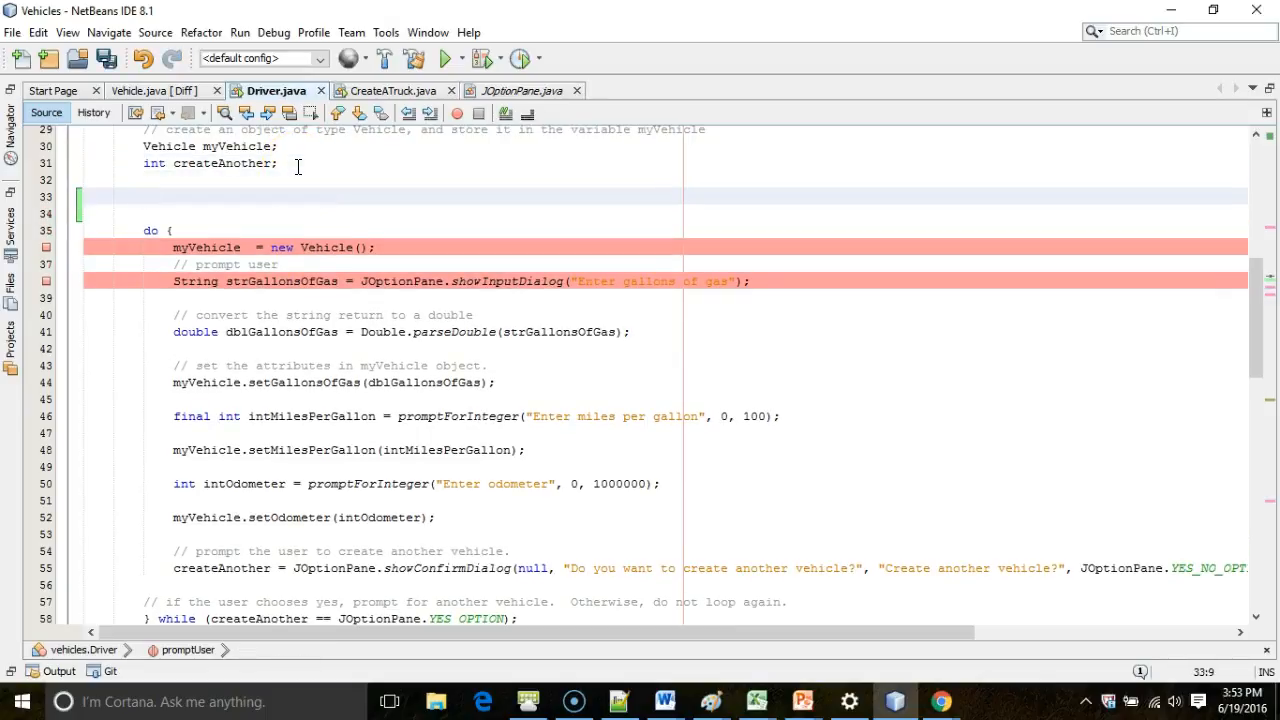
Declare ArrayList<Vehicle> allVehicles = new ArrayList<>() and resolve the java.util.ArrayList import
text(ArrayList)
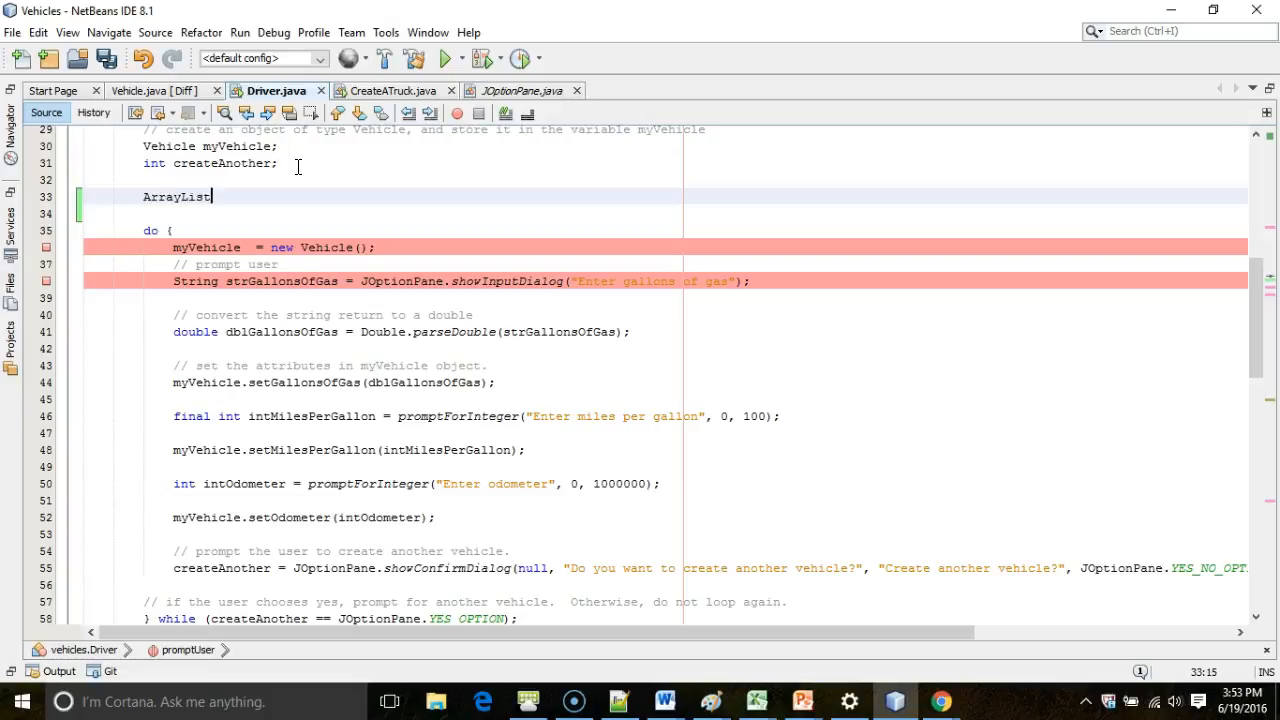
text(<Vehicle> a)
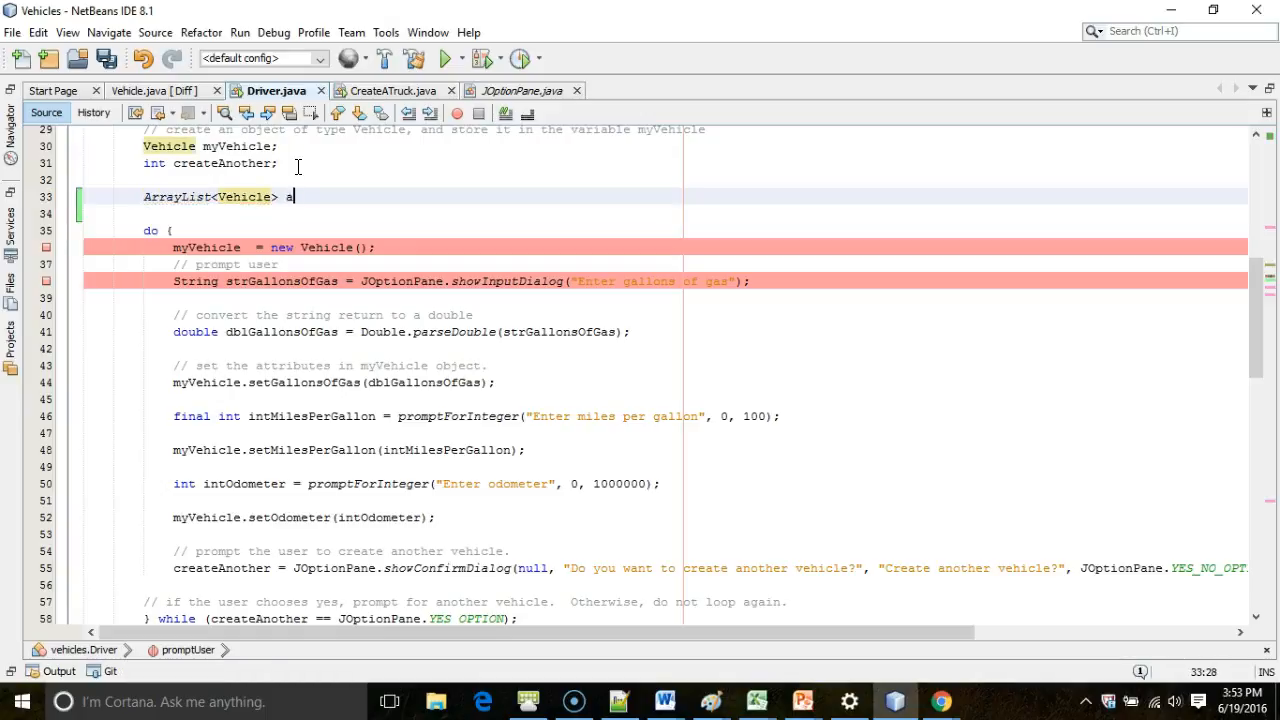
text(llVehicles = new ArrayList)
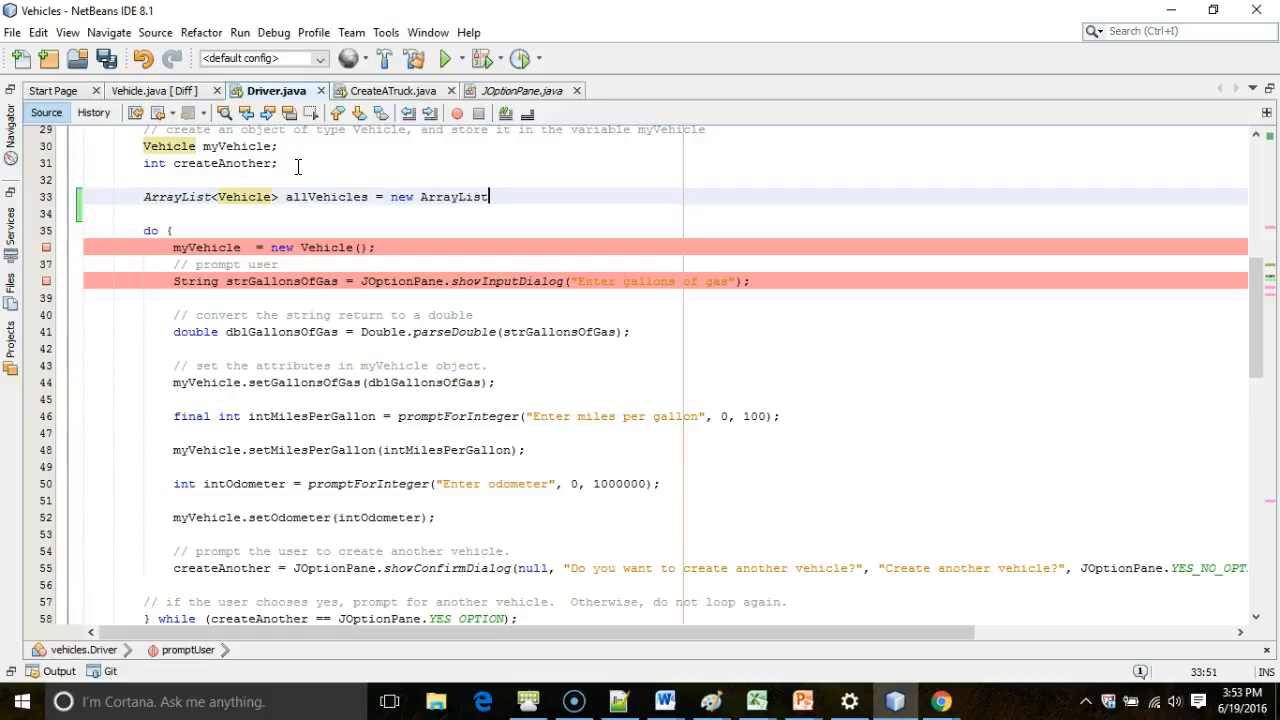
text(<>();)
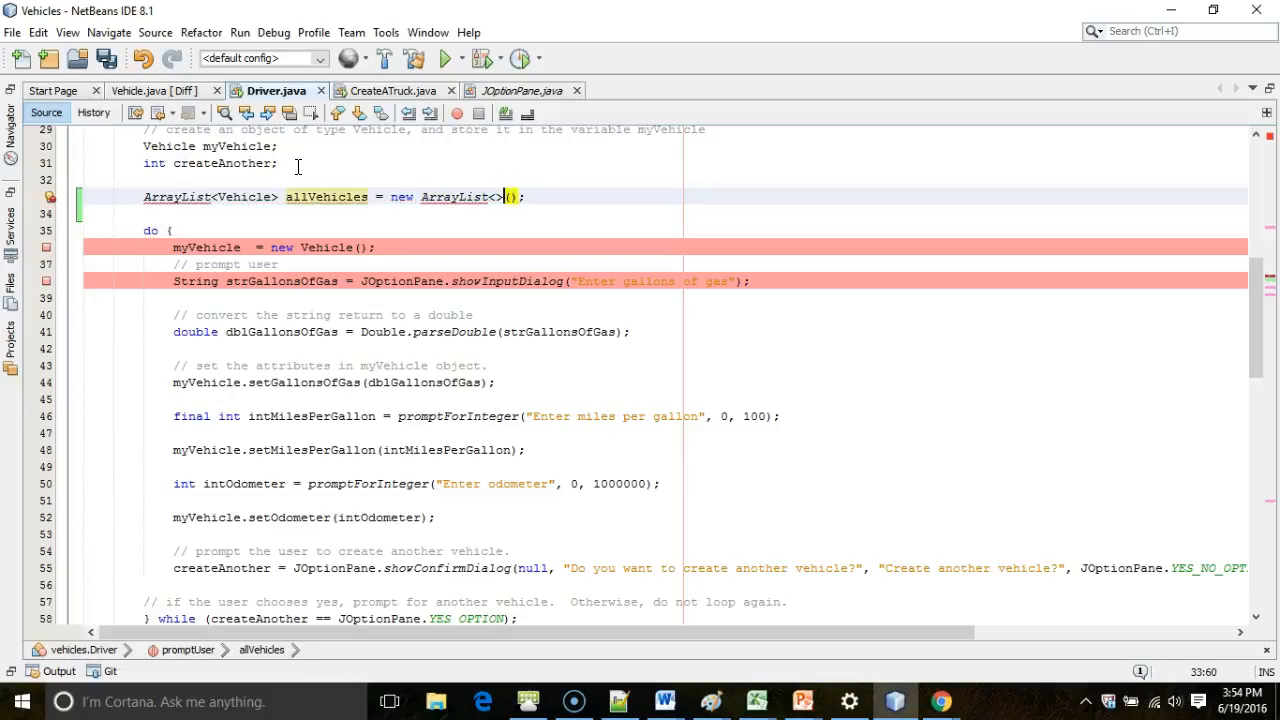
mouse_move(456, 196)
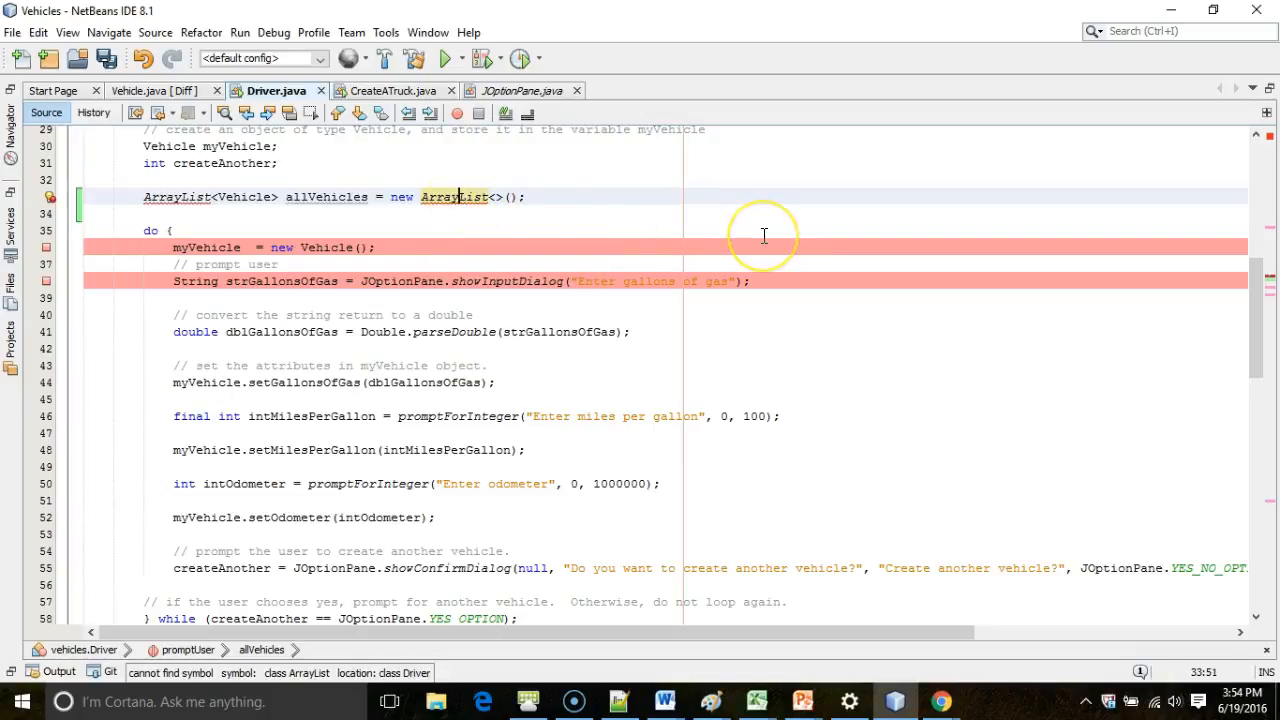
click(50, 198)
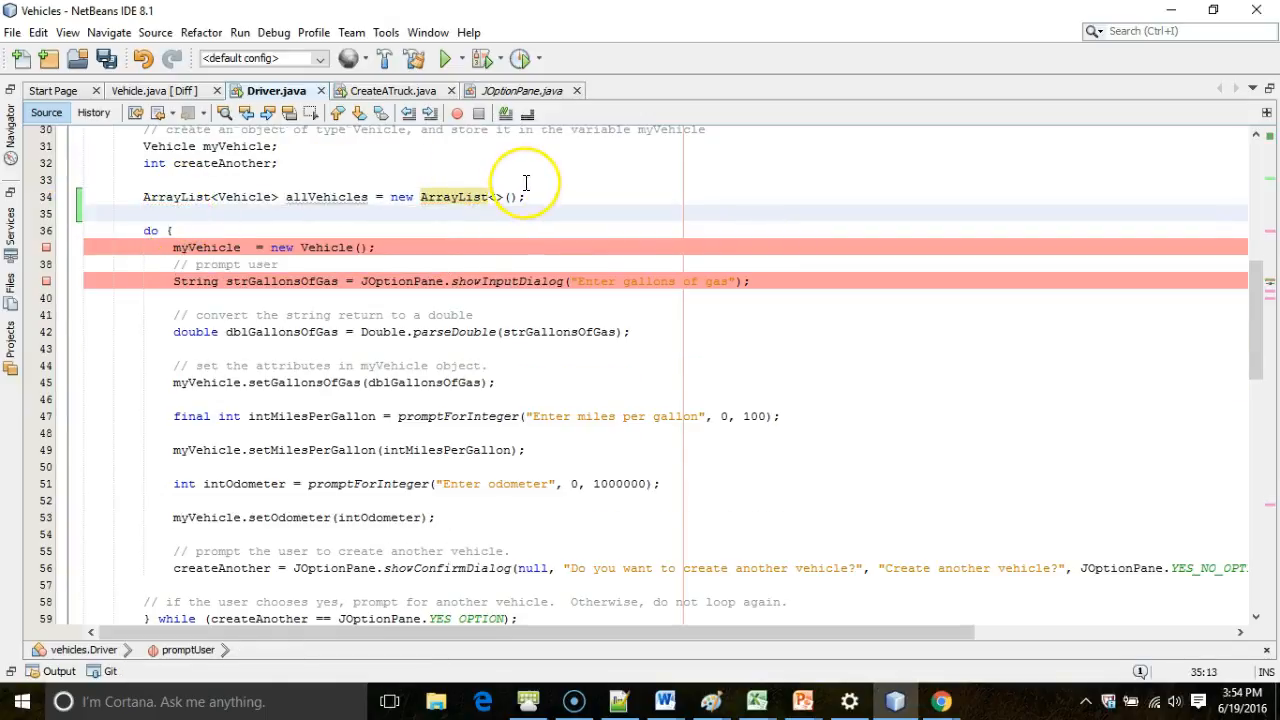
scroll(up, 3)
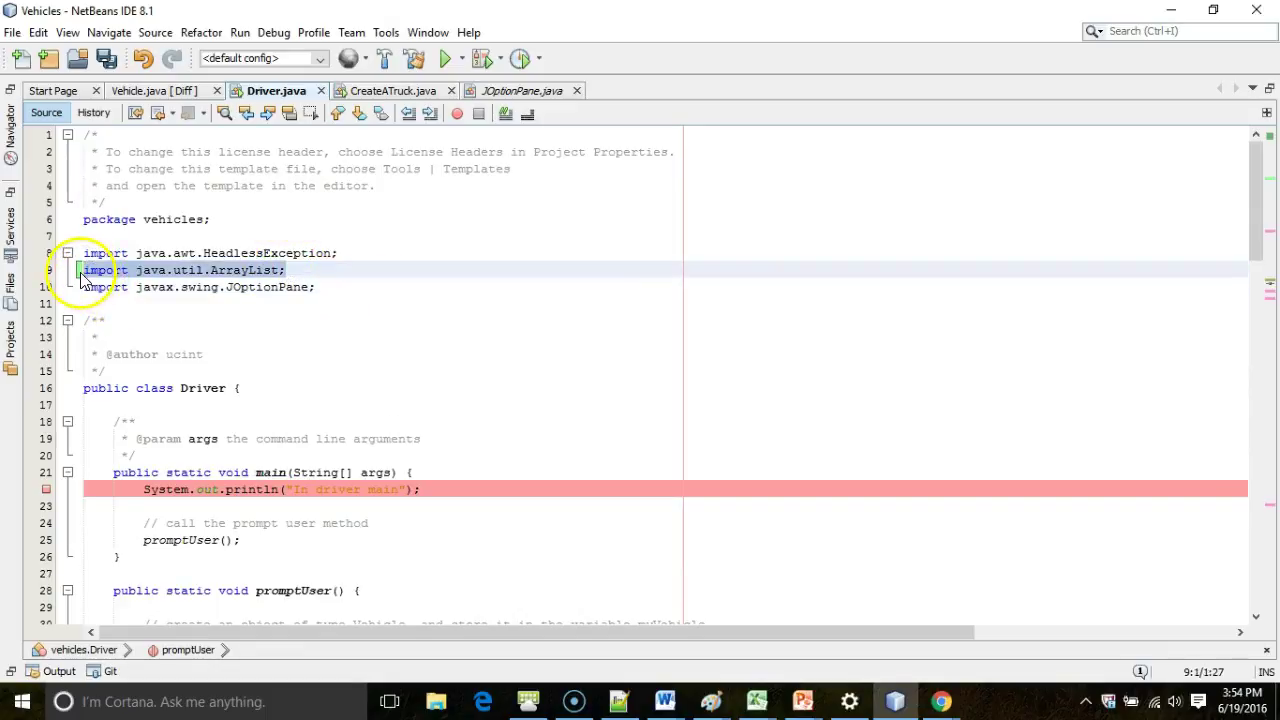
Add a comment above allVehicles saying this array list will contain all of the vehicles created
scroll(down, 3)
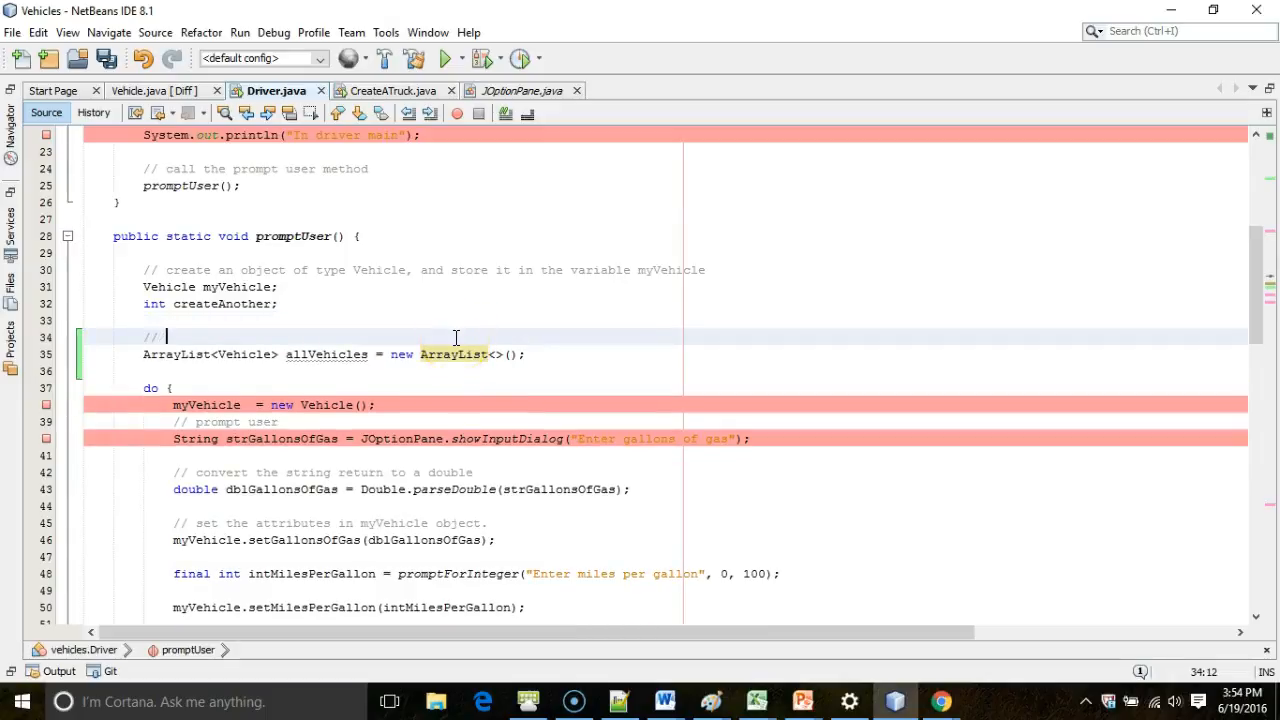
text(this array list will contain all of the vehicles that we create.)
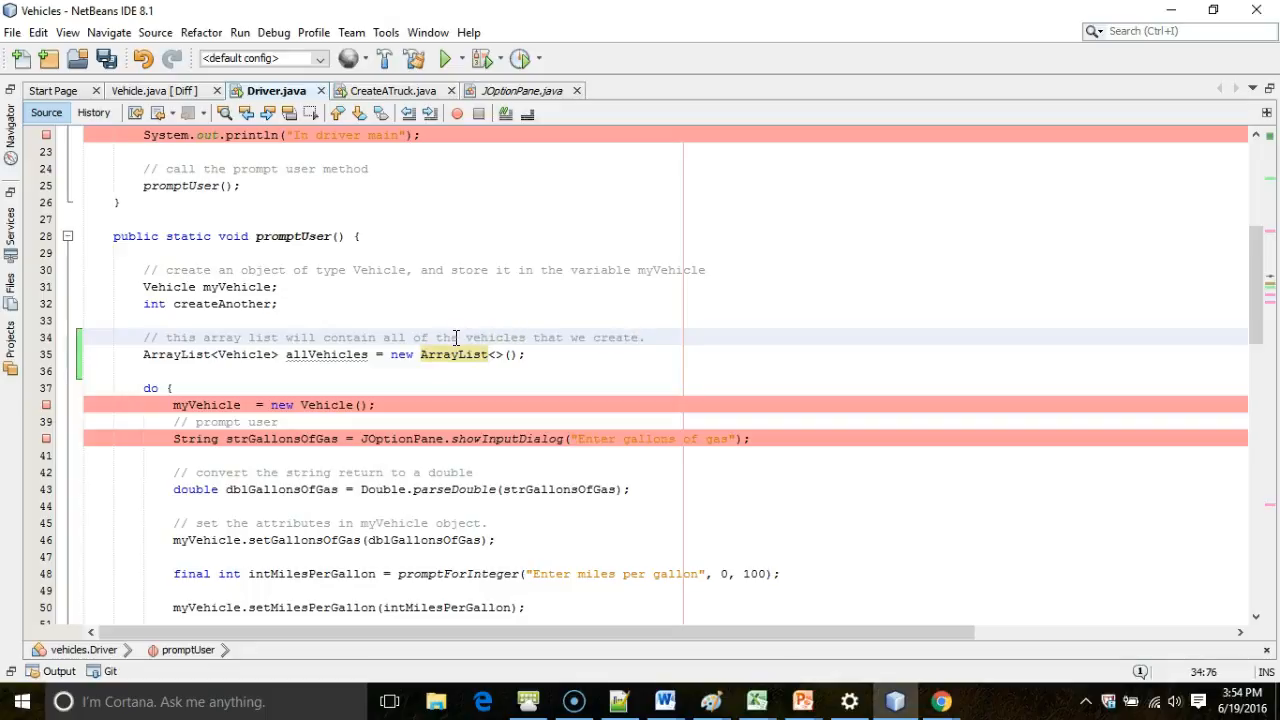
scroll(down, 3)
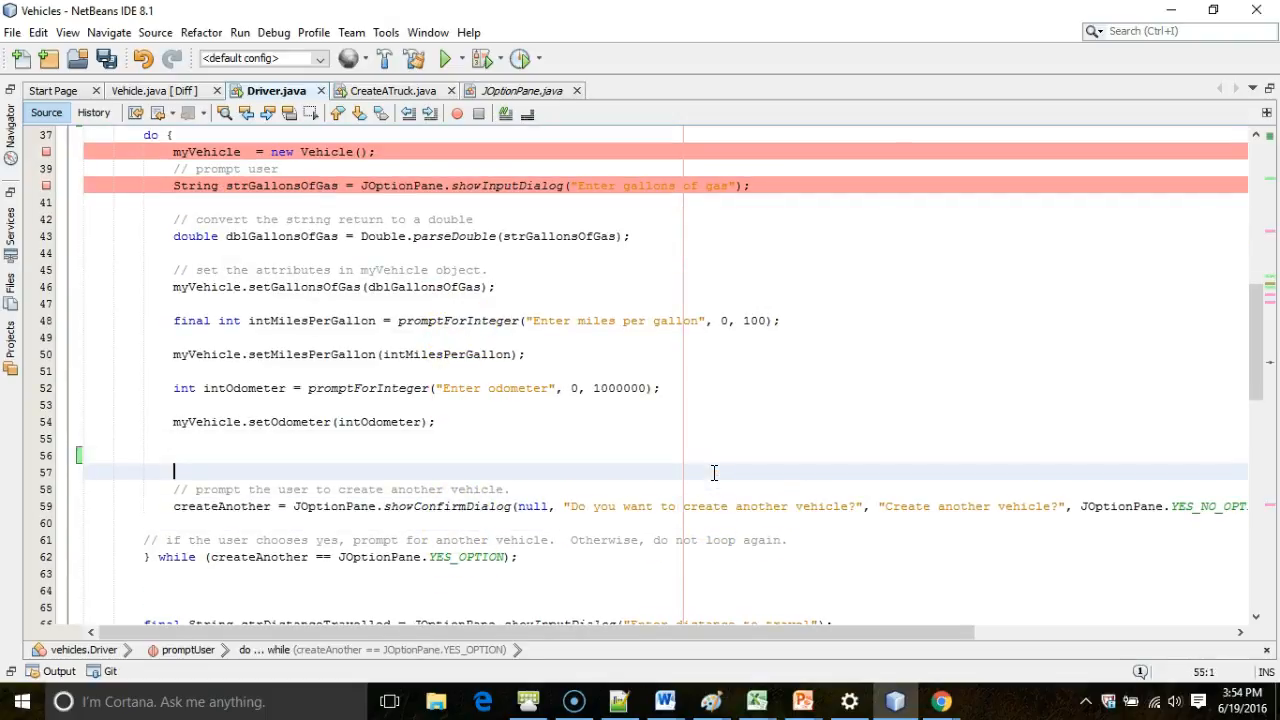
Add a comment and allVehicles.add(myVehicle); inside the do loop before the create-another prompt
text(///)
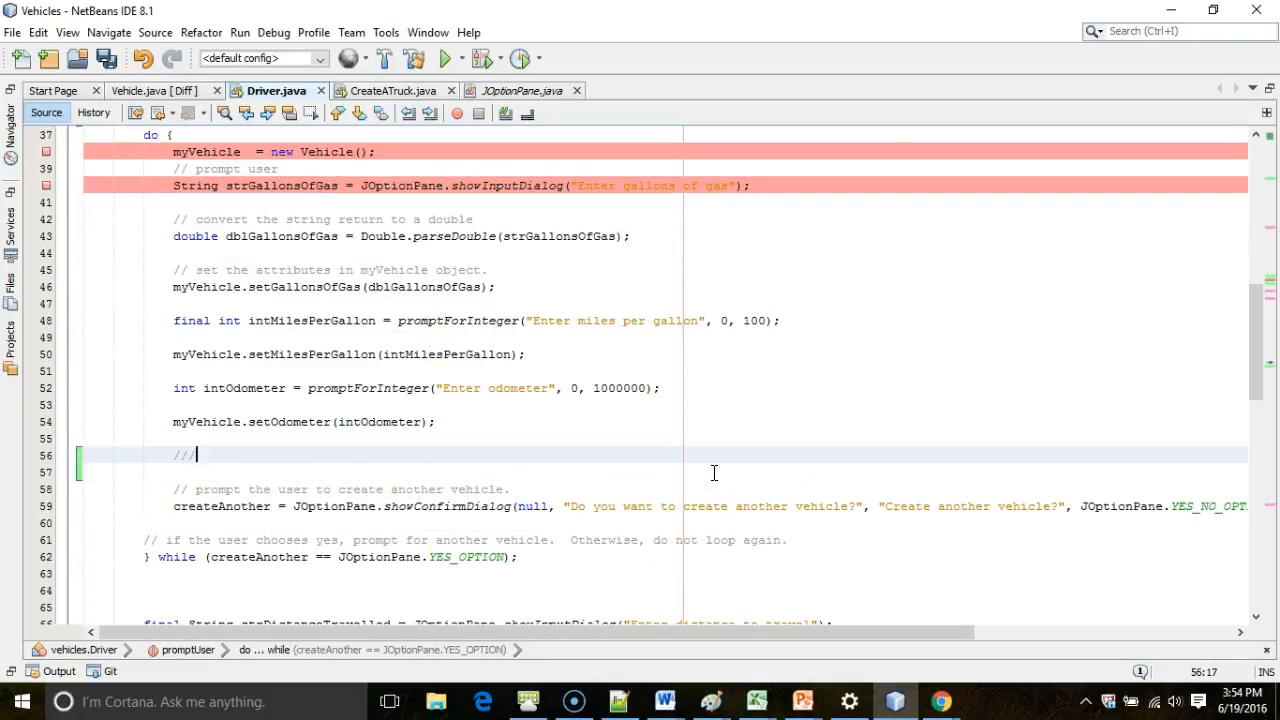
text(once I have created a vehicle, store it in our collection.)
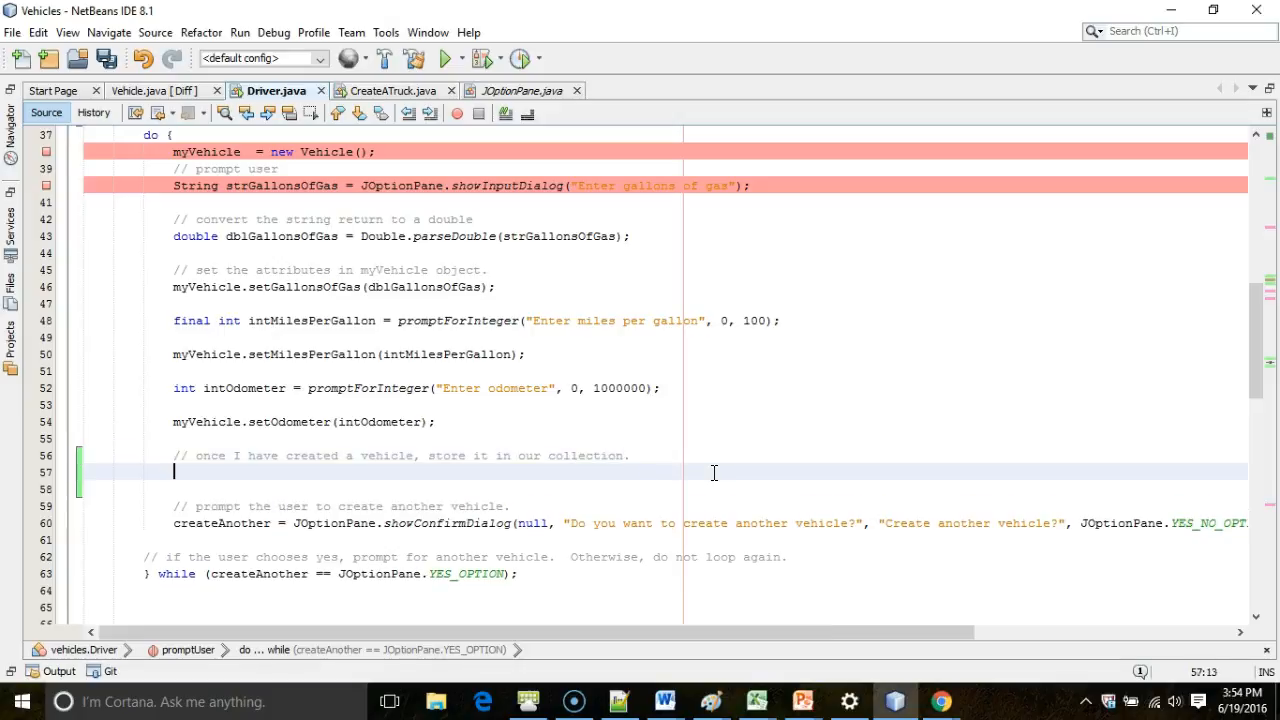
scroll(up, 3)
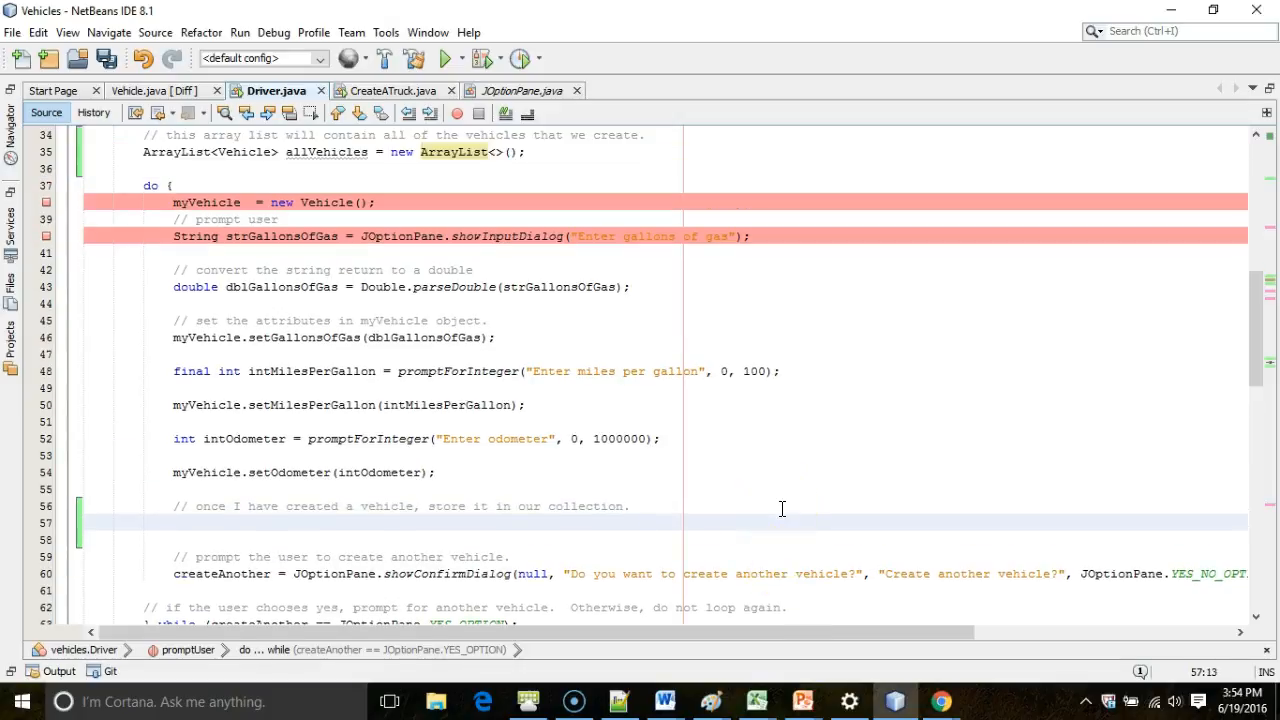
text(allVehicles.)
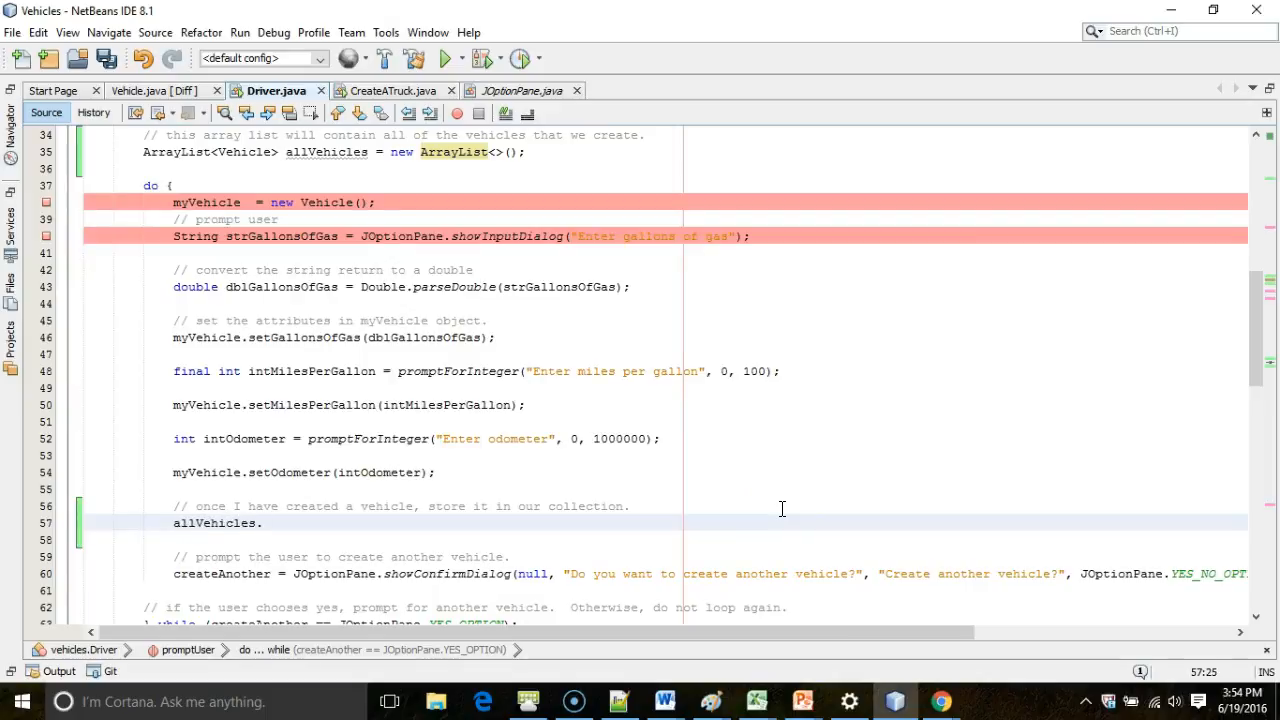
text(.add())
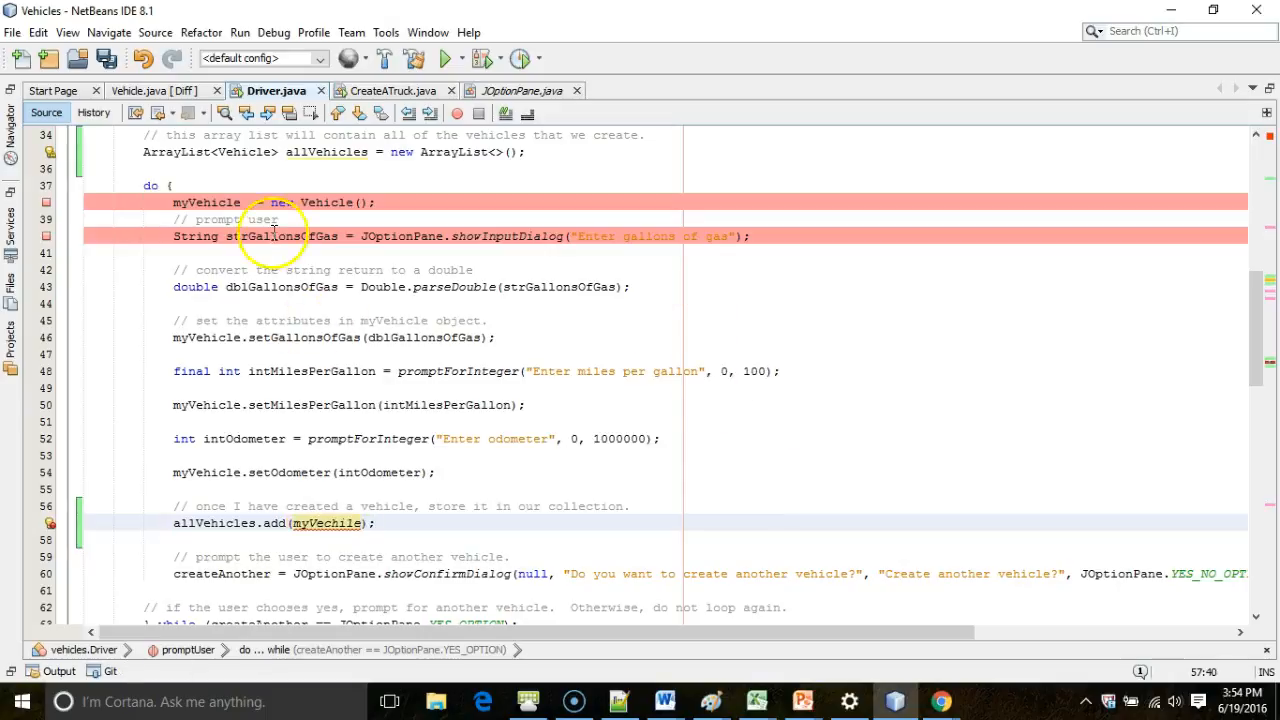
Correct the misspelled myVechile and save Driver.java
scroll(up, 3)
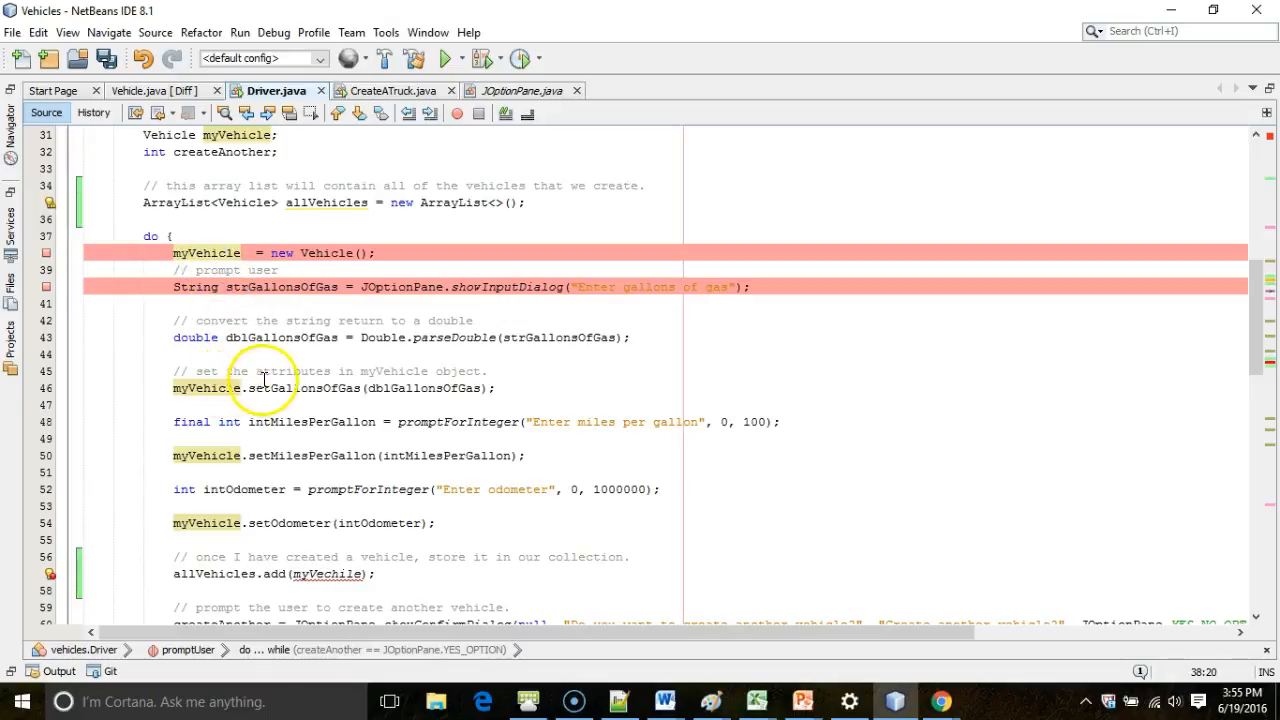
click(304, 456)
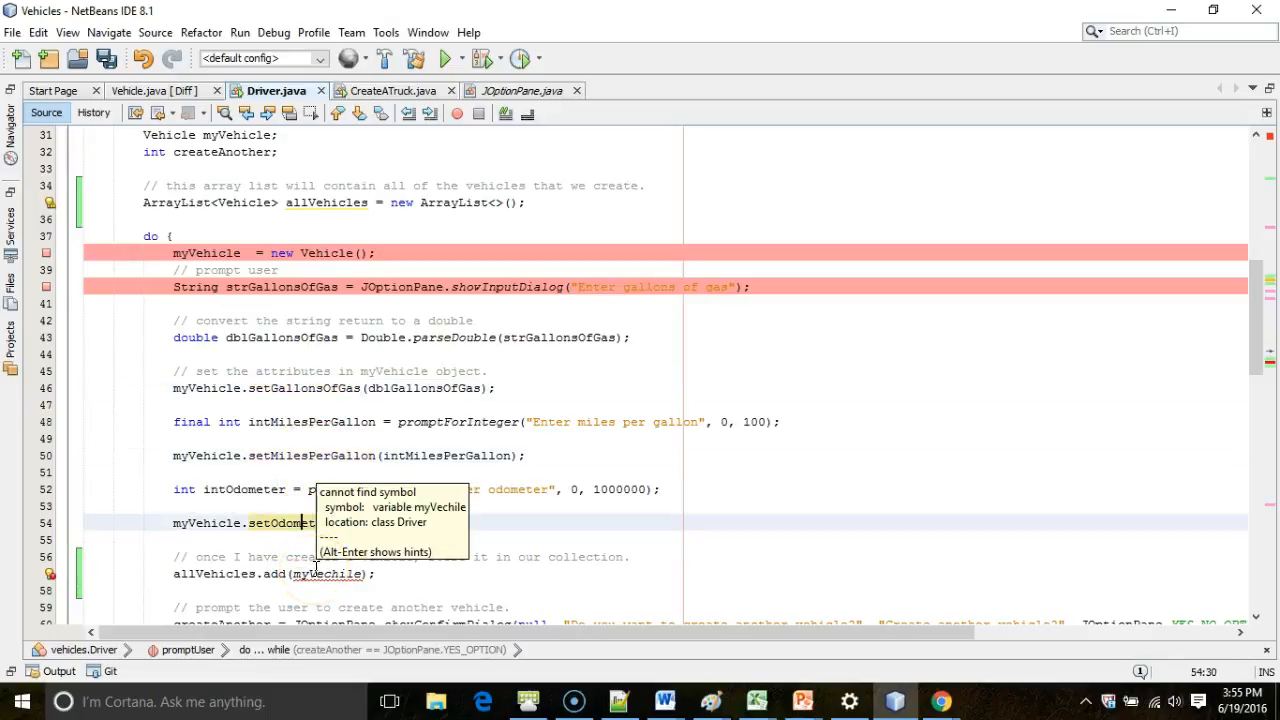
click(760, 542)
text(c)
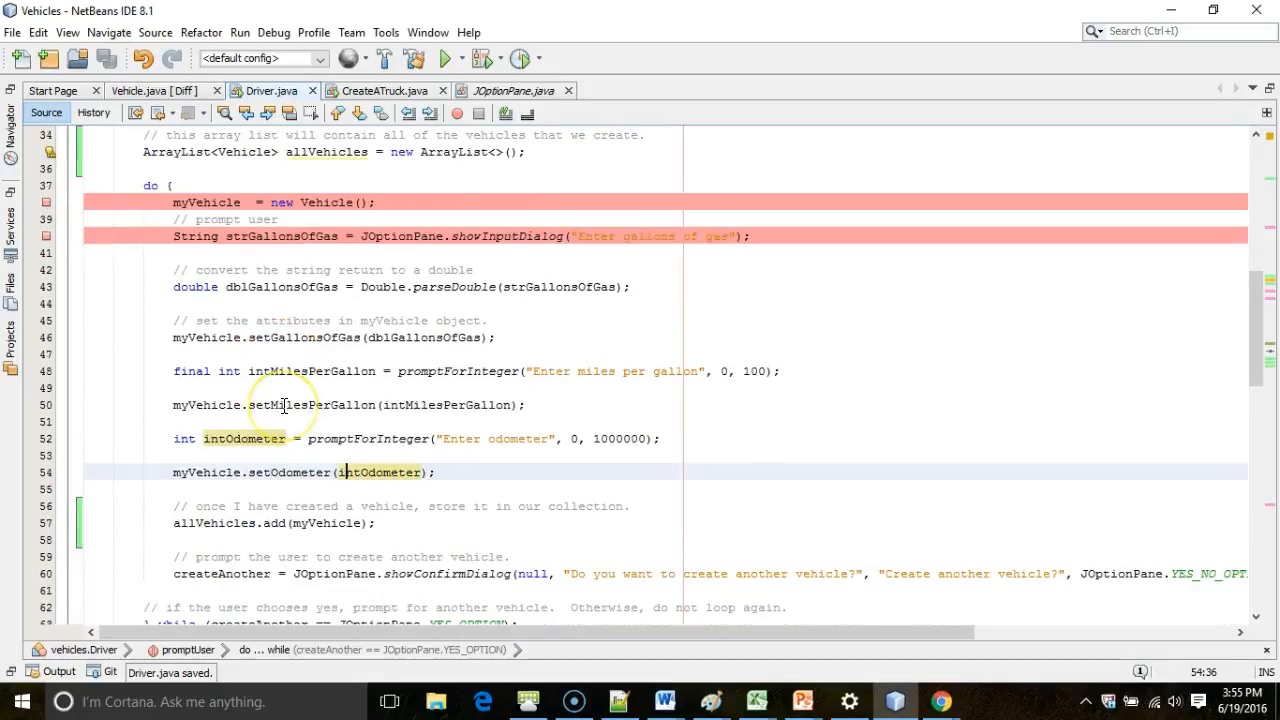
scroll(down, 3)
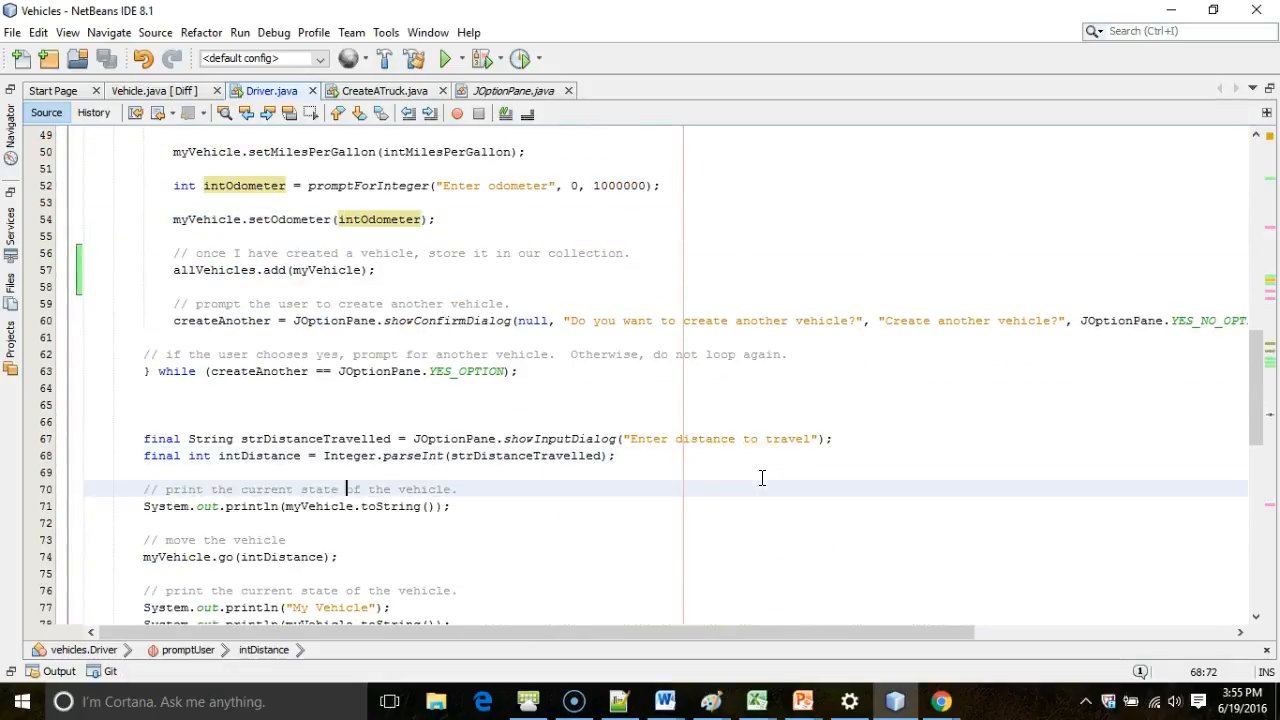
Add a comment about iterating over all of the vehicles above the print-state comment
key(Return)
text(//)
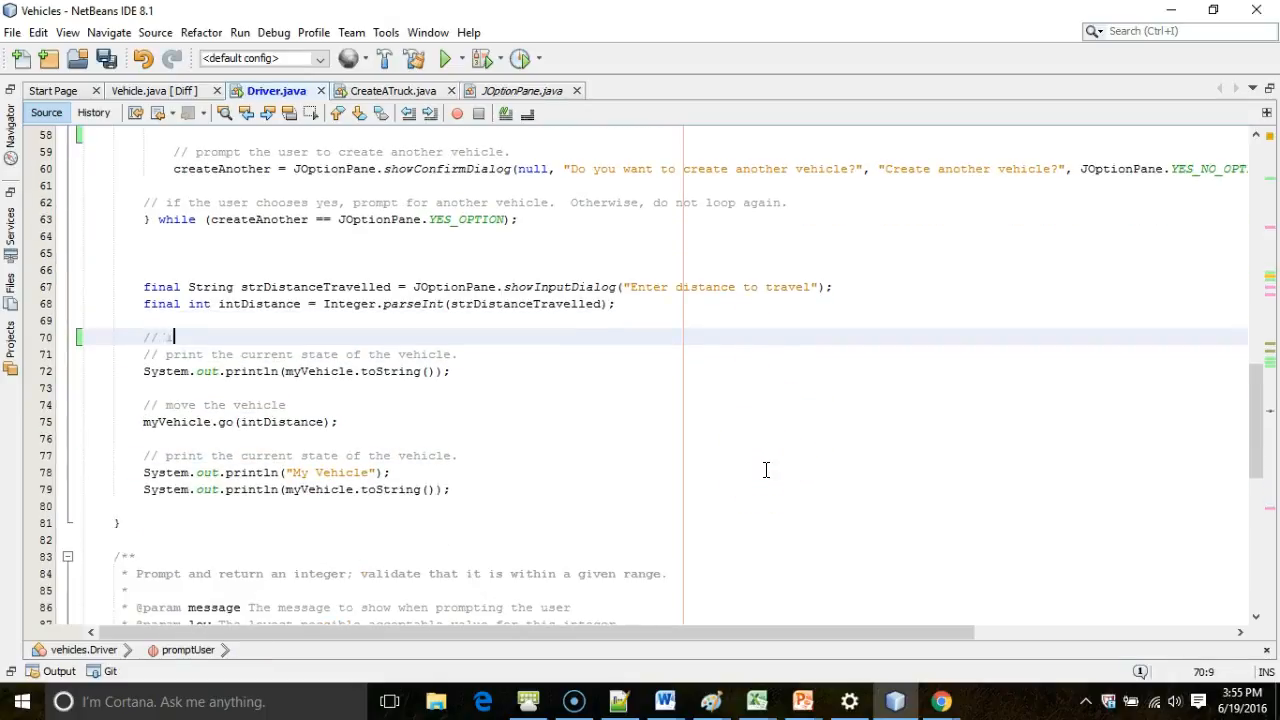
text(iterate over all of)
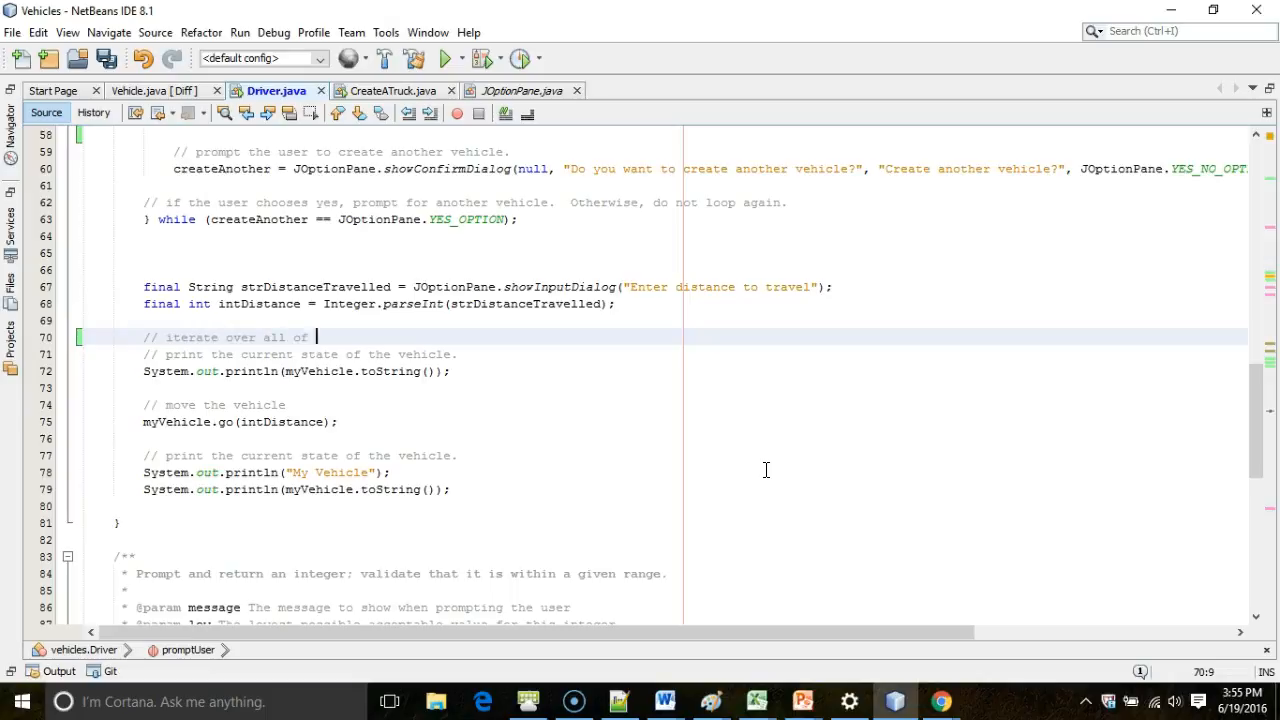
text(the vehicles in our collection, and run them the given distance.)
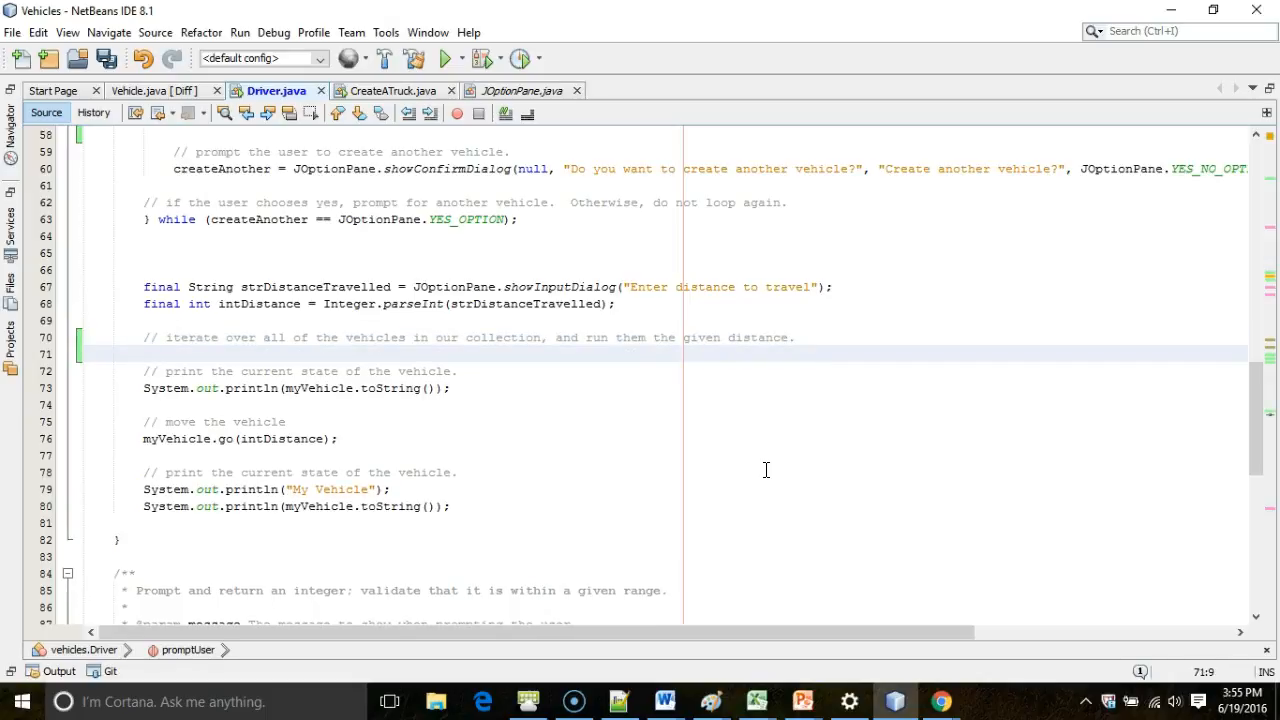
Write the loop header for (int i = 0; i < allVehicles.size(); i++)
text(for ())
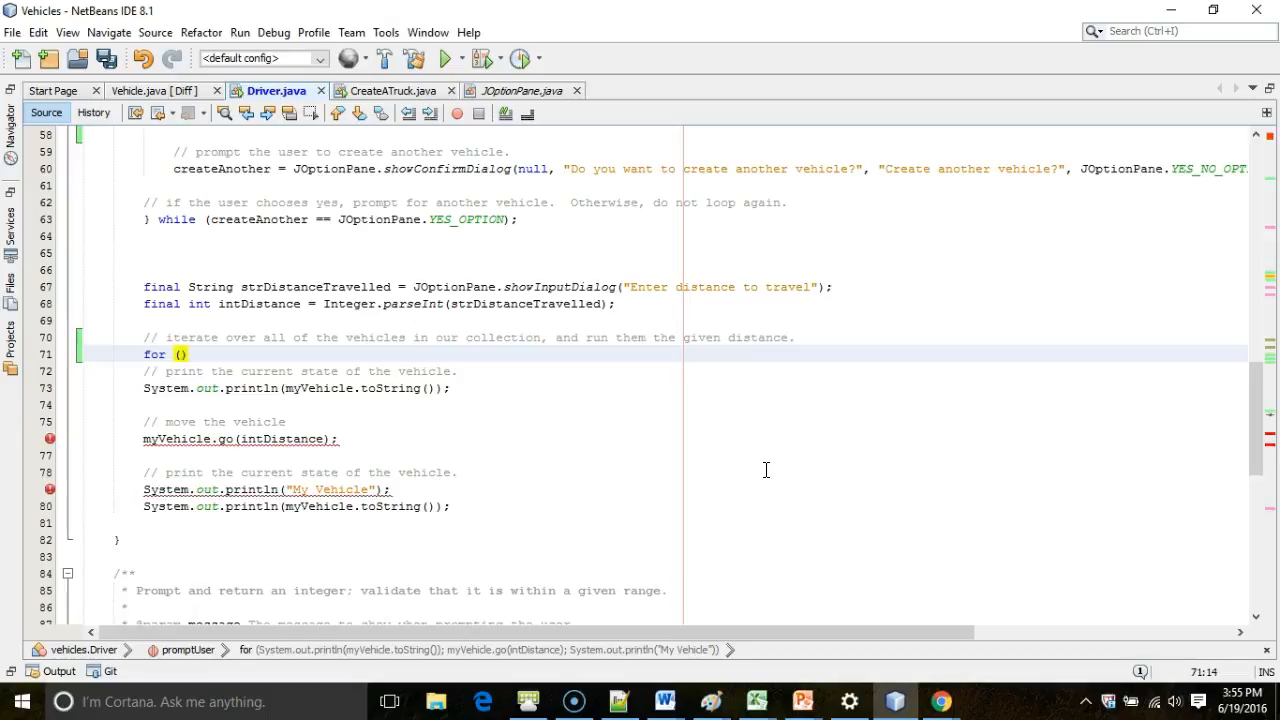
text(in)
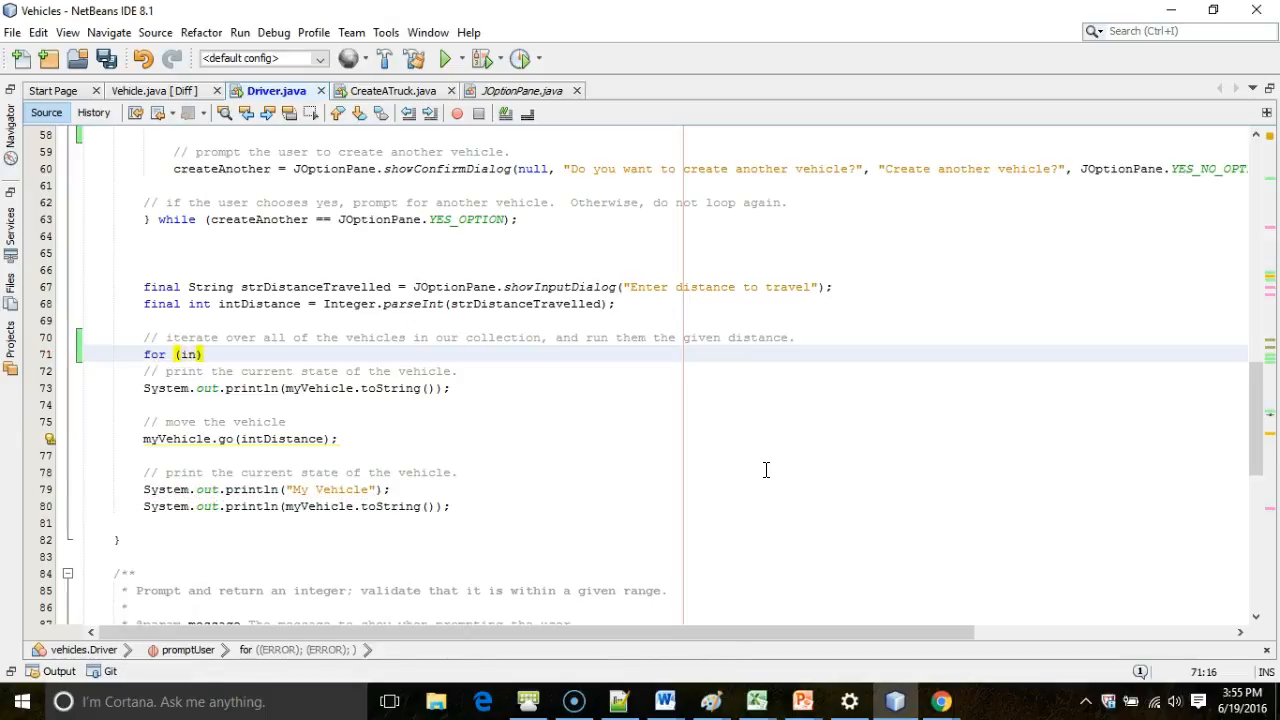
text(int i)
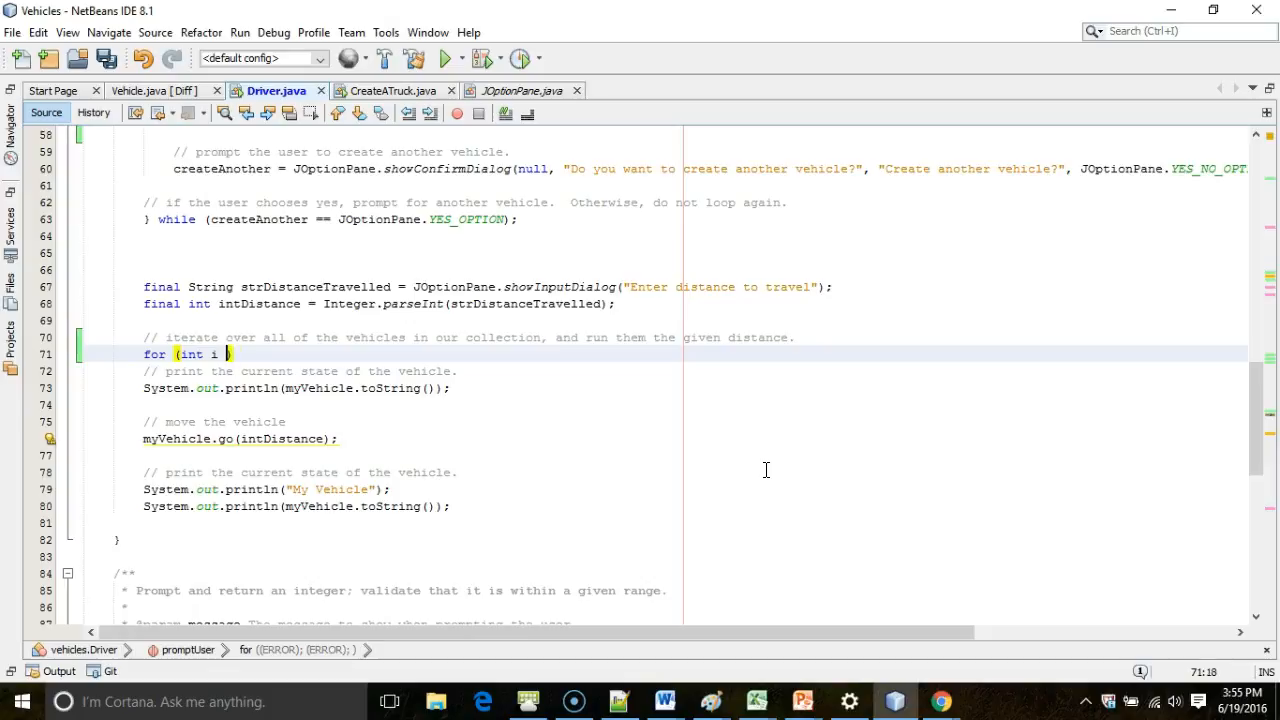
text(= 0; i <)
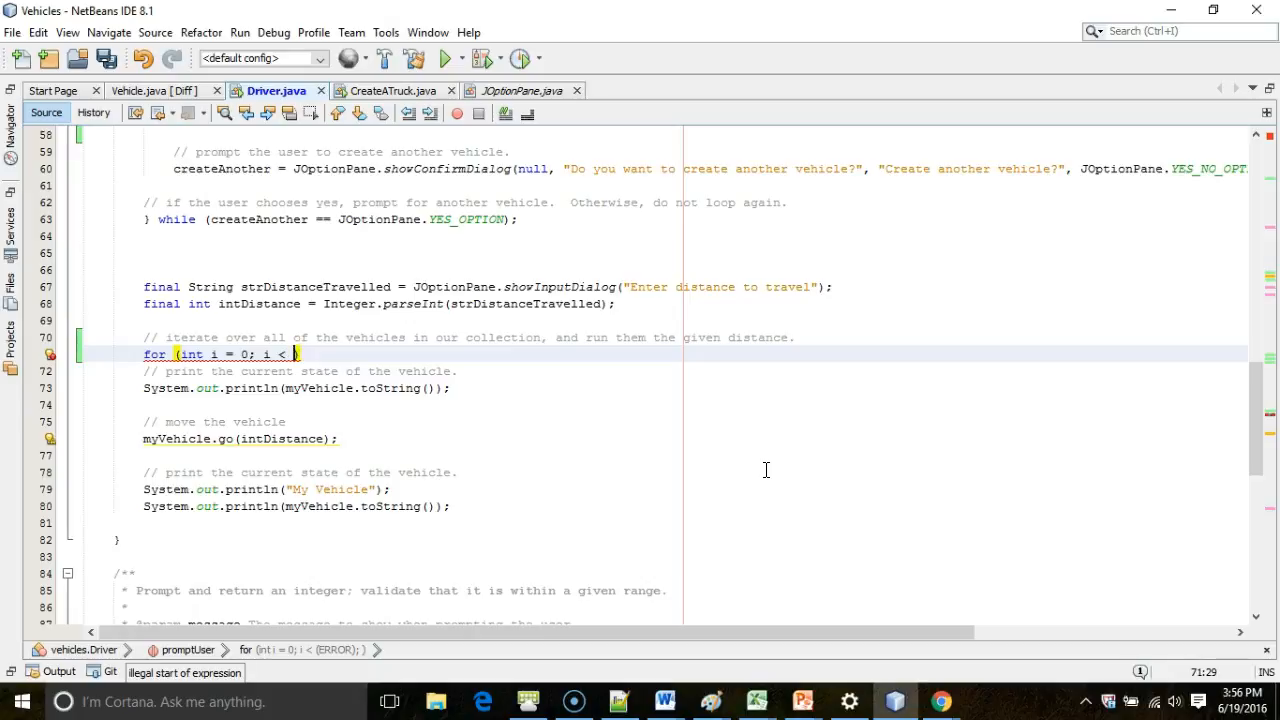
text(allVehicles.)
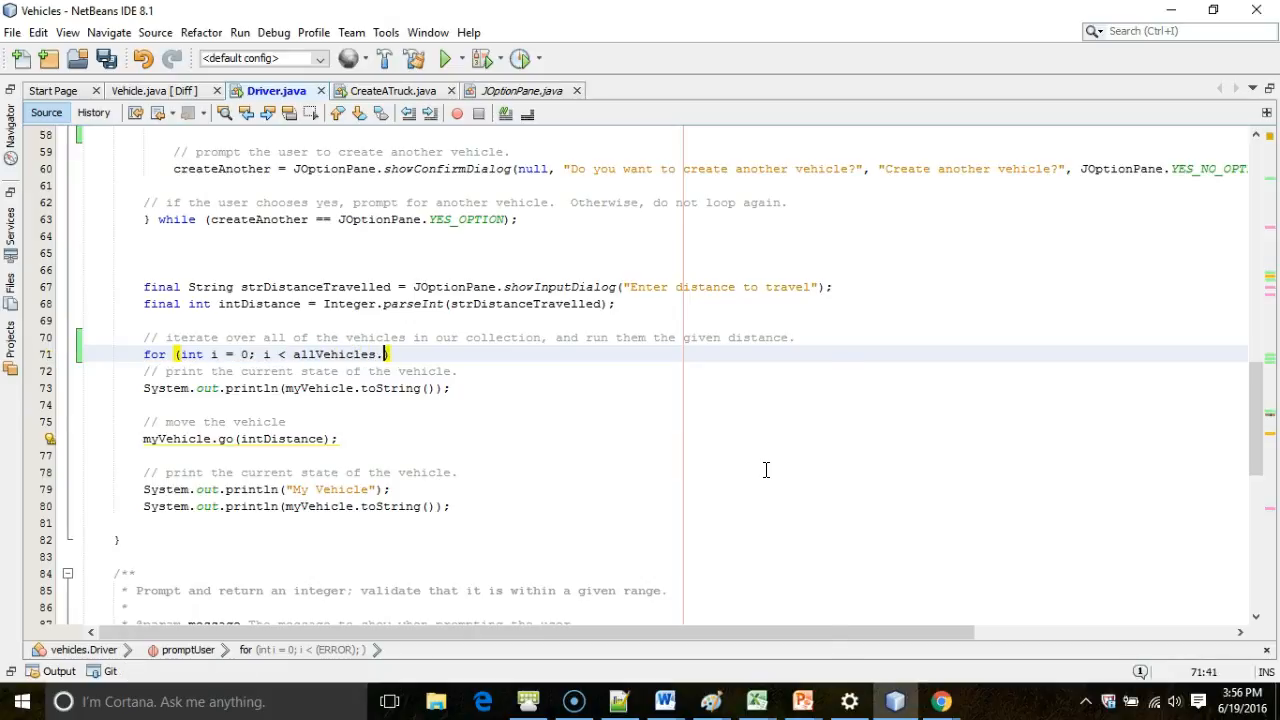
text(size())
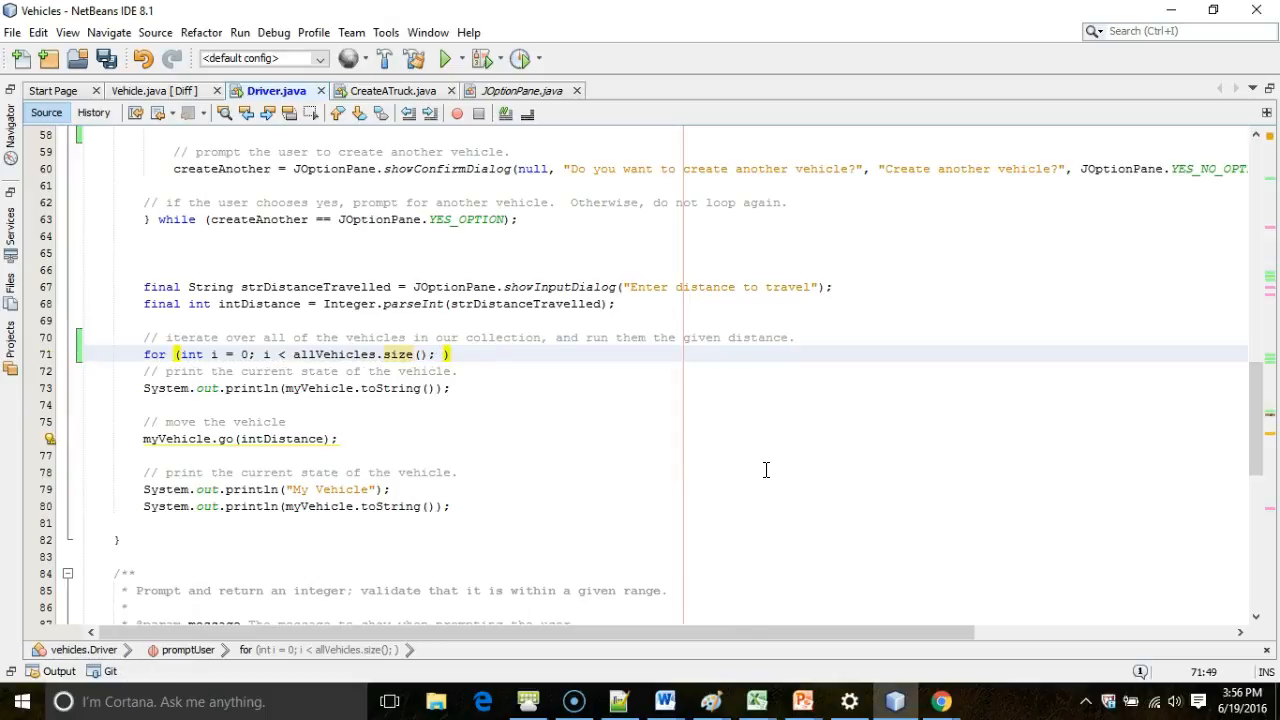
text(i++)
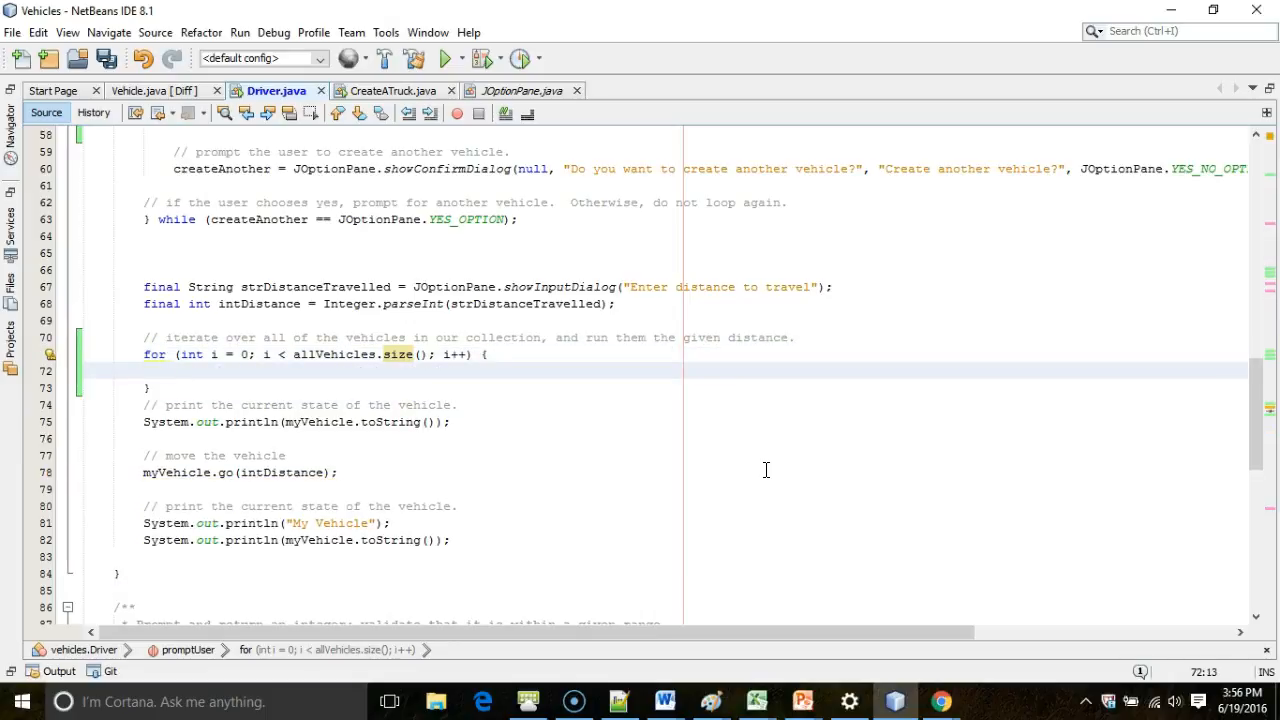
Introduce final Vehicle thisVehicle = allVehicles.get(i) in the loop body via Introduce Variable
text(allVehicles.get(i);)
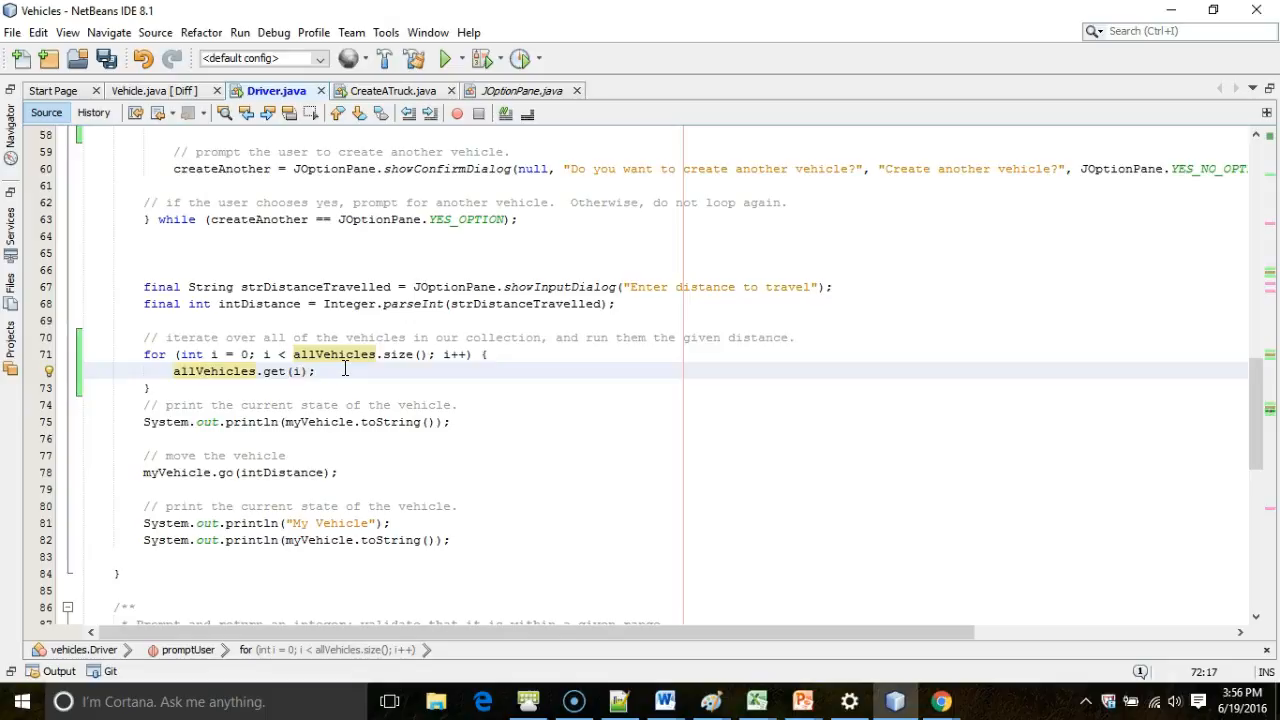
double_click(214, 370)
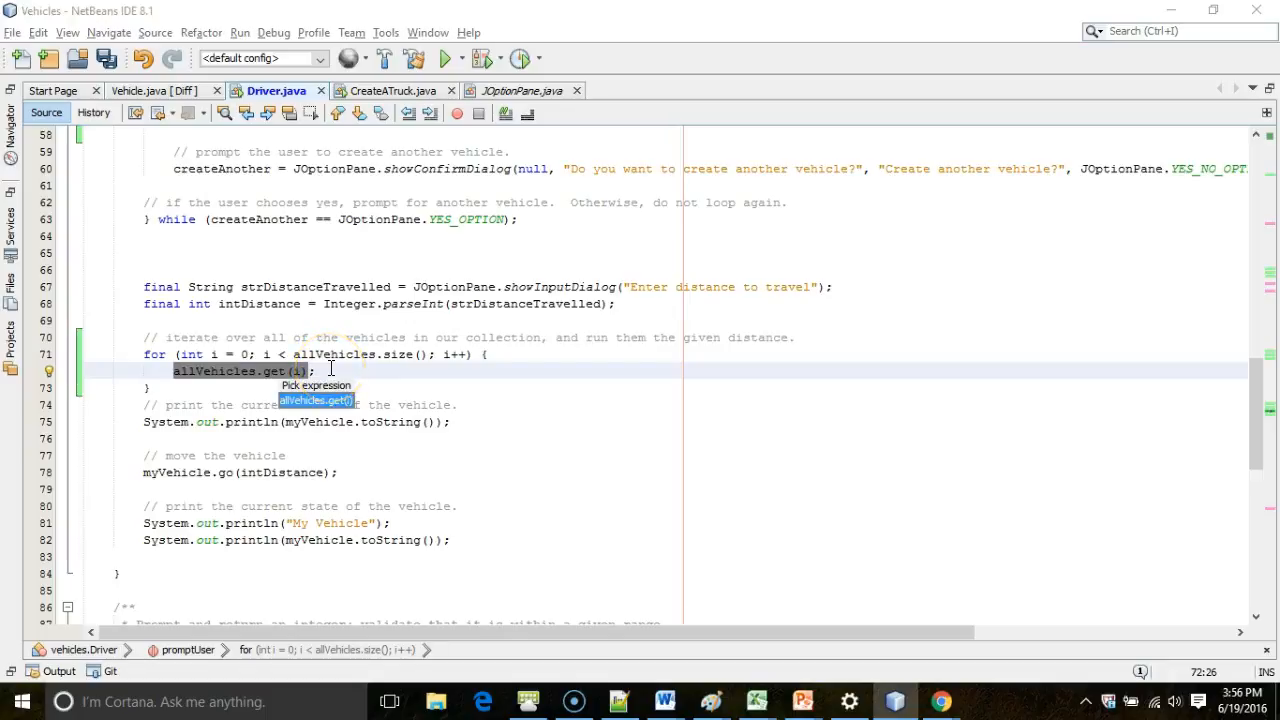
click(314, 400)
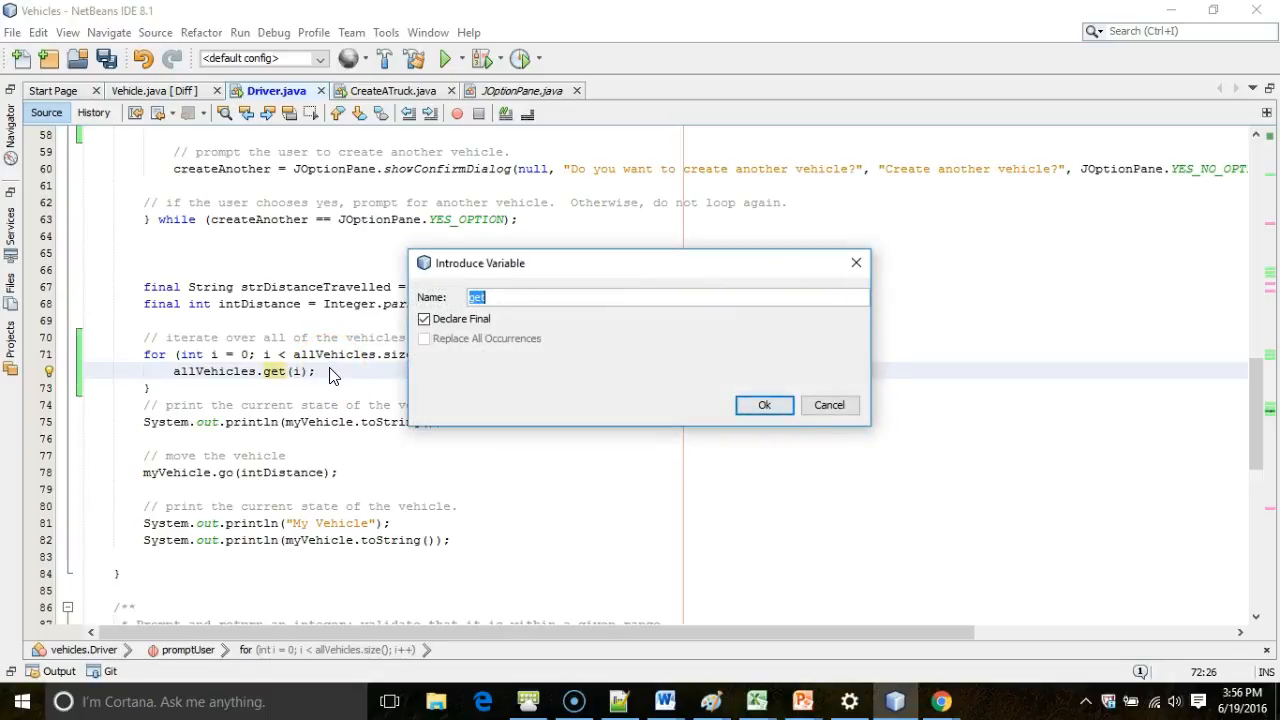
text(thisVehicle =)
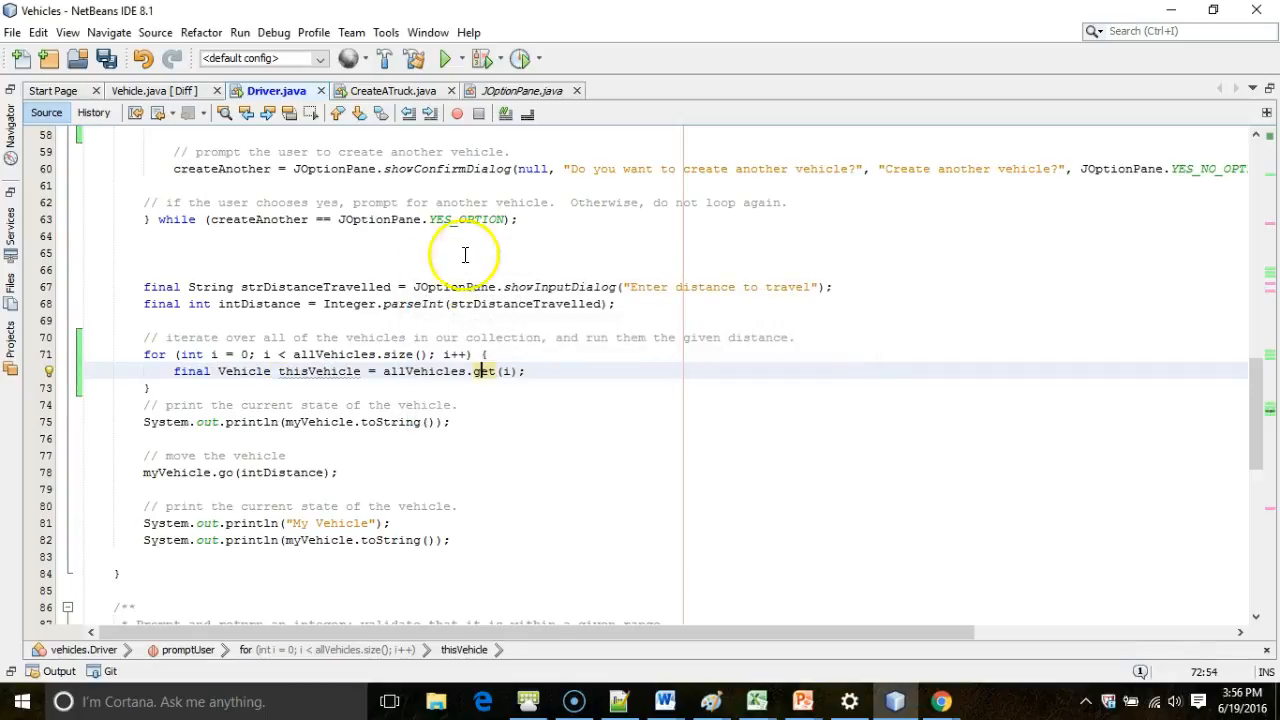
drag(144, 420, 452, 540)
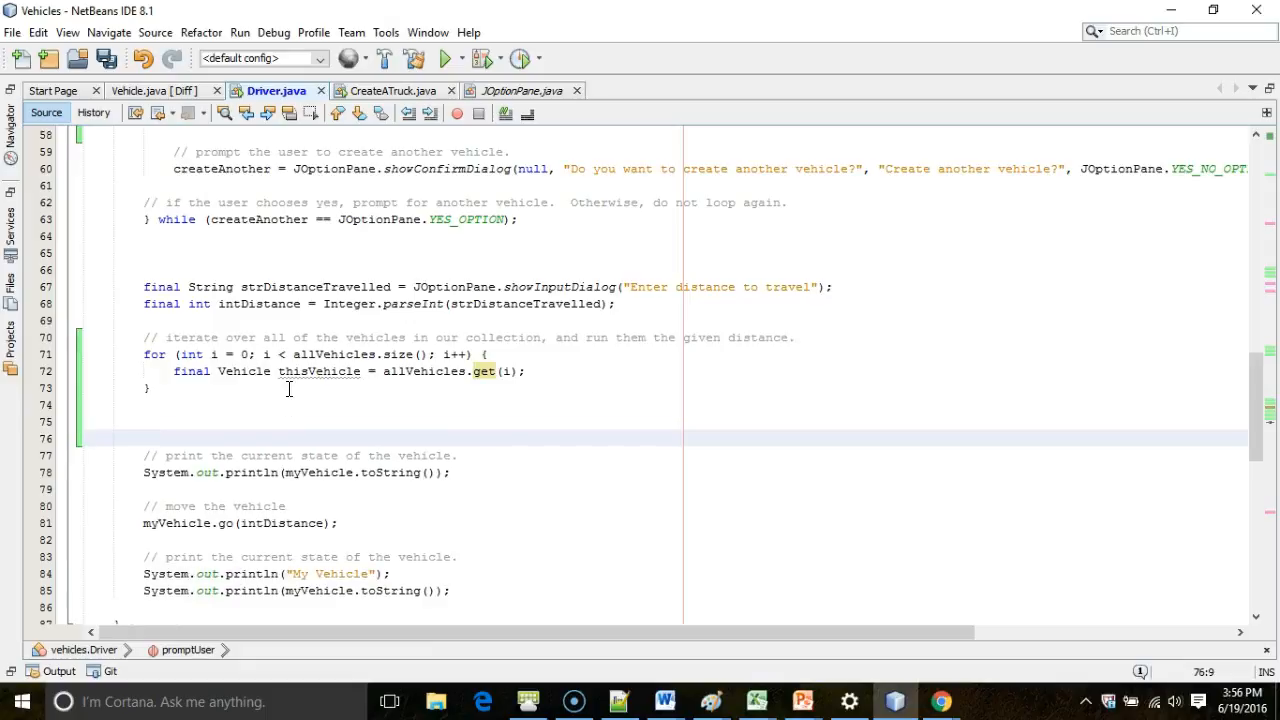
Expand the 'fore' template into for (Vehicle thisVehicle : allVehicles) below the index loop
click(144, 420)
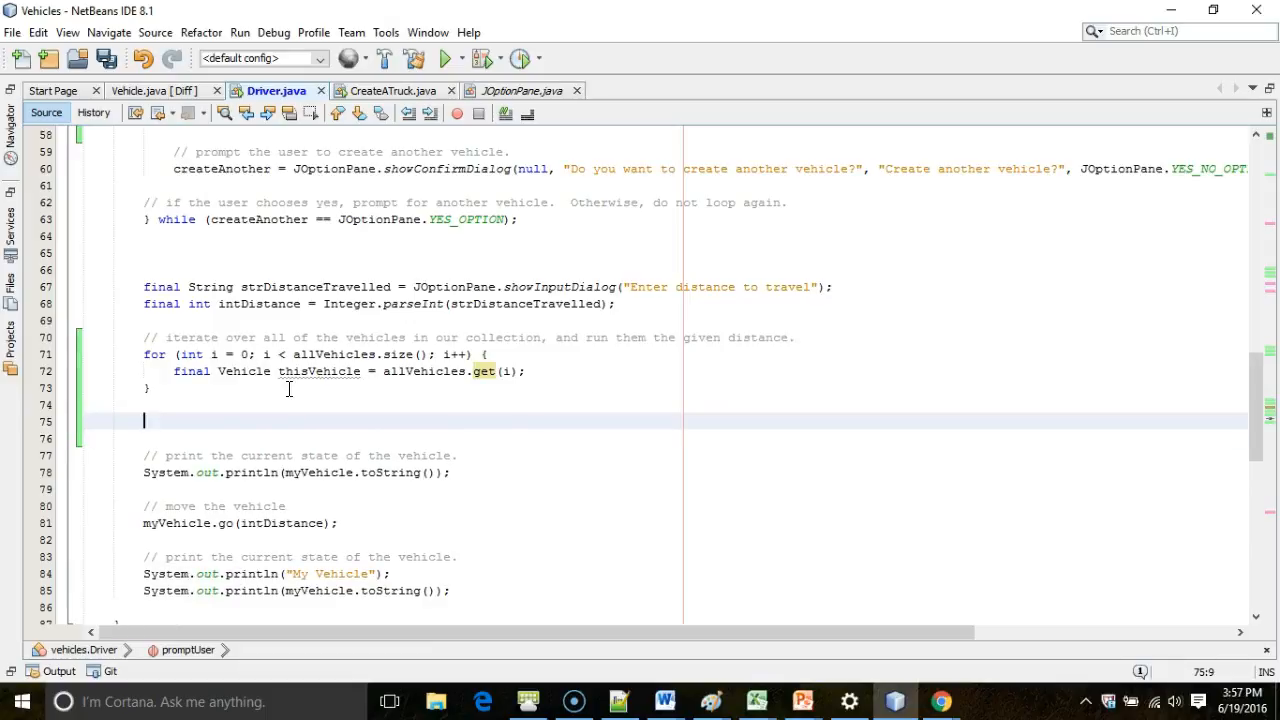
text(f)
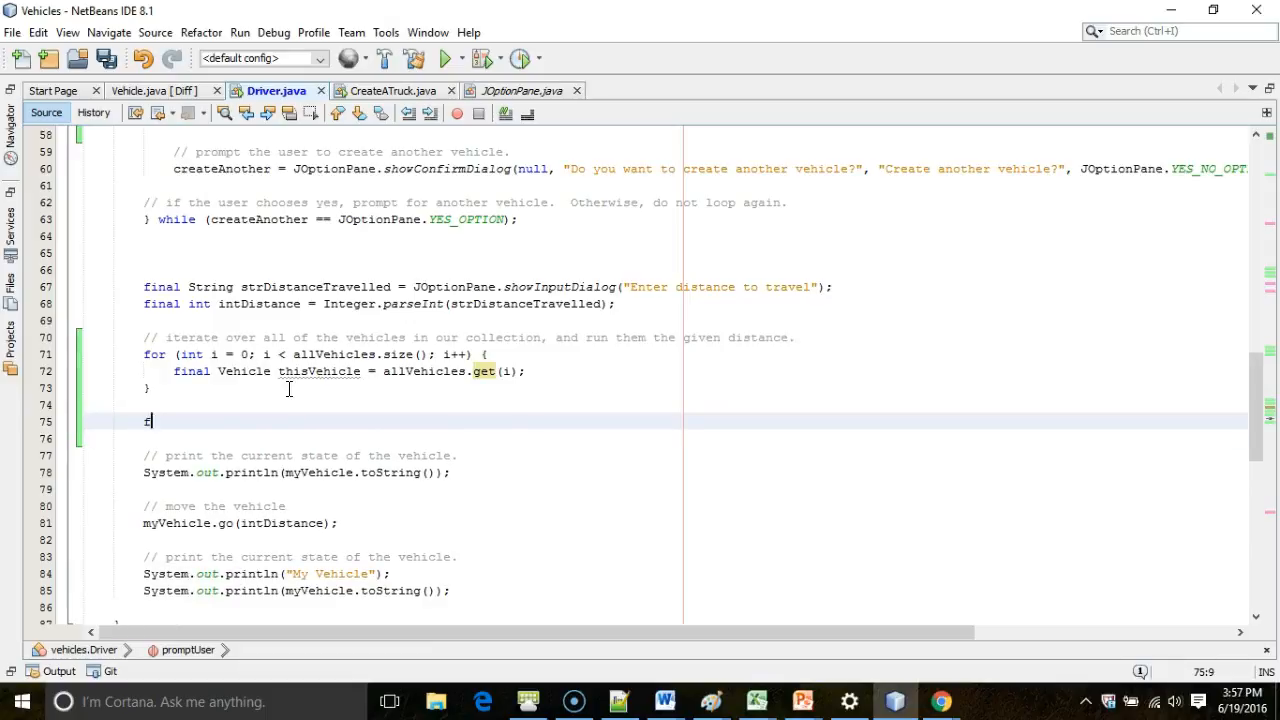
text(ore)
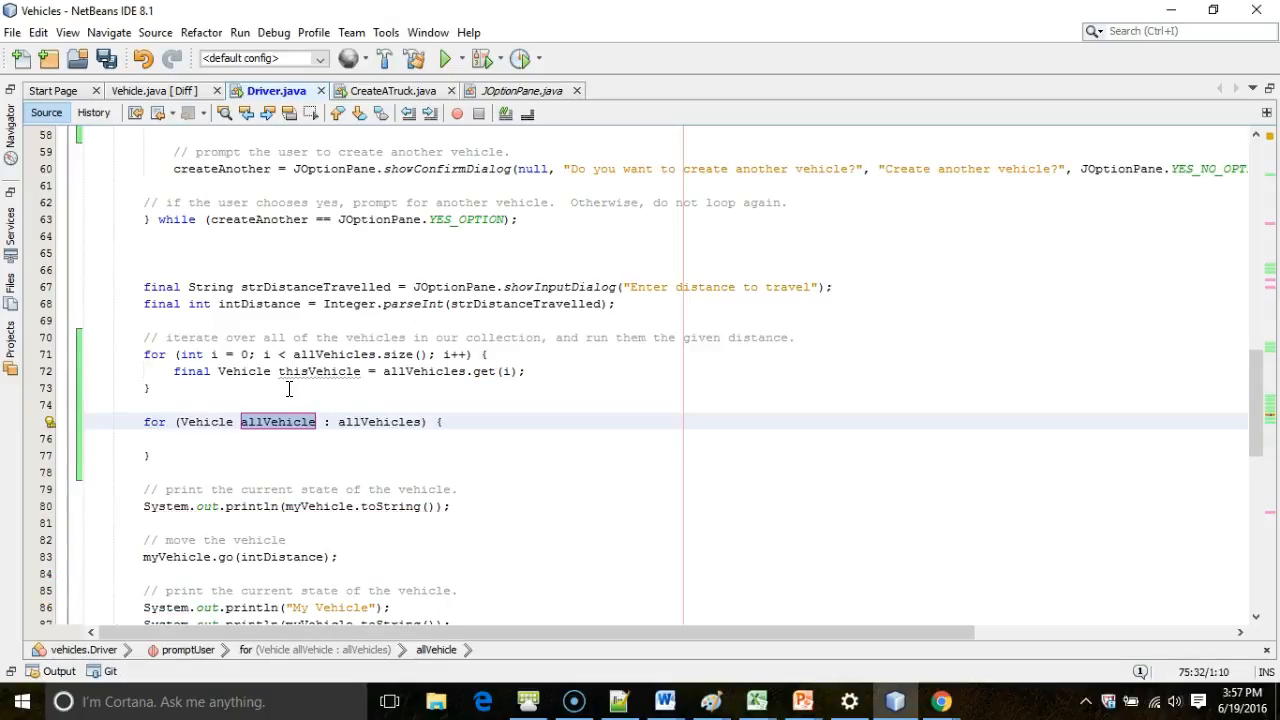
mouse_move(174, 504)
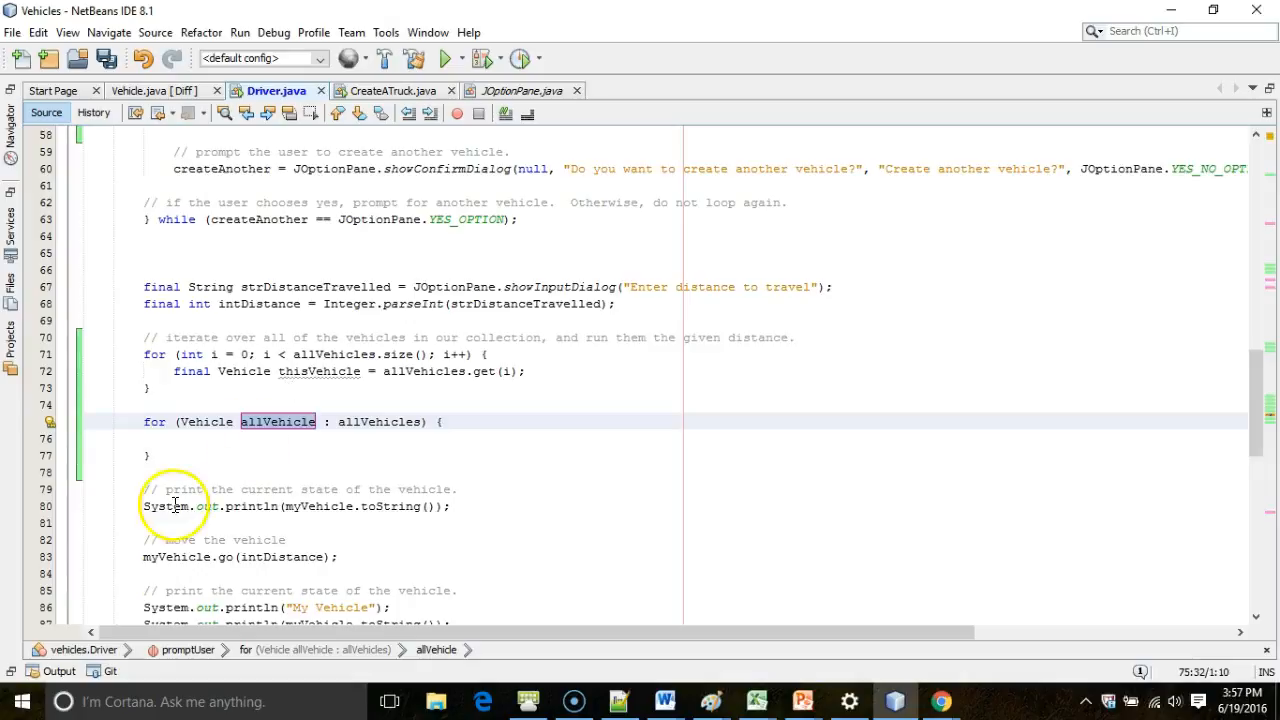
click(150, 420)
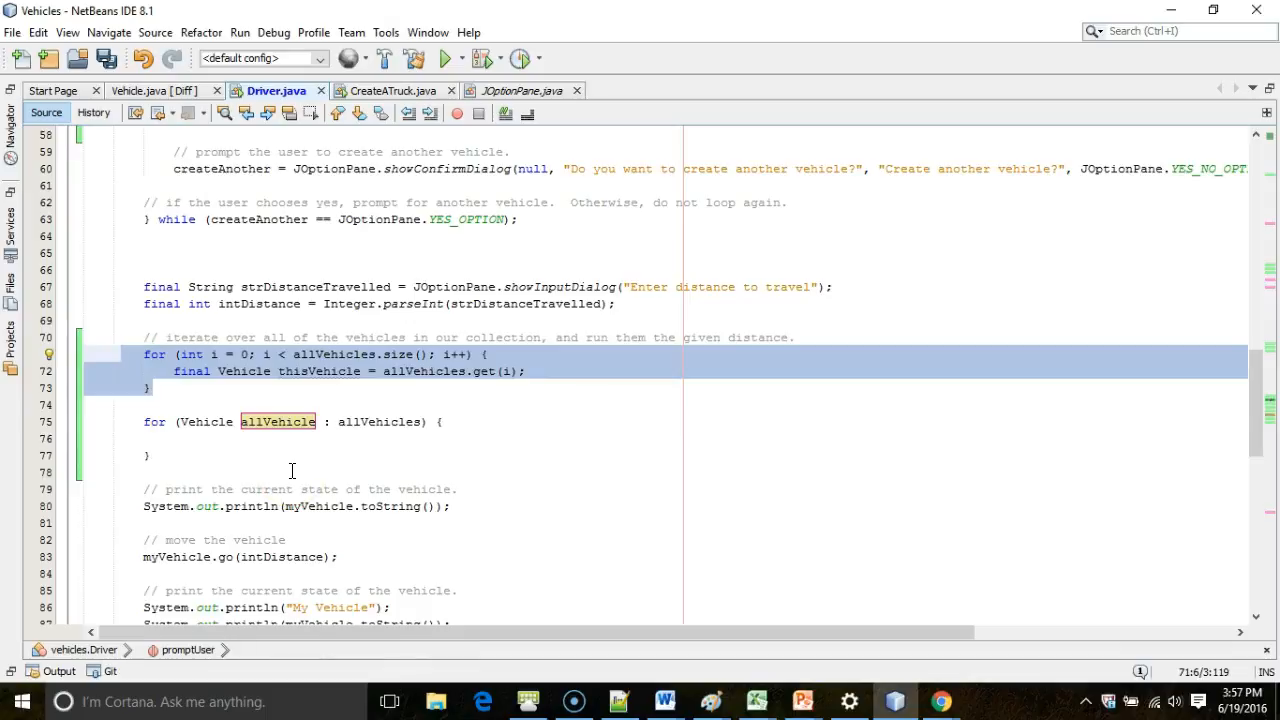
mouse_move(252, 420)
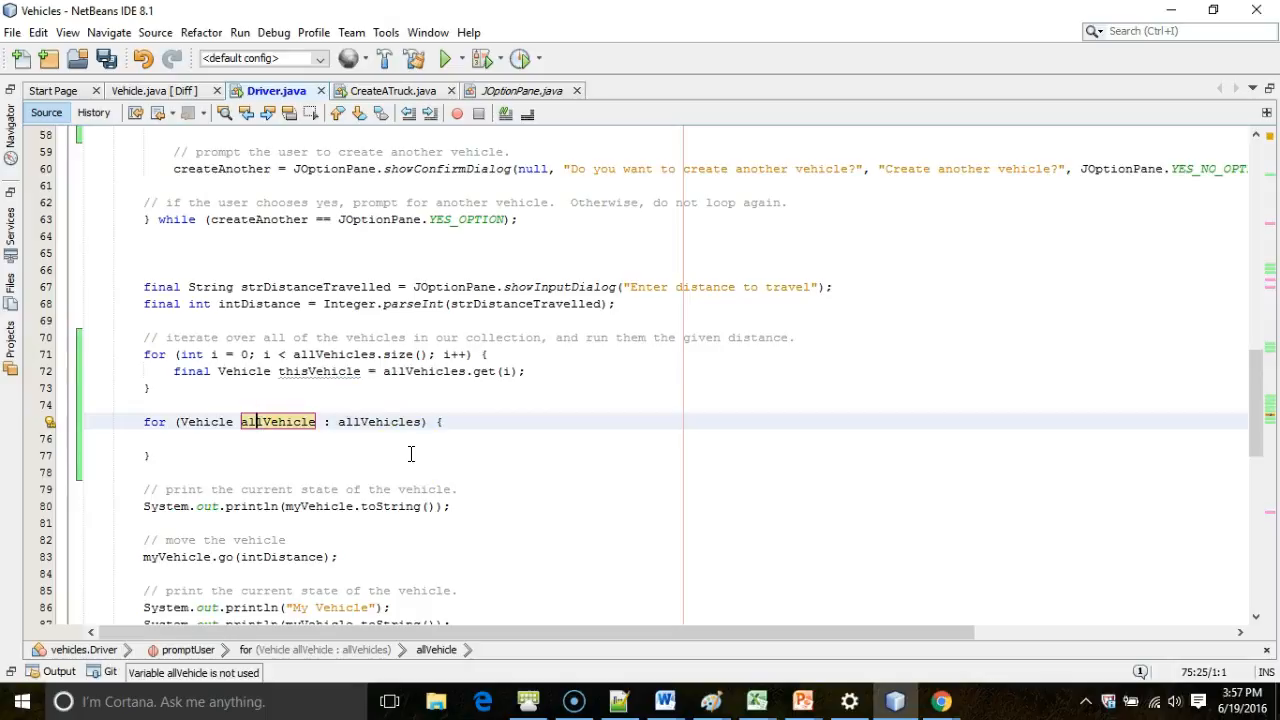
text(thisVehicle)
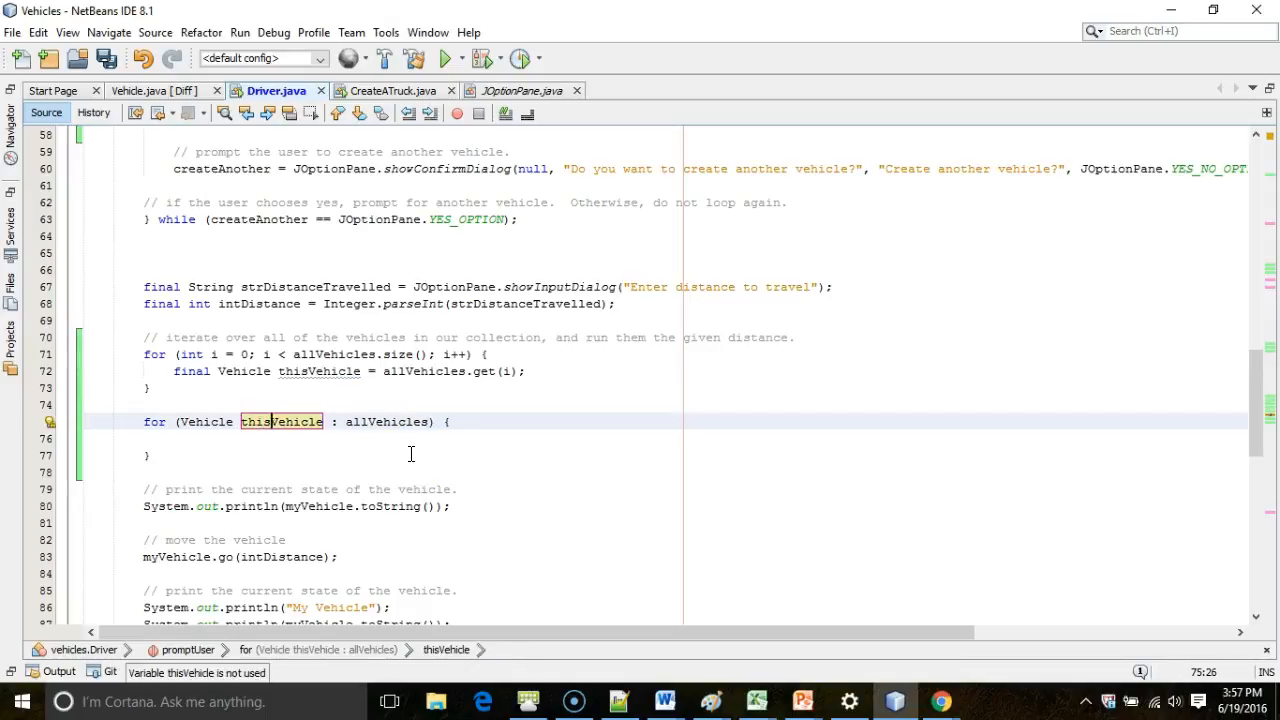
mouse_move(400, 458)
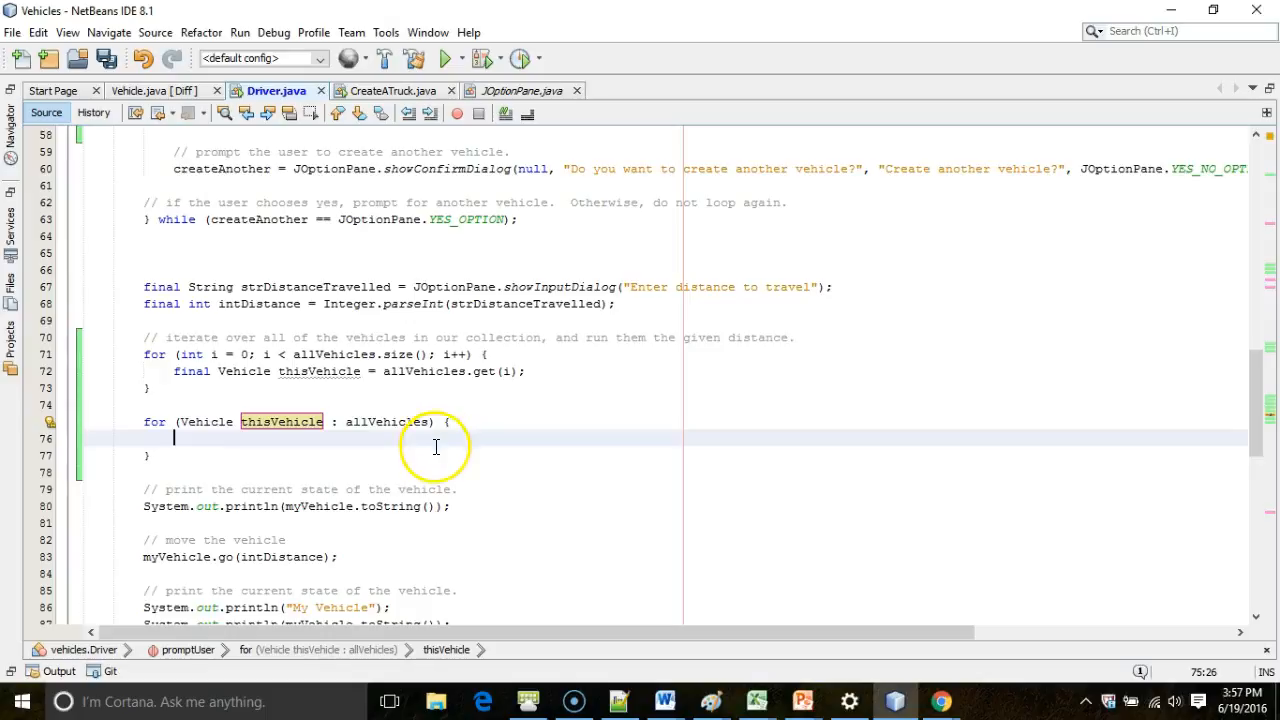
Move the print and go statements into the for-each loop and comment out the old index loop
scroll(down, 3)
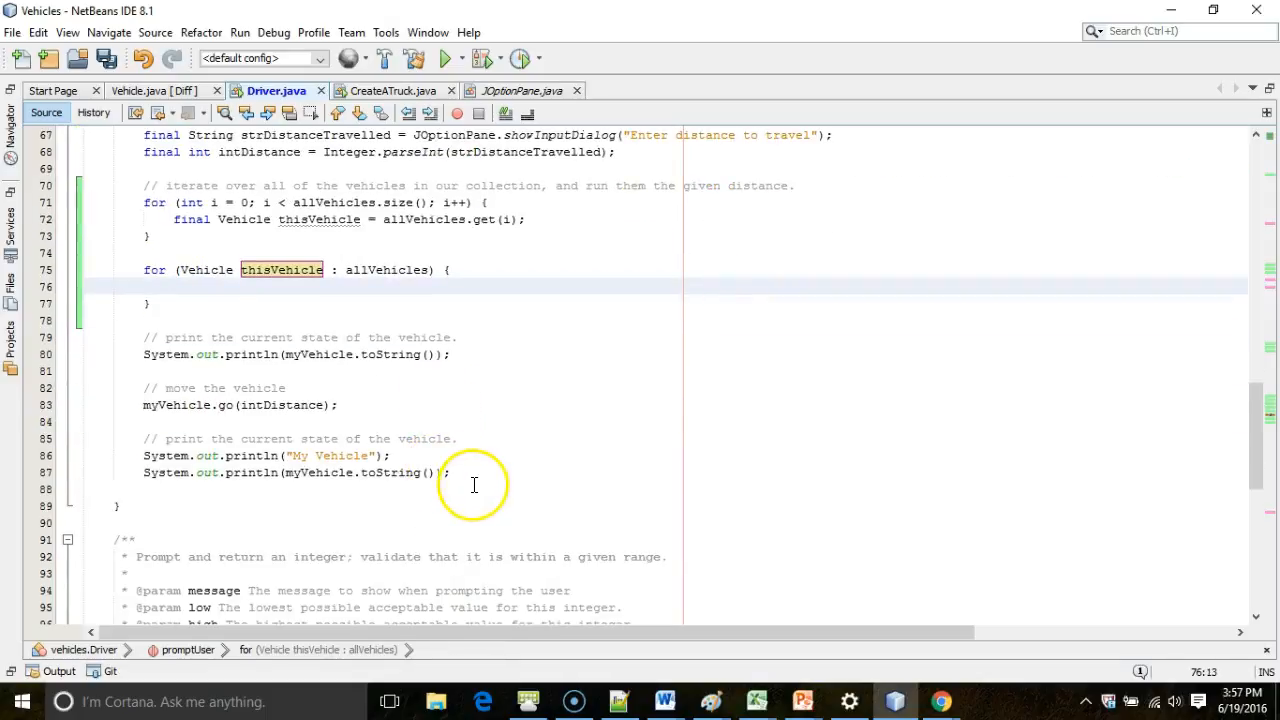
drag(144, 370, 452, 472)
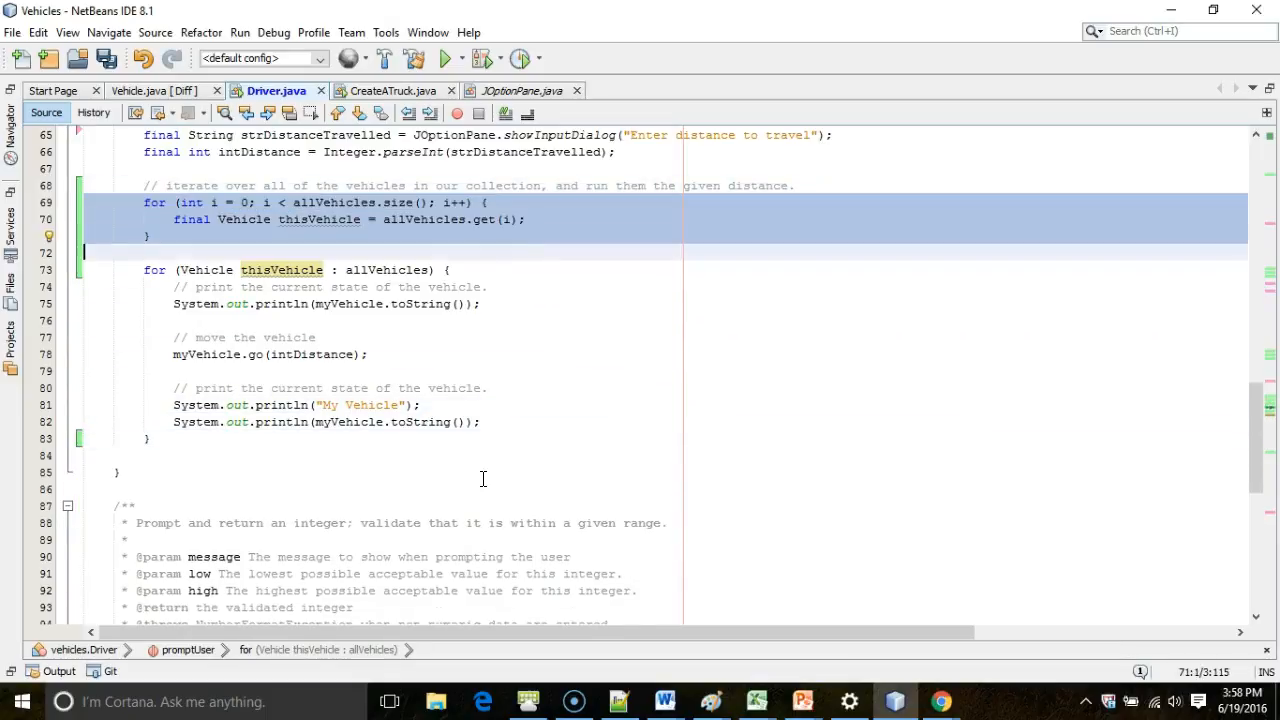
key(ctrl+/)
text(this)
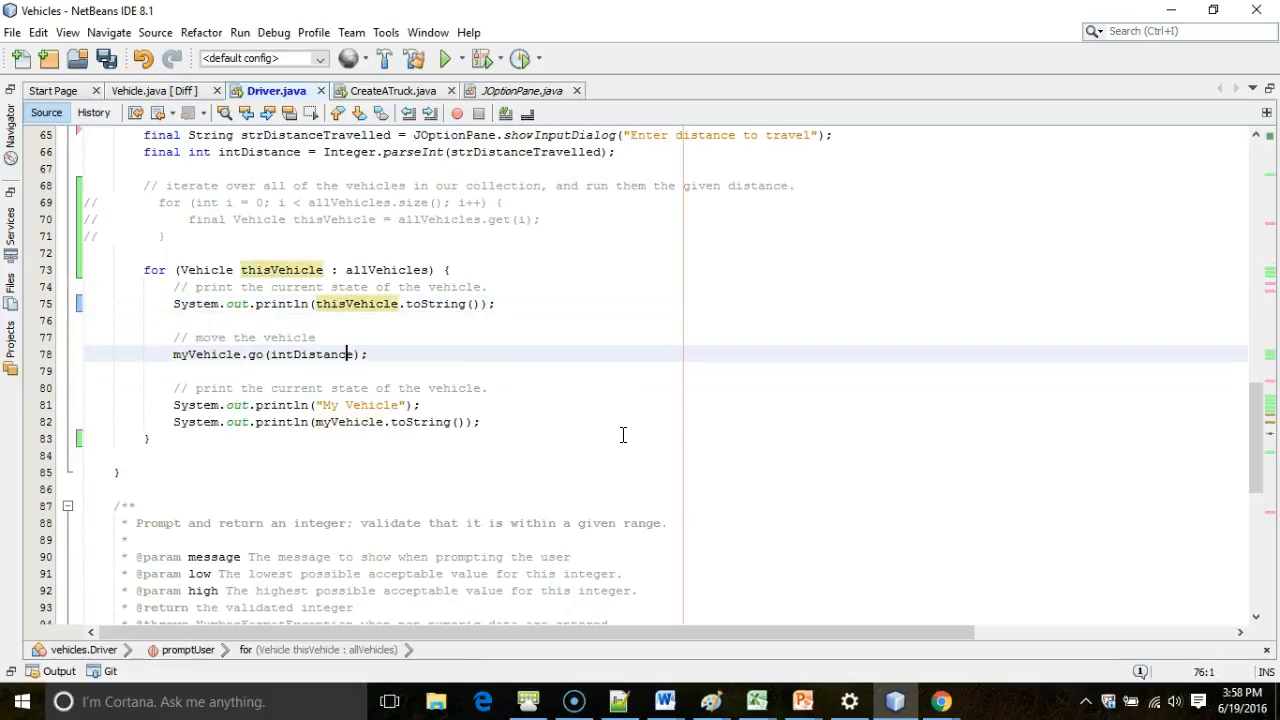
Switch the calls to thisVehicle, relabel the prints 'Before:'/'After:', and save Driver.java
click(184, 354)
text(this)
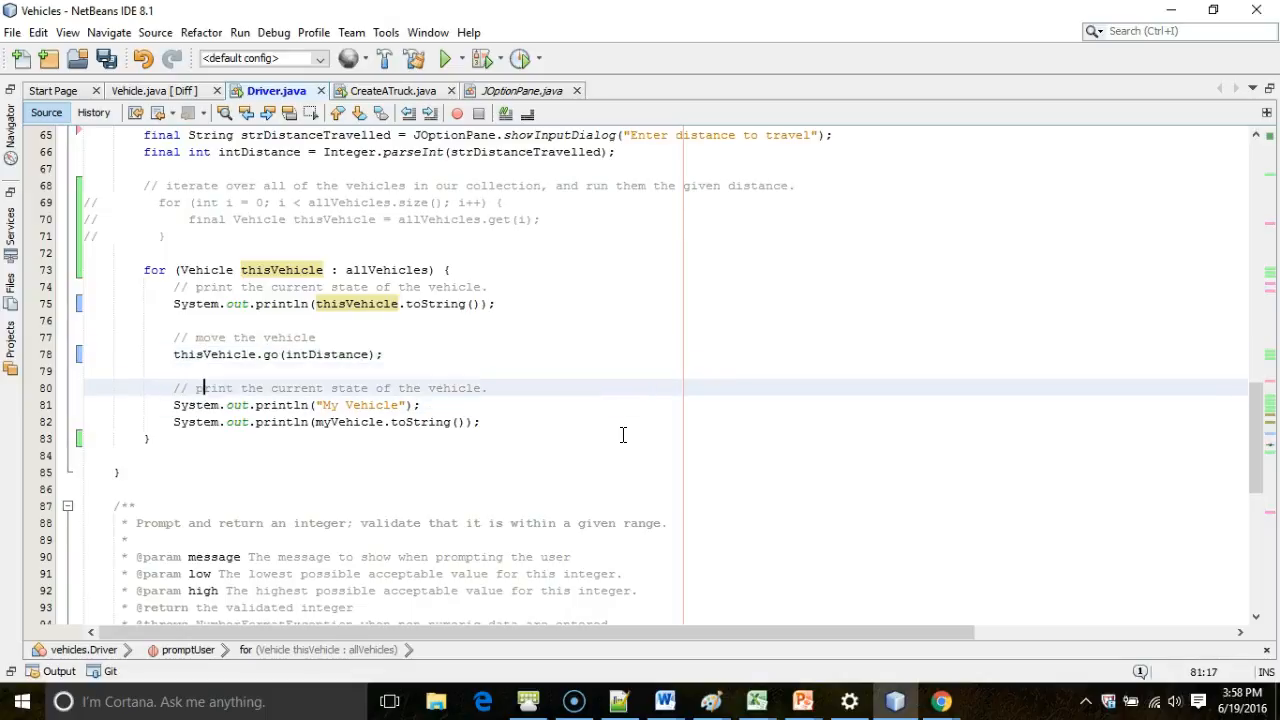
click(328, 404)
text(This)
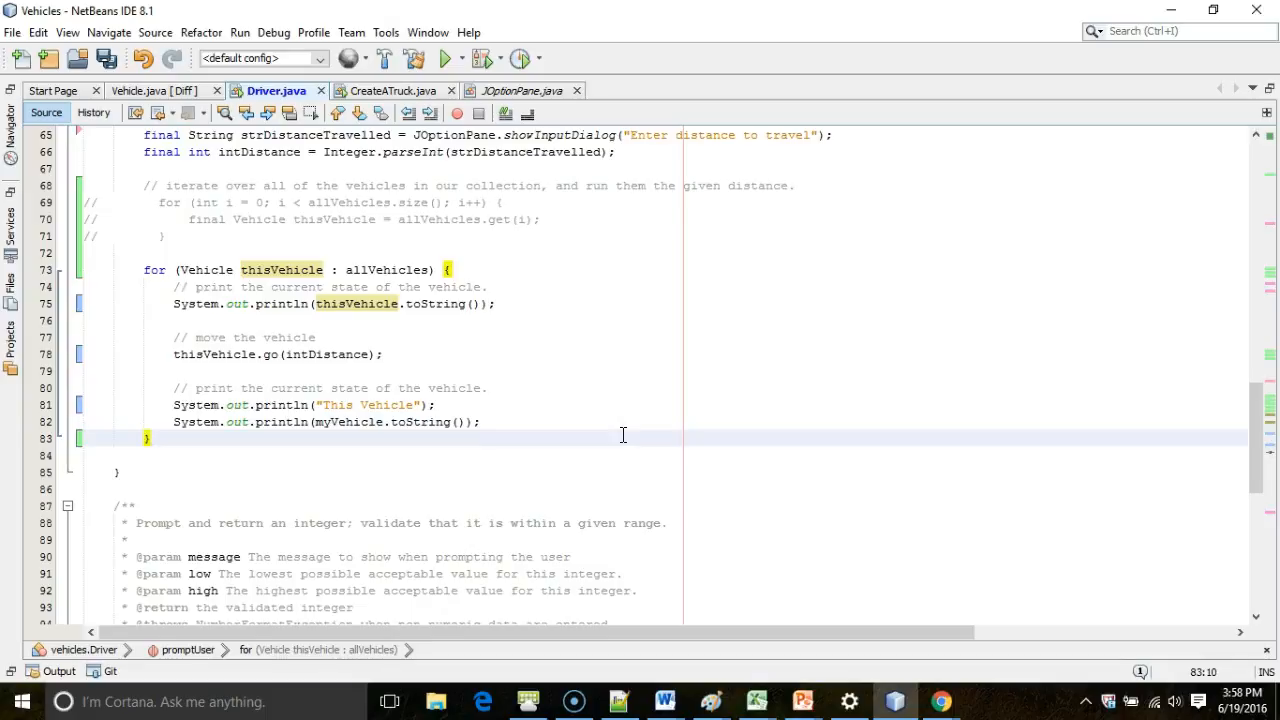
scroll(up, 3)
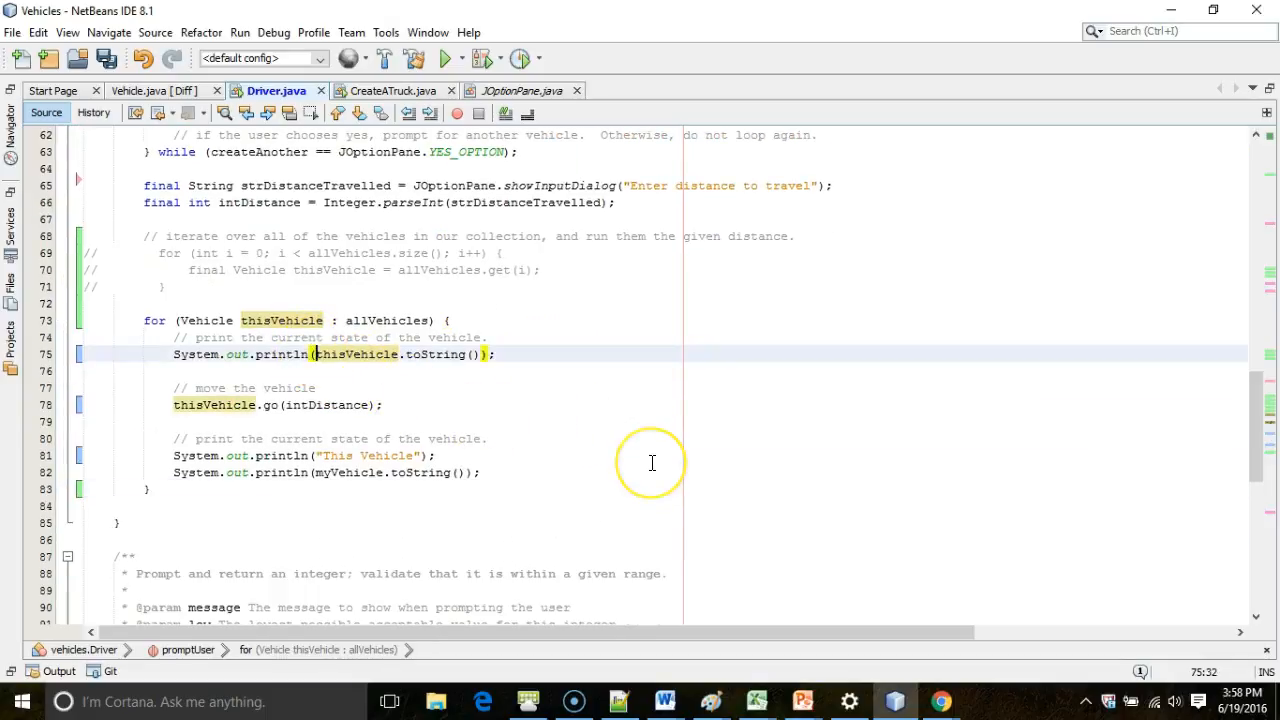
text("Before: " +)
click(304, 456)
text(After:)
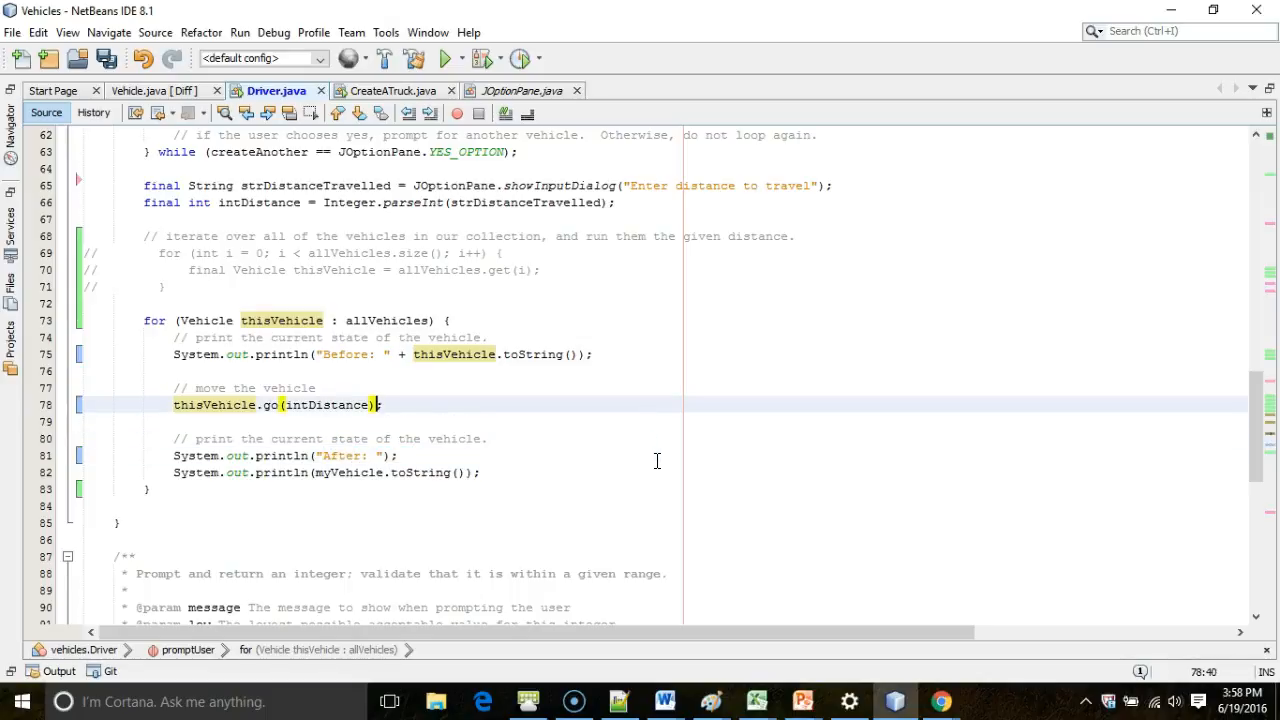
click(108, 58)
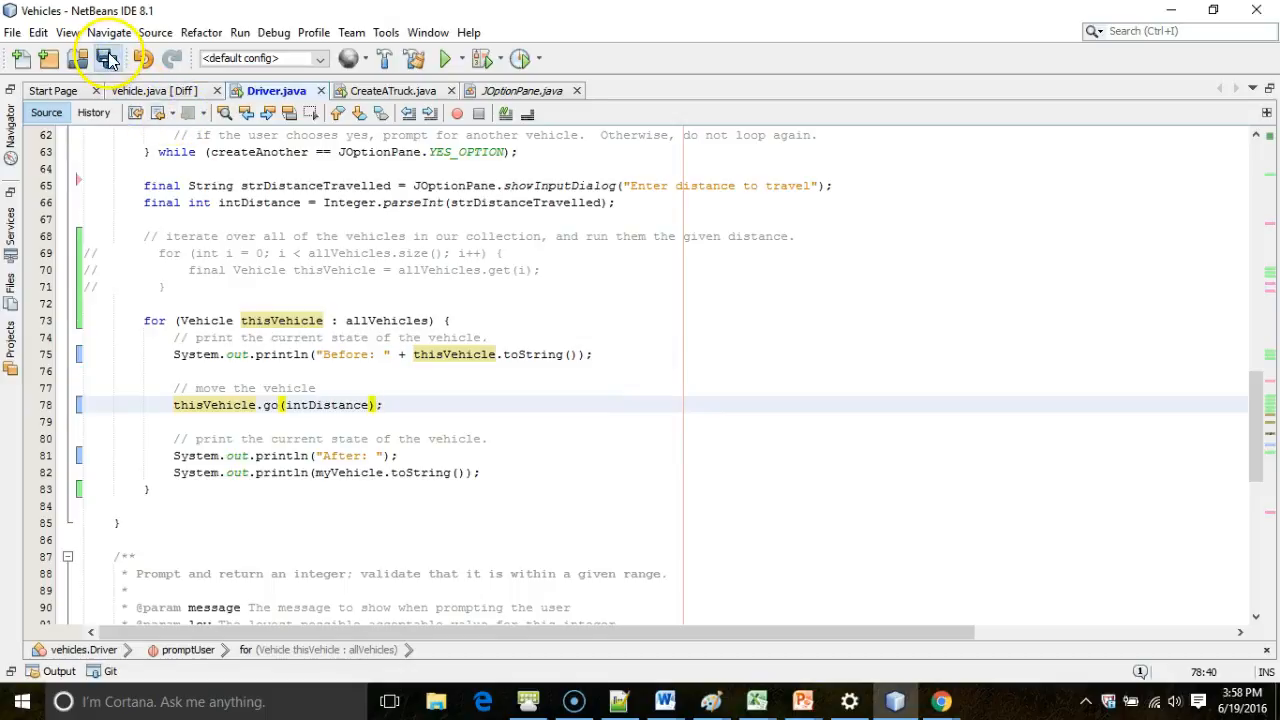
click(108, 58)
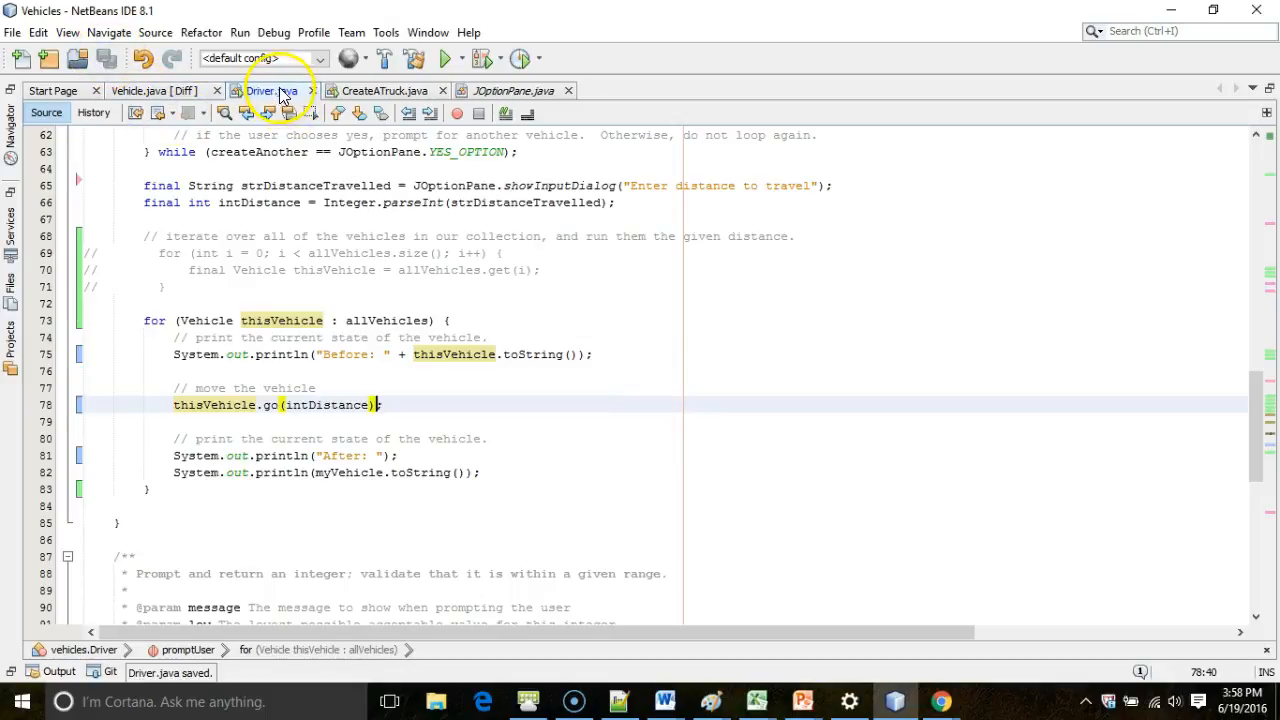
mouse_move(264, 92)
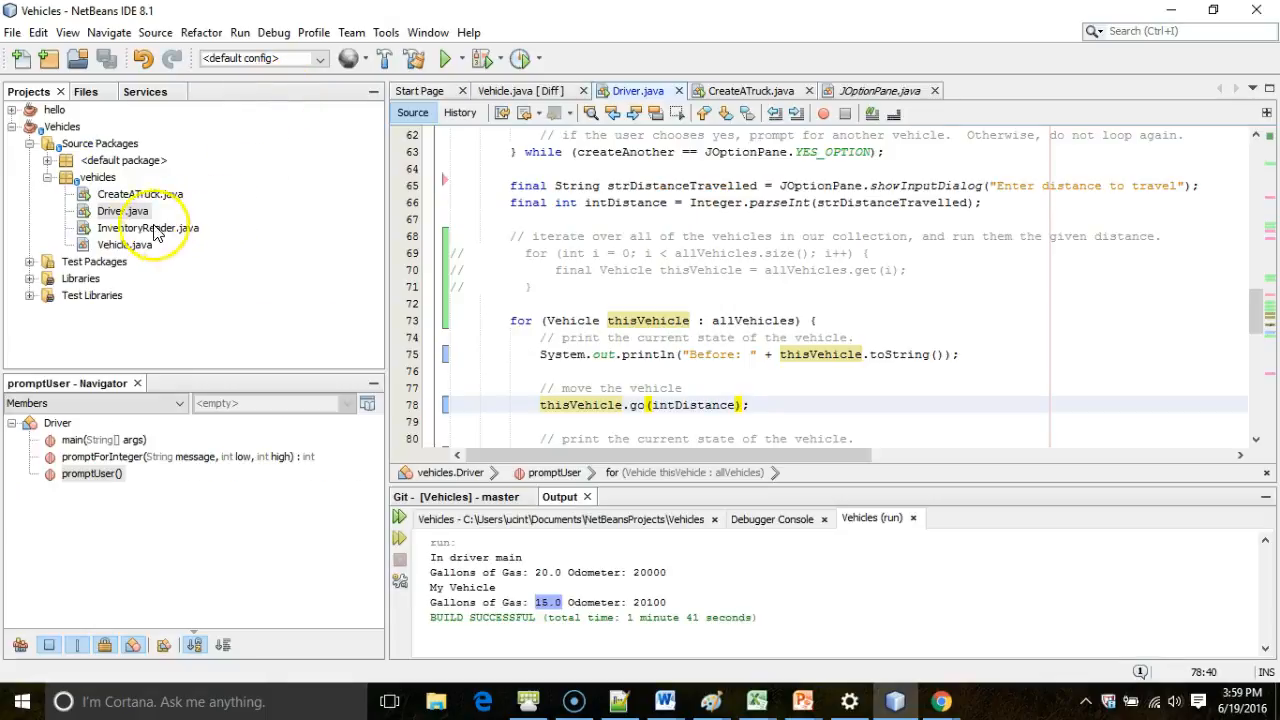
Run Driver.java and enter the first vehicle with 10 gallons, answering Yes to another vehicle
right_click(150, 212)
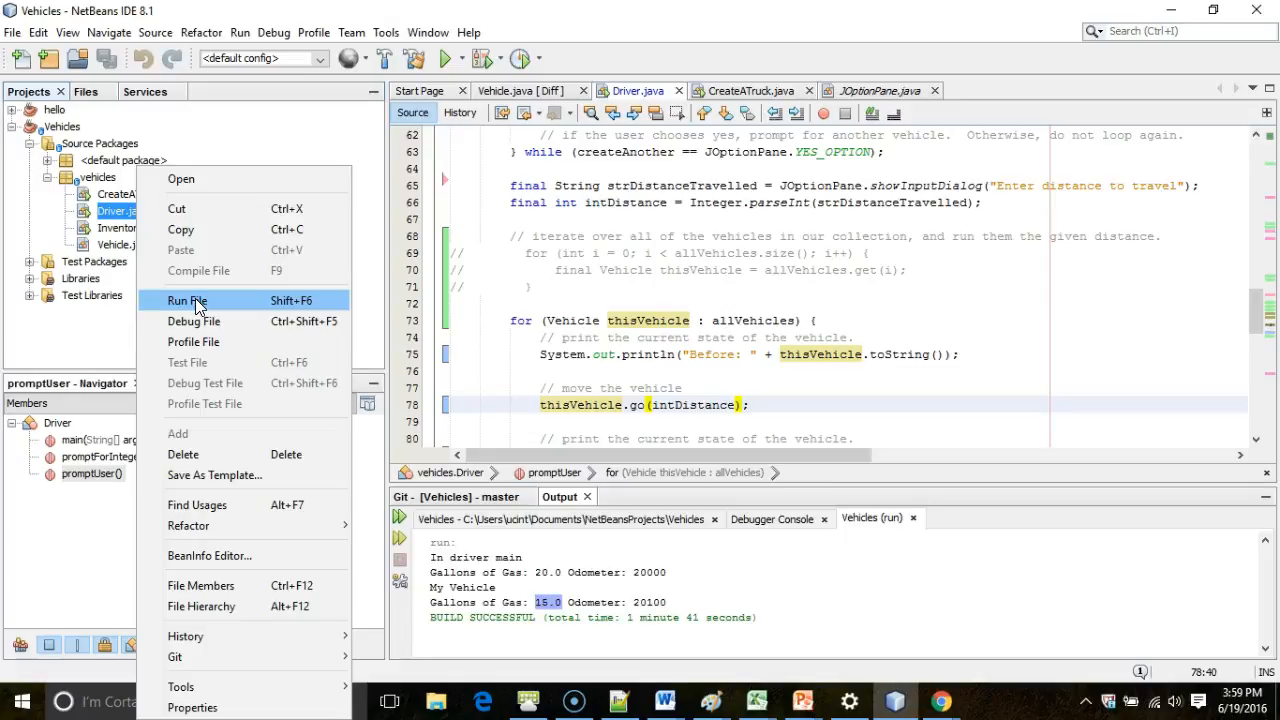
click(184, 300)
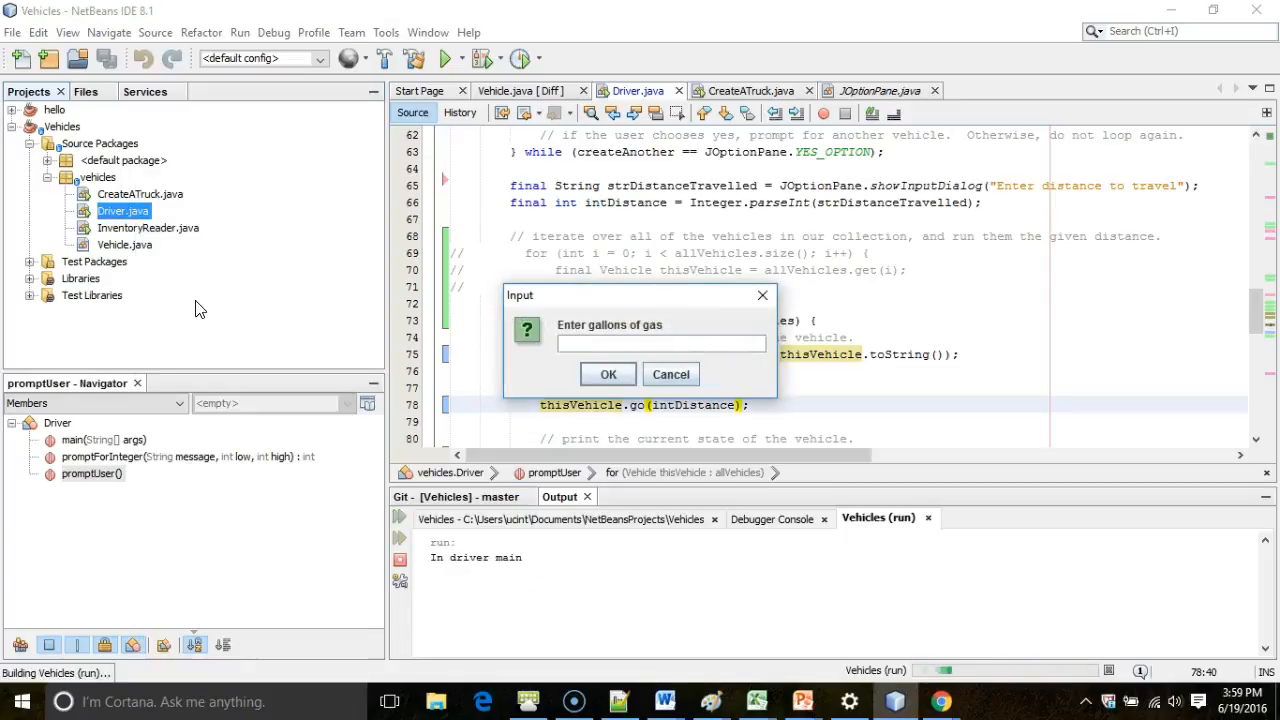
text(10)
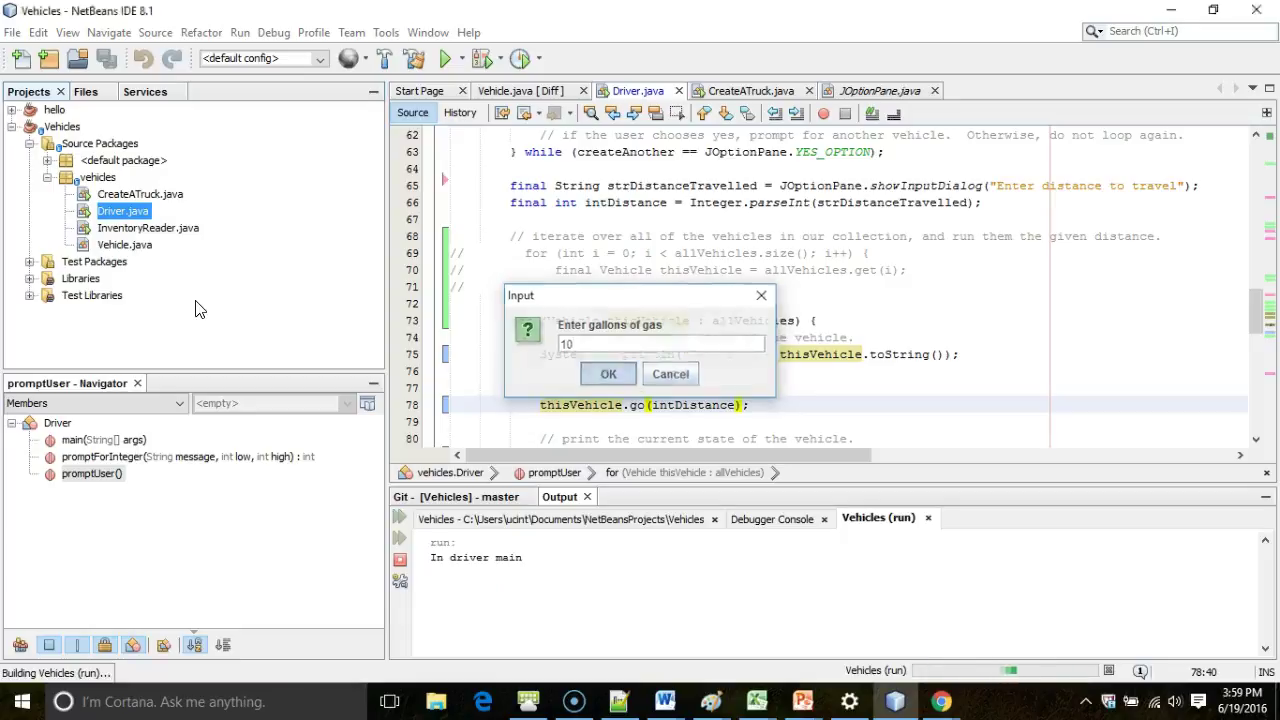
click(608, 374)
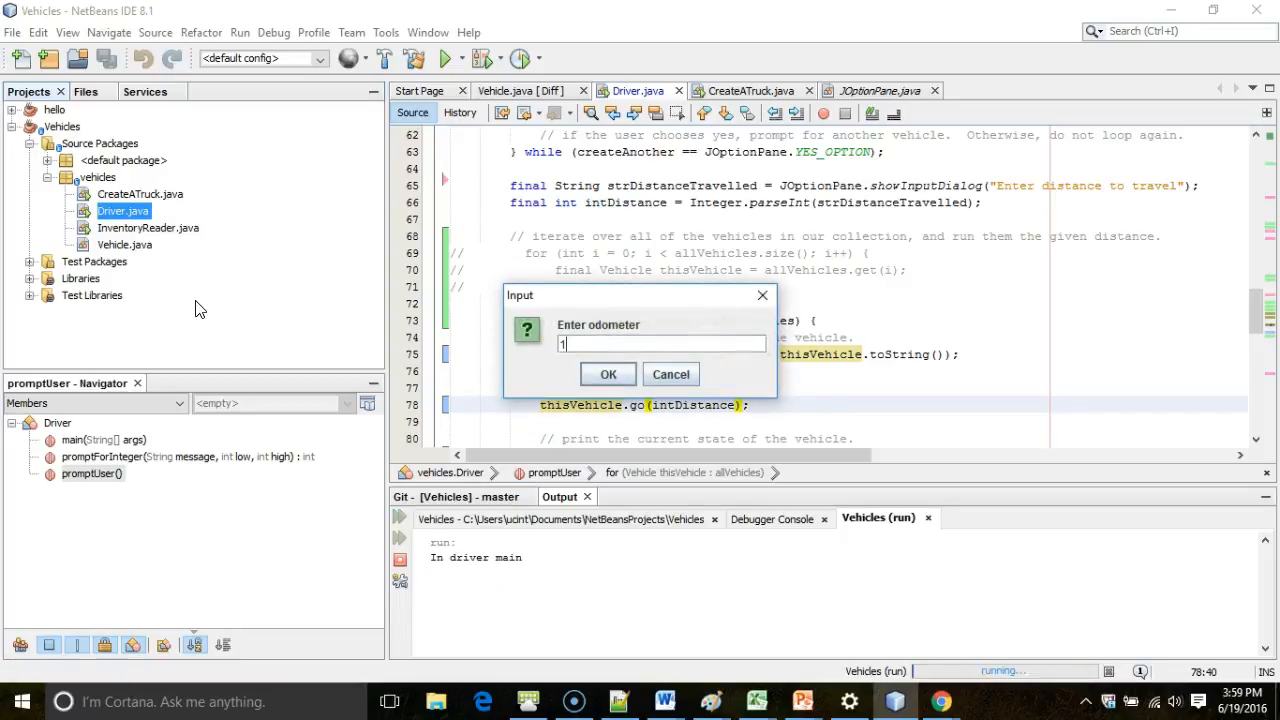
click(608, 374)
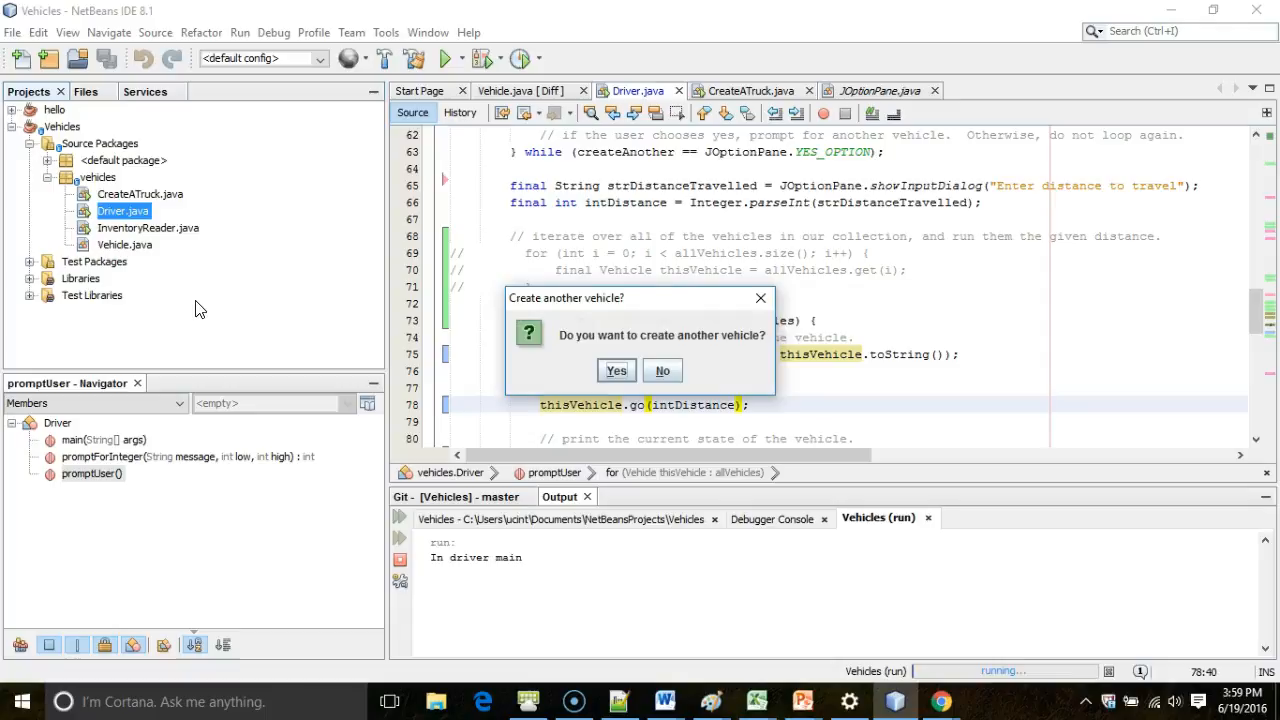
click(616, 370)
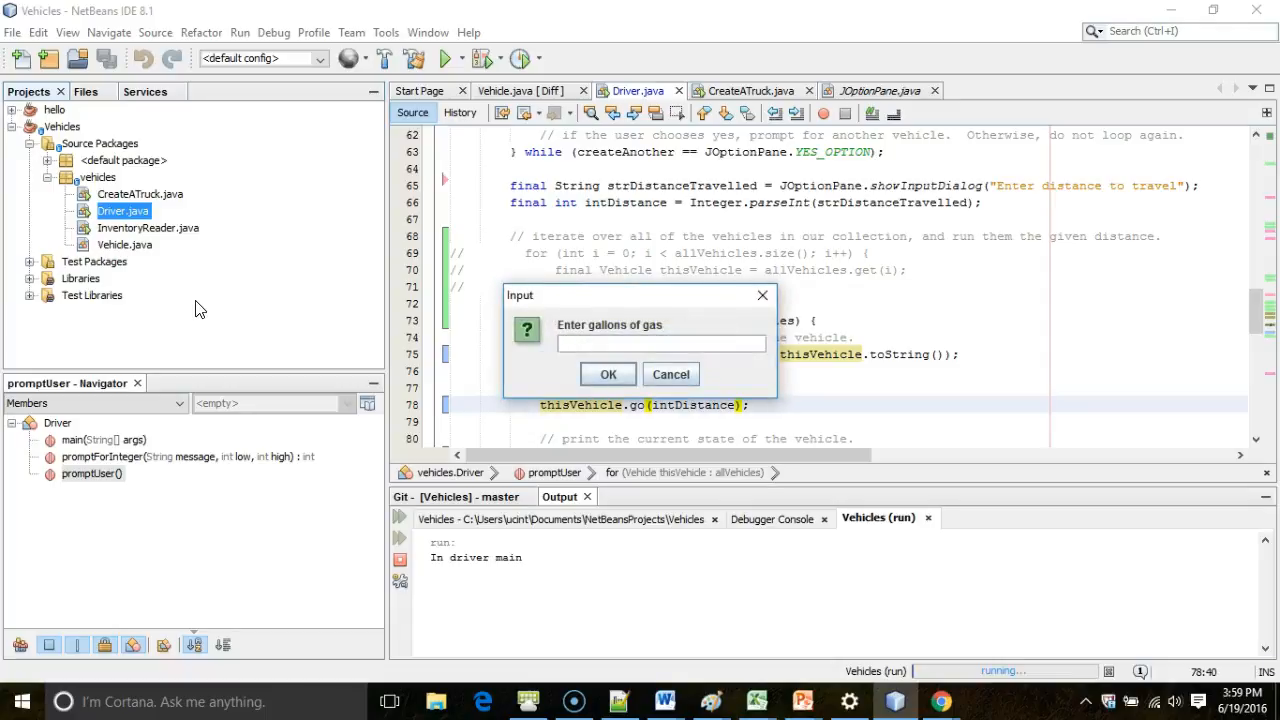
Enter the second vehicle, then a third with odometer 30000
click(608, 374)
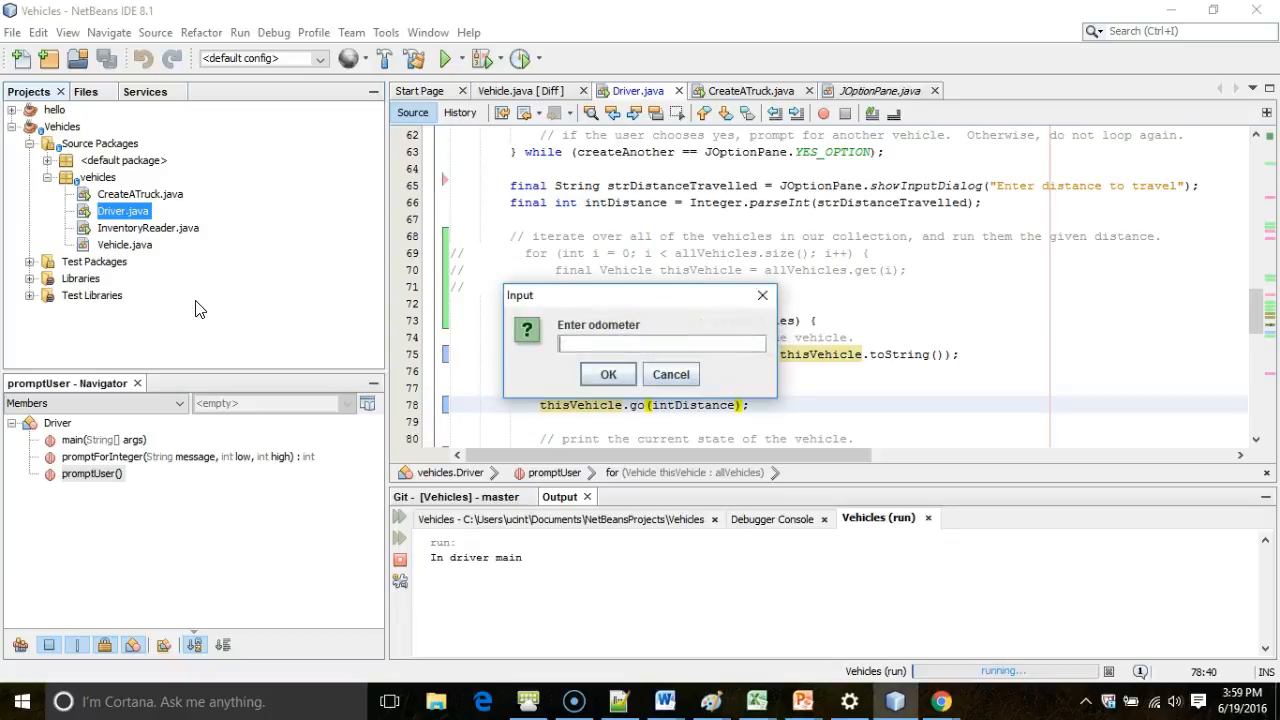
click(608, 374)
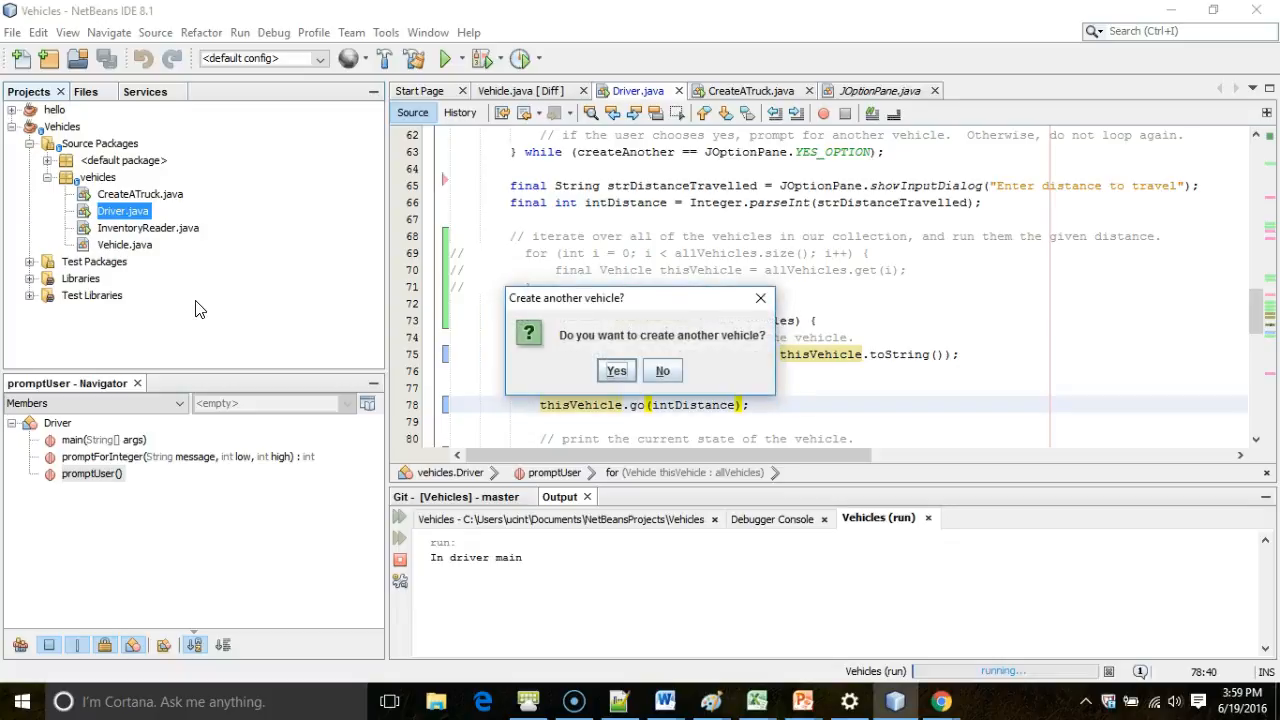
click(616, 370)
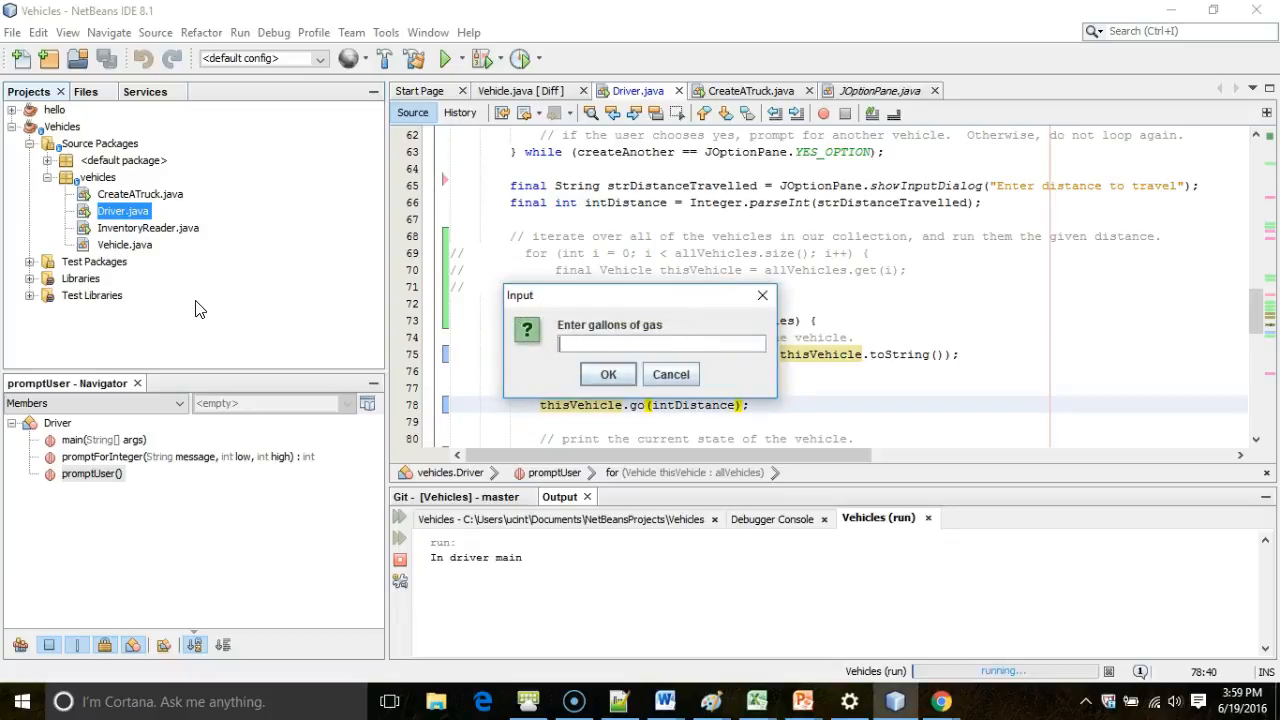
click(608, 374)
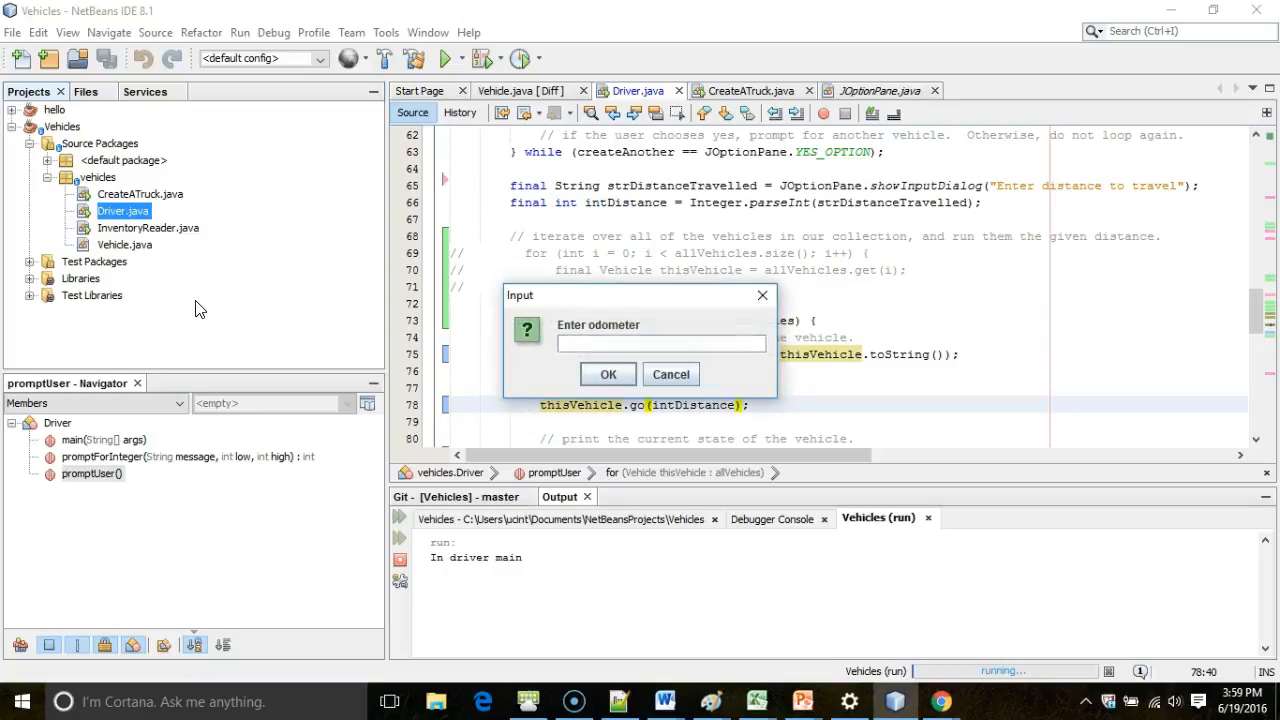
text(30000)
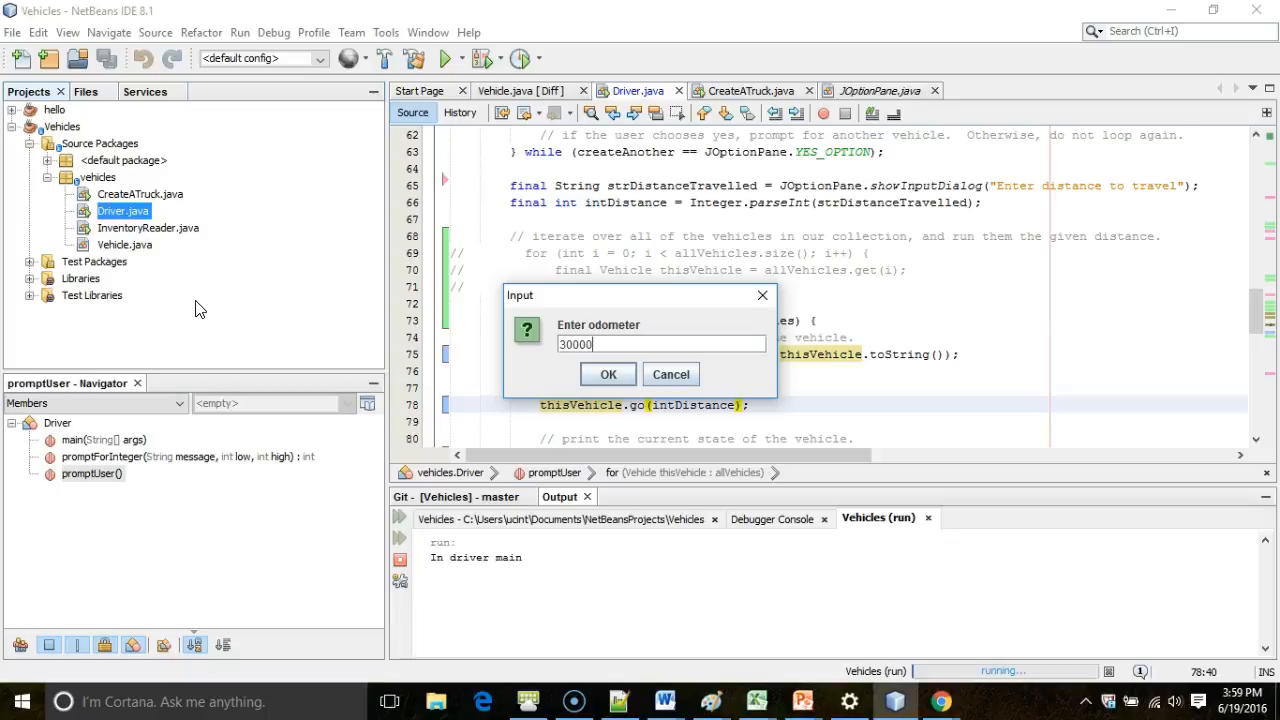
click(608, 374)
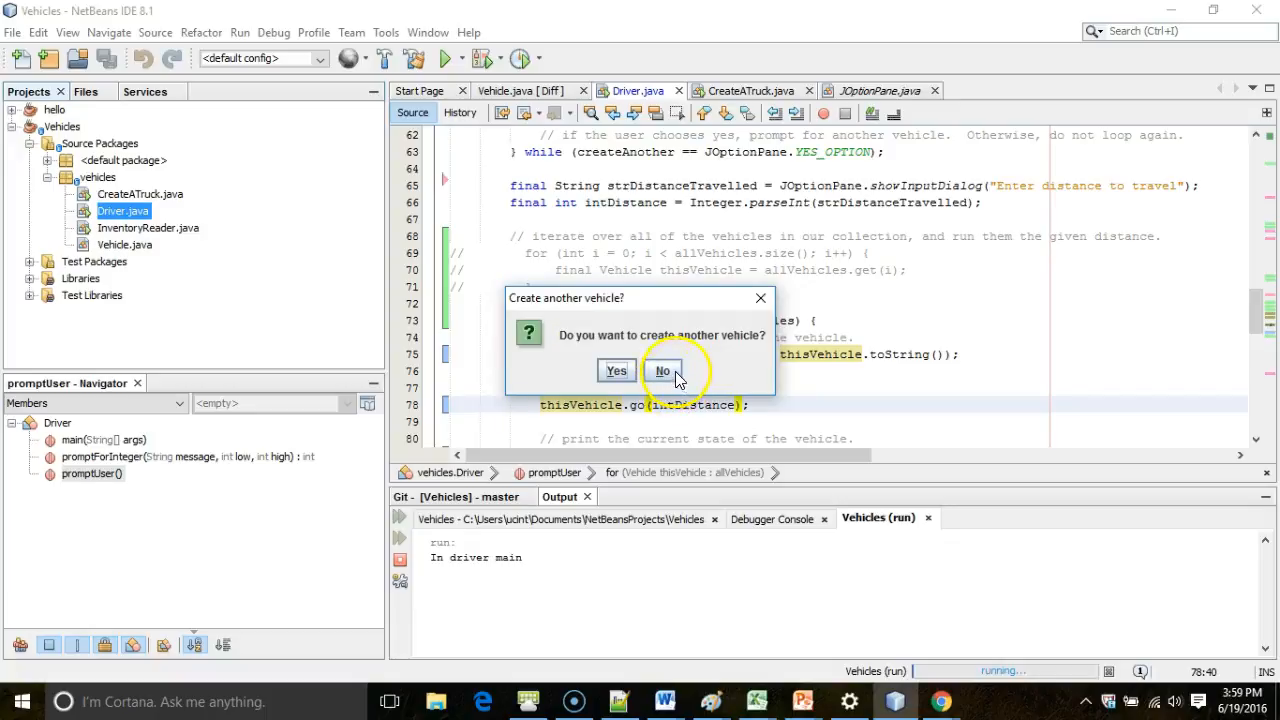
Answer No to another vehicle and enter 100 as the travel distance
click(664, 370)
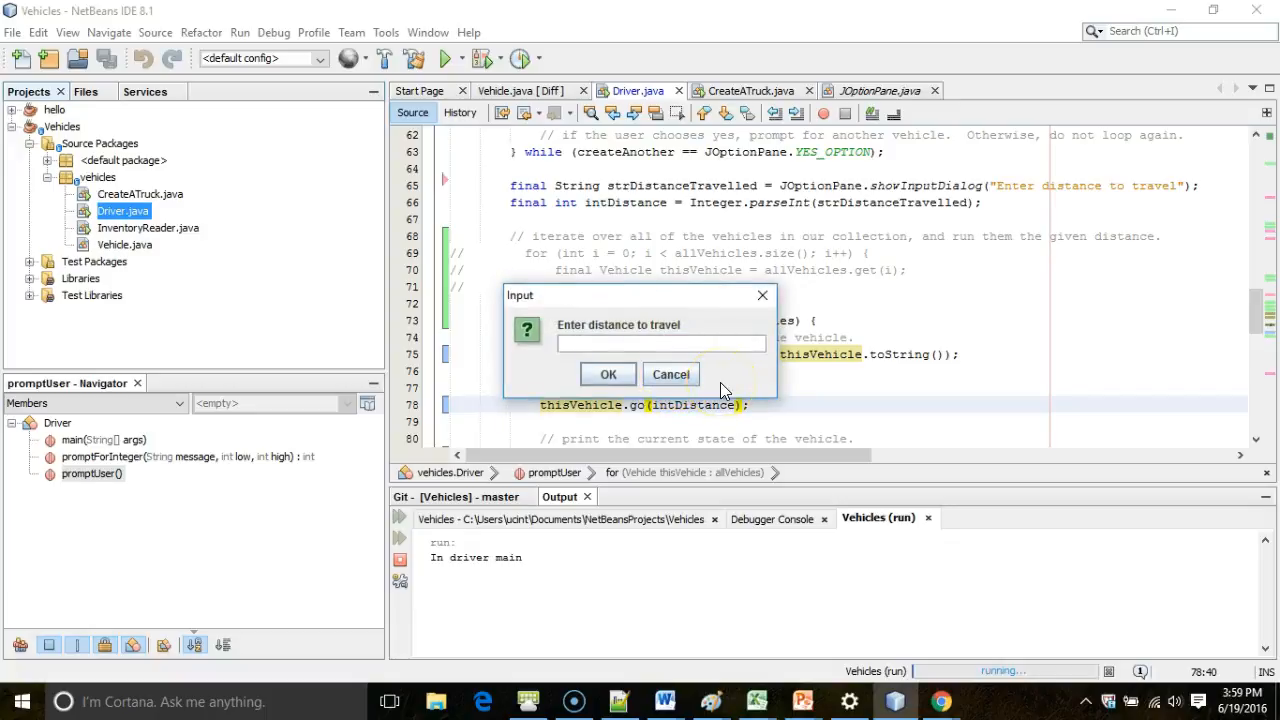
text(100)
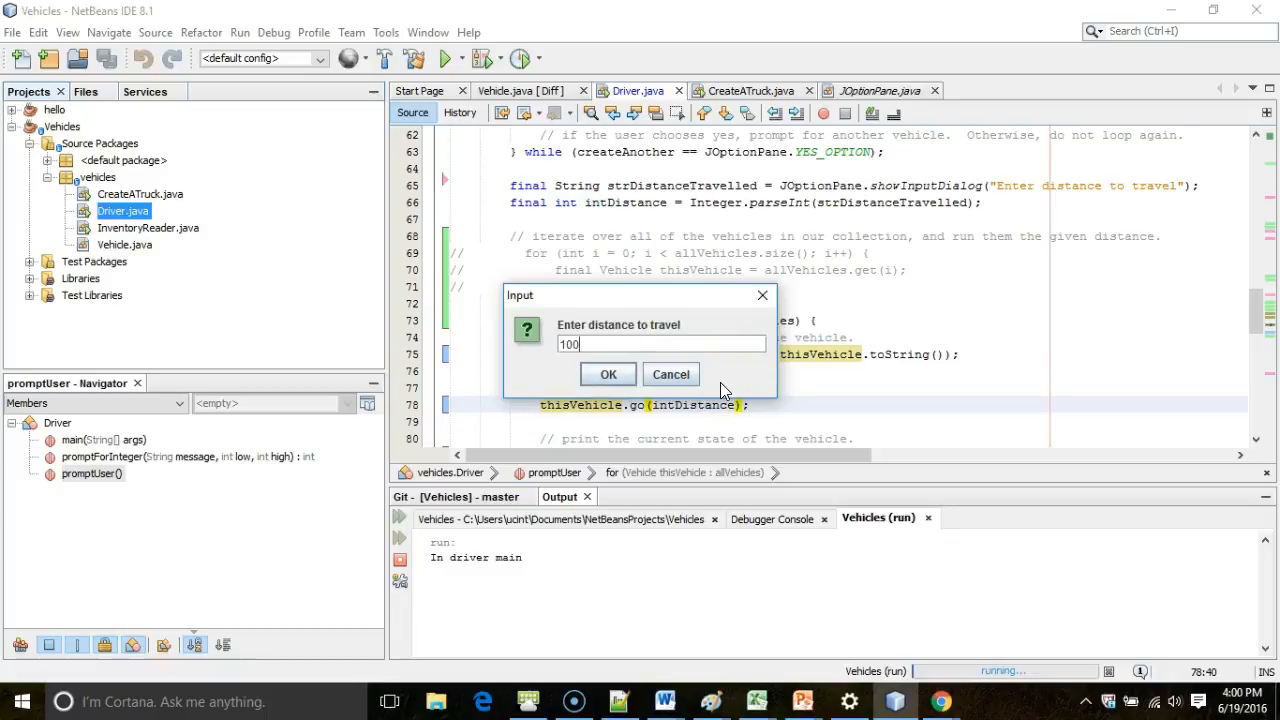
click(608, 374)
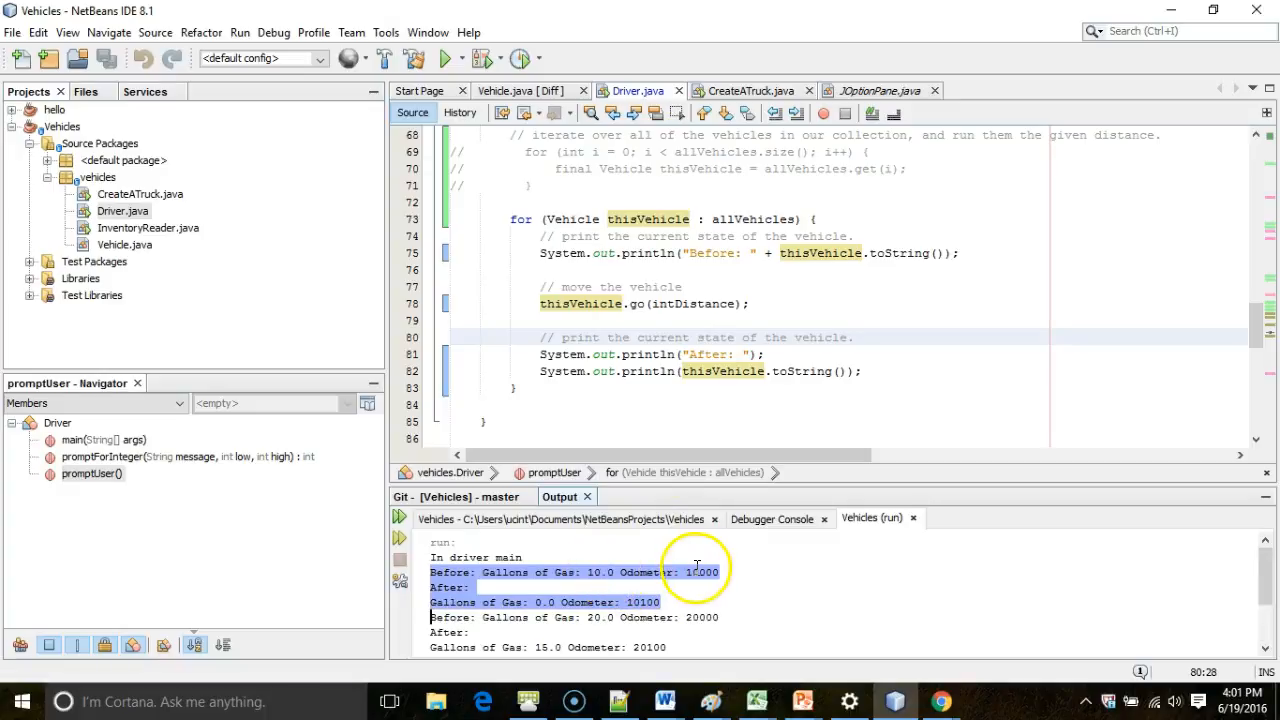
mouse_move(560, 608)
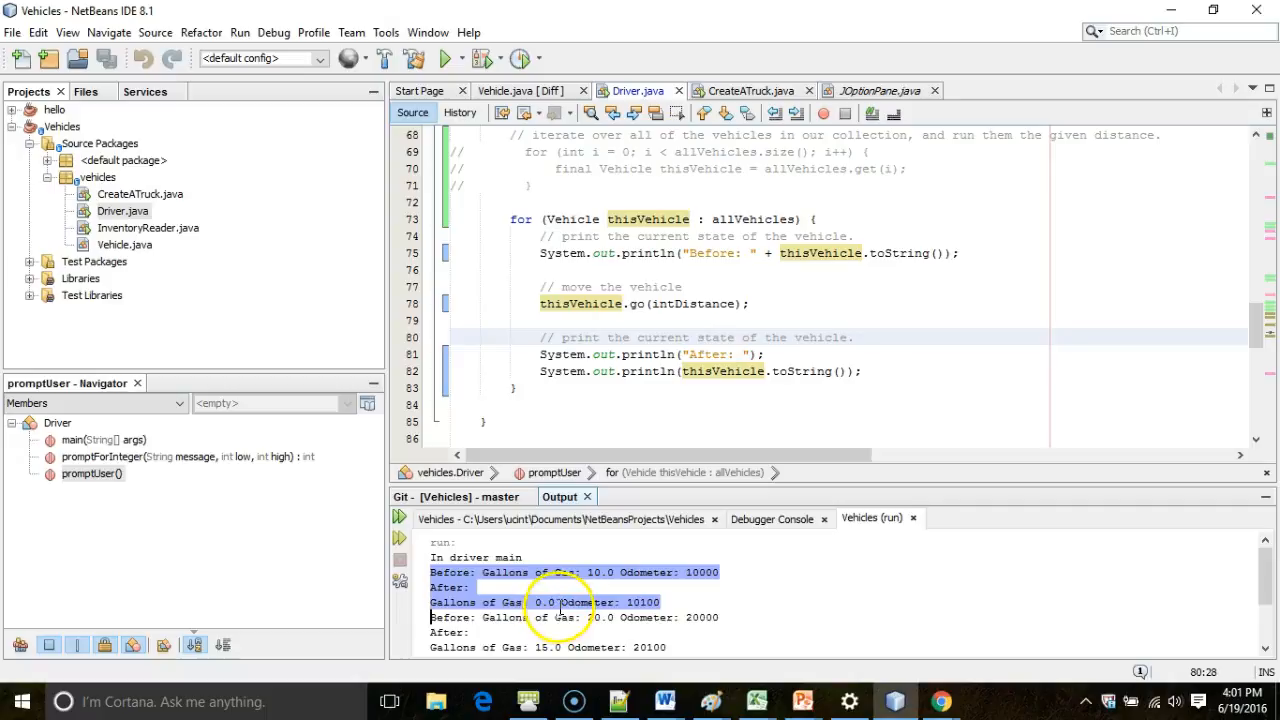
mouse_move(560, 608)
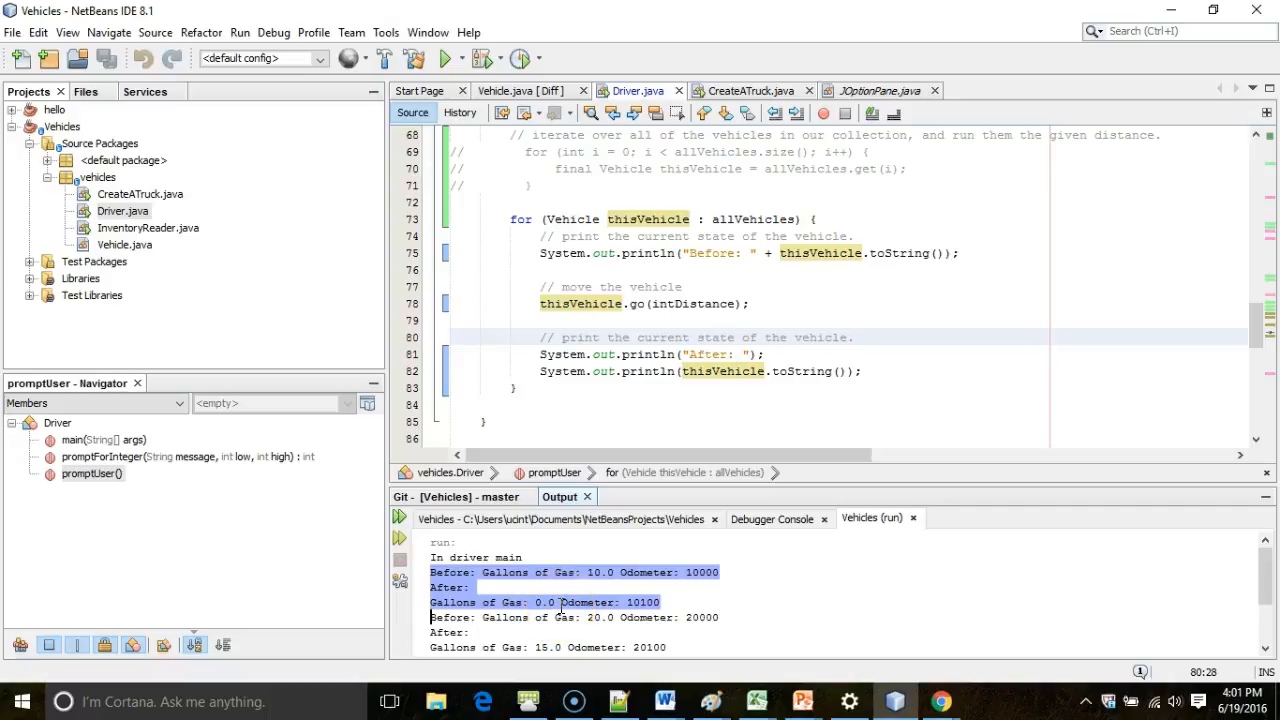
mouse_move(556, 600)
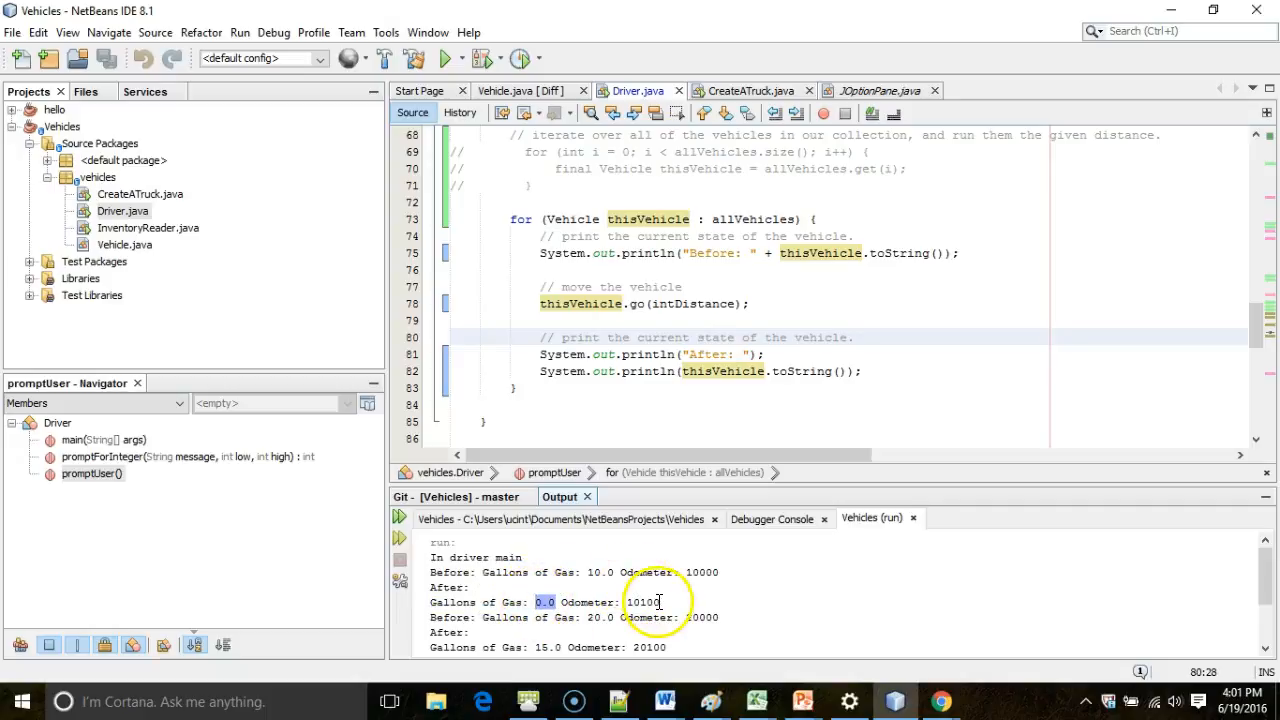
Scroll the Output window through the Before/After lines to BUILD SUCCESSFUL
scroll(down, 3)
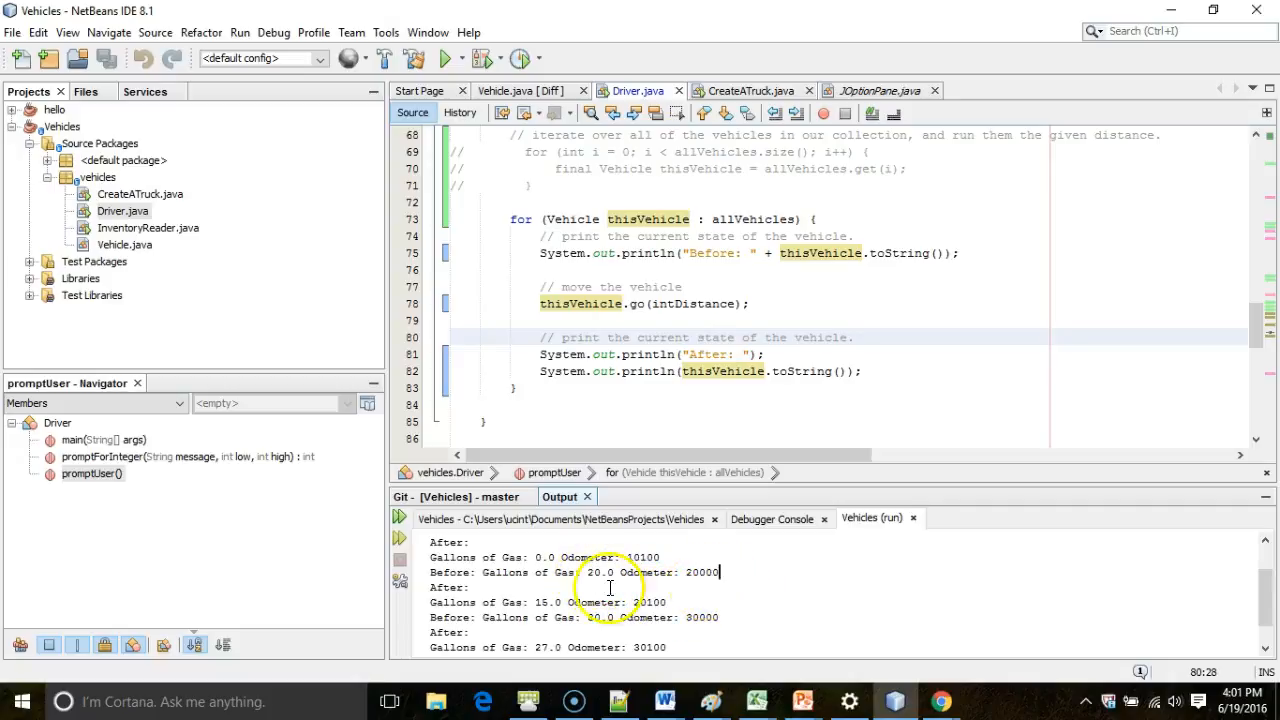
mouse_move(548, 600)
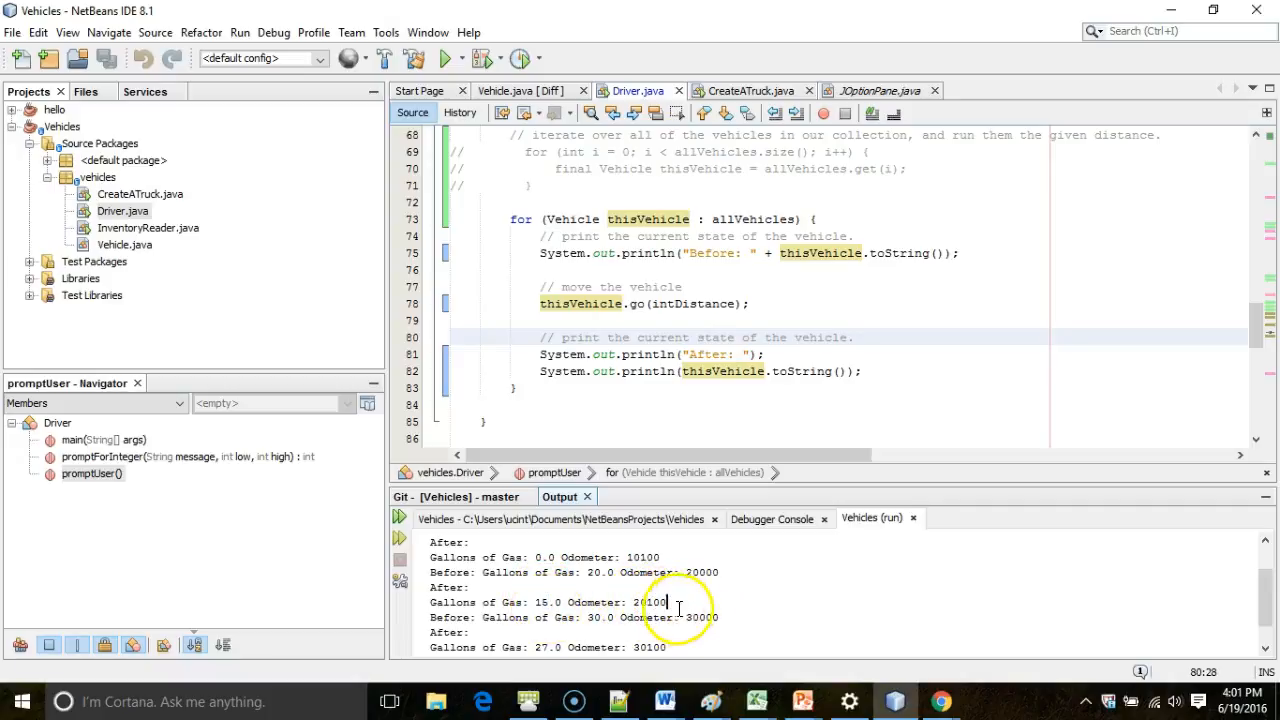
scroll(down, 3)
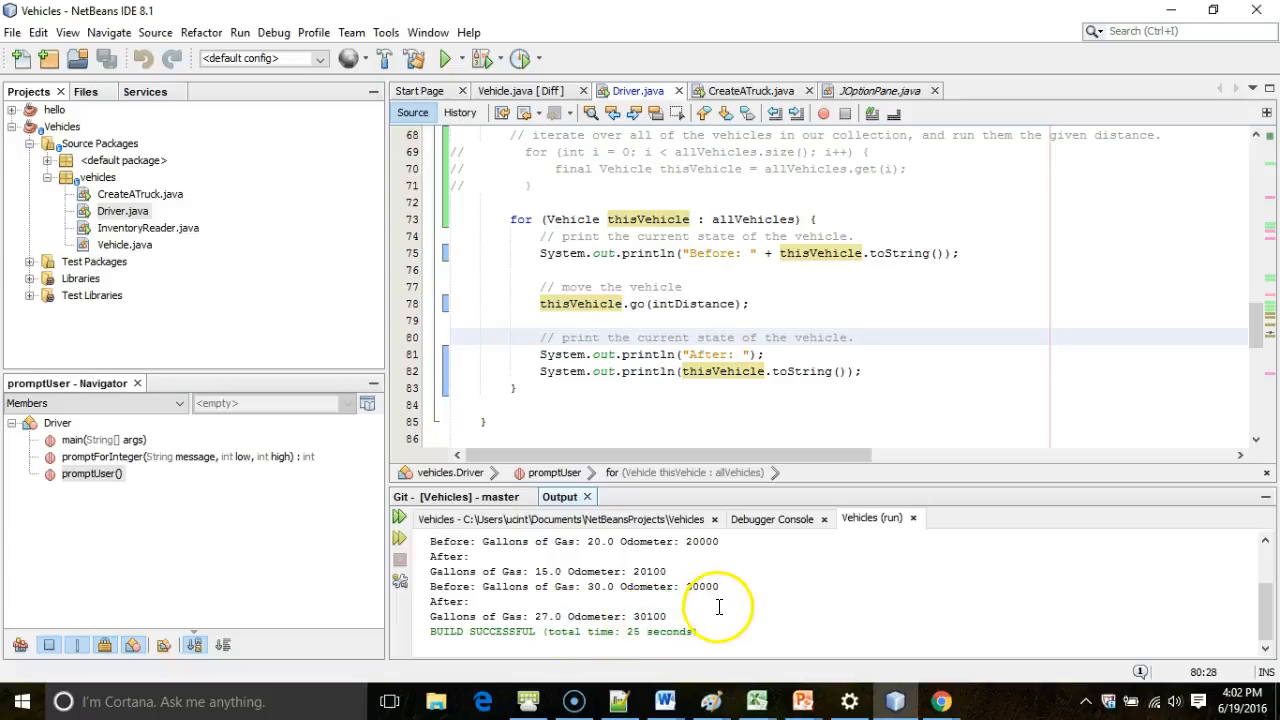
mouse_move(664, 442)
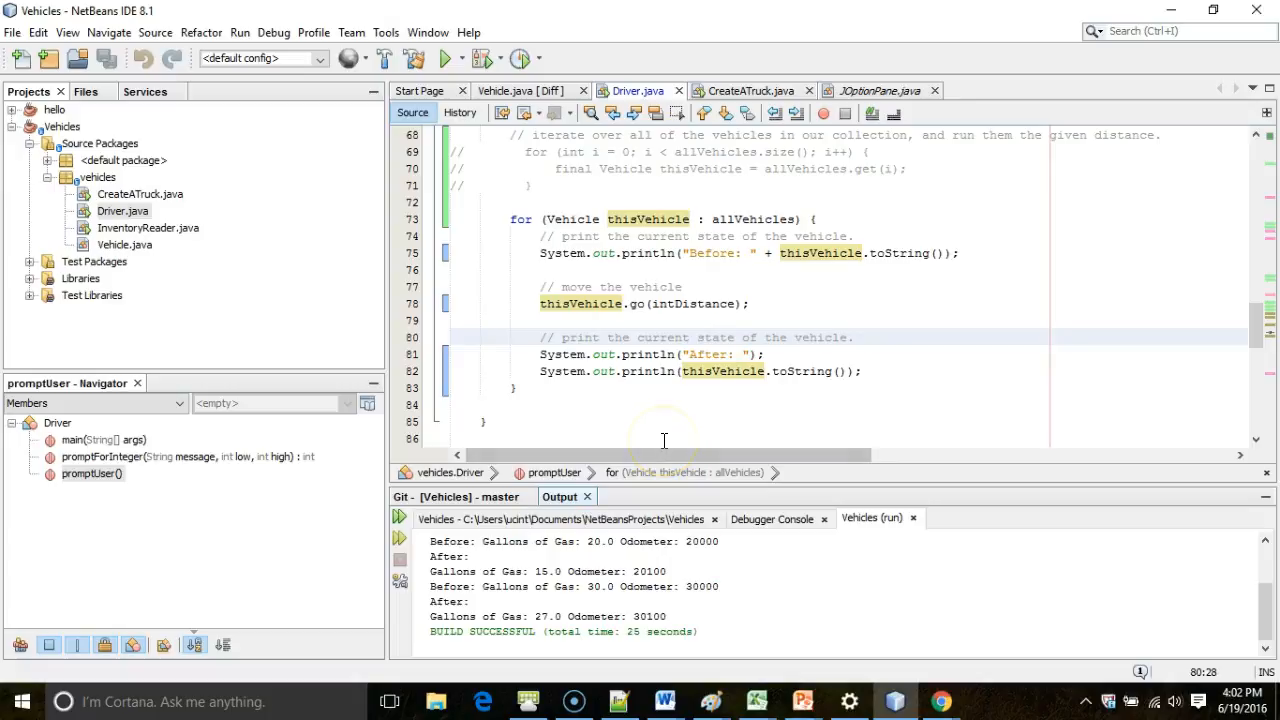
mouse_move(420, 252)
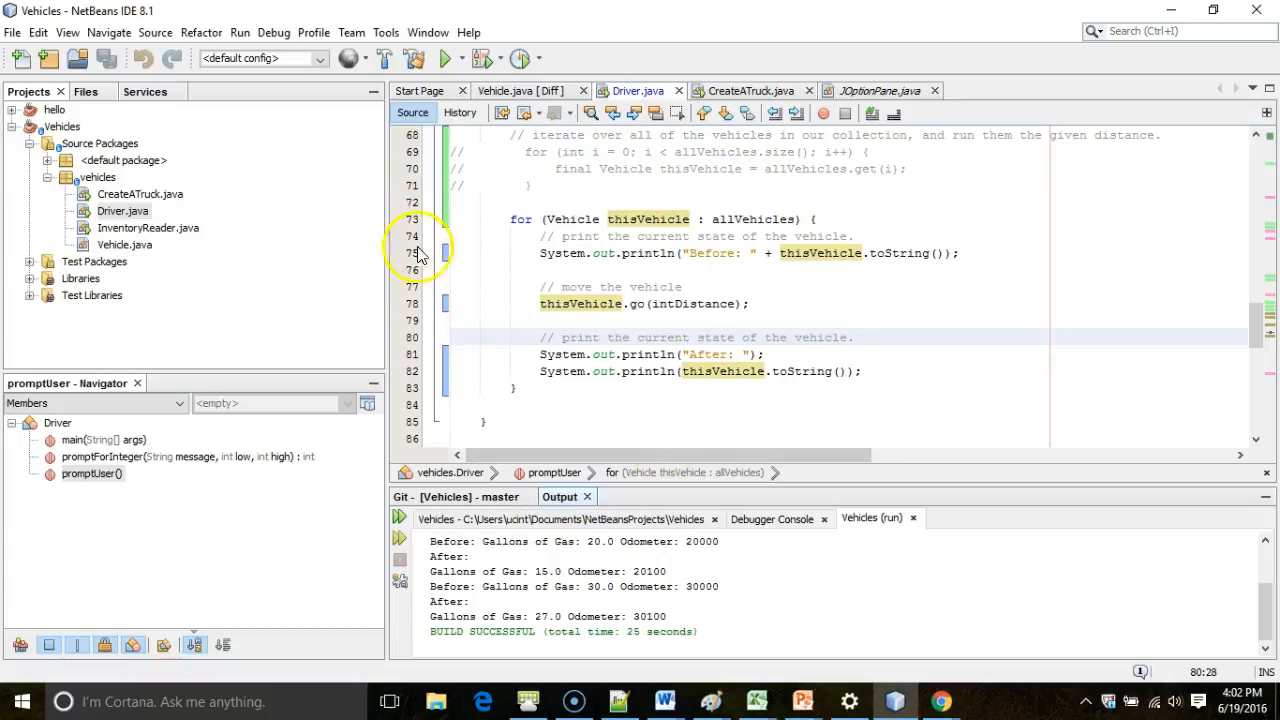
Start a debug session of the program and enter 10 at the first prompt, continuing past the input line
scroll(up, 3)
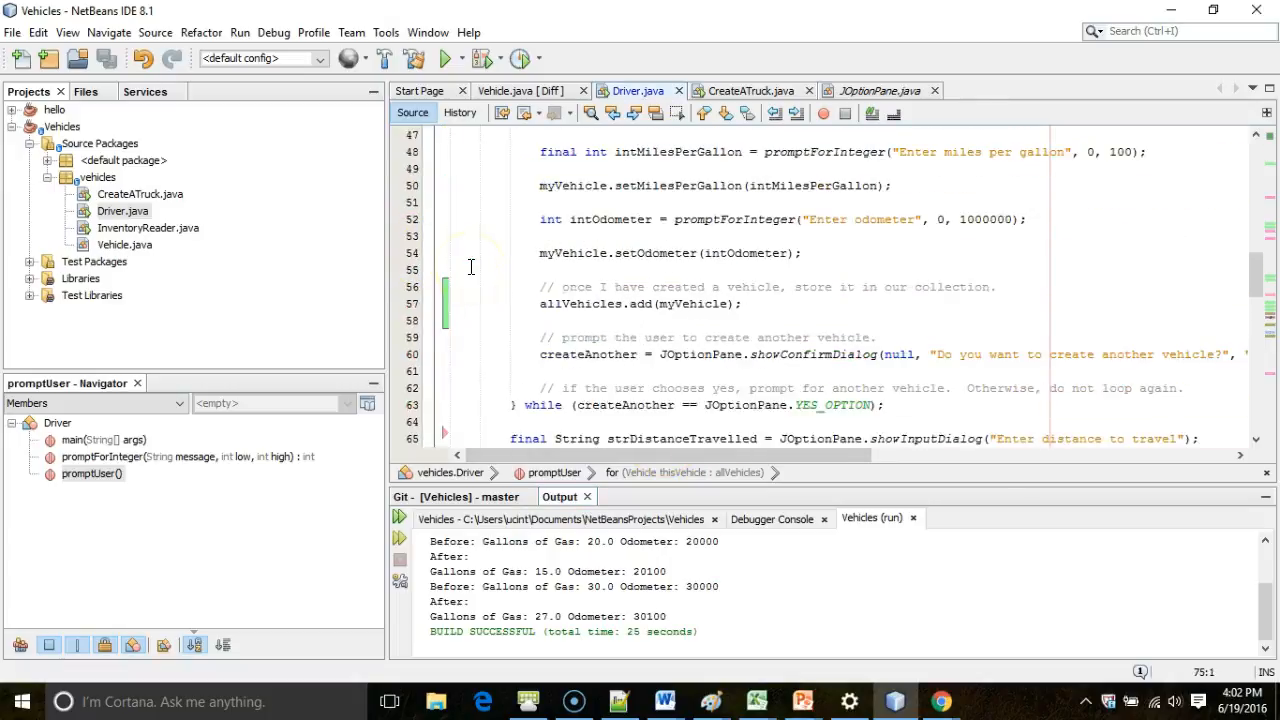
click(480, 56)
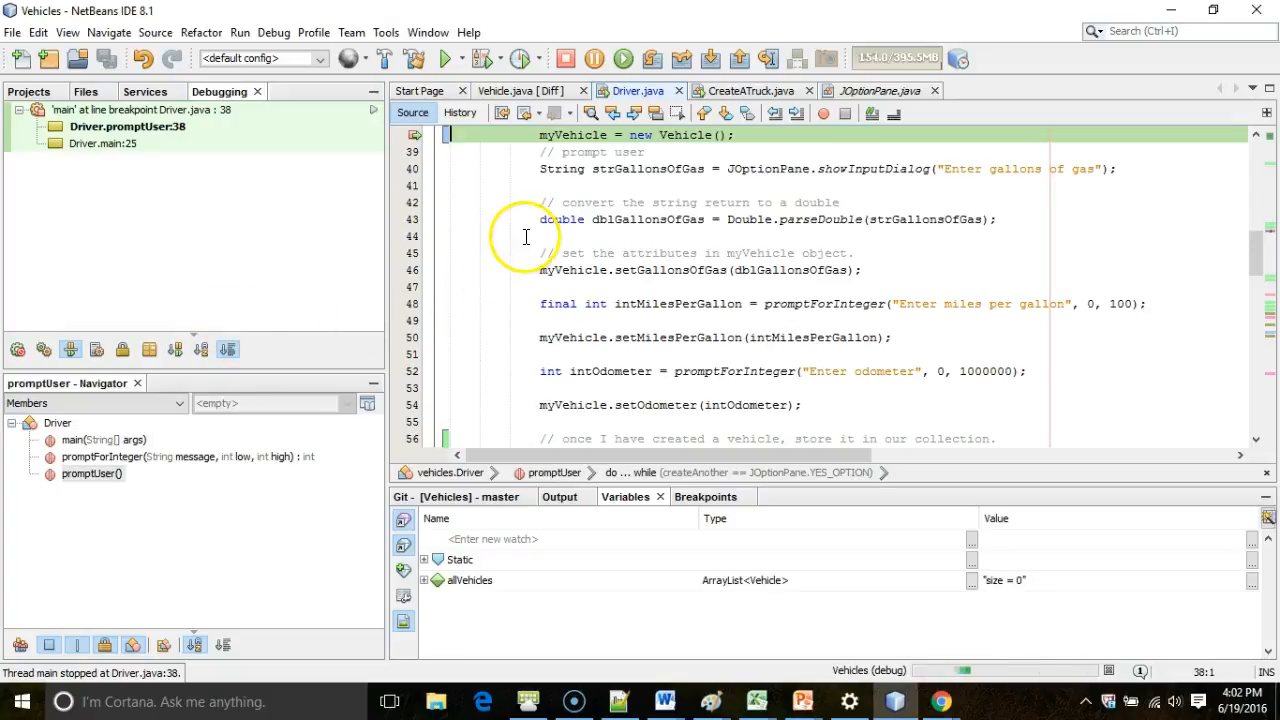
scroll(up, 3)
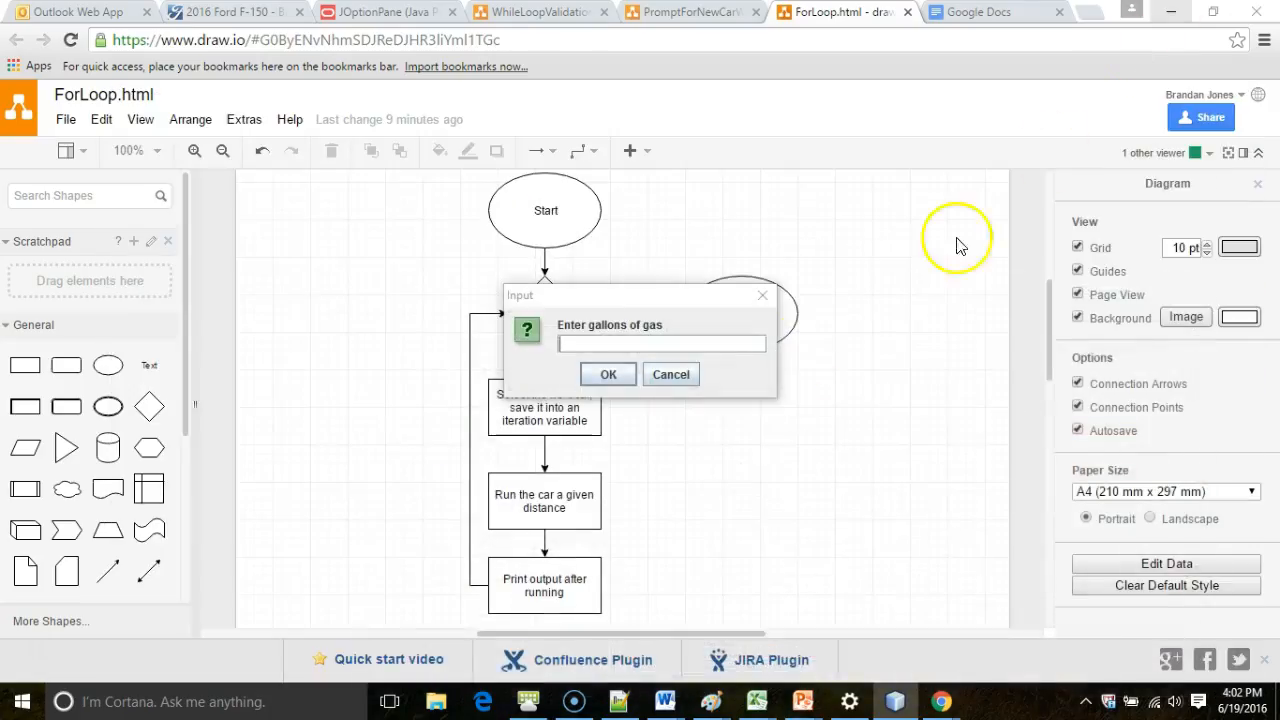
text(10)
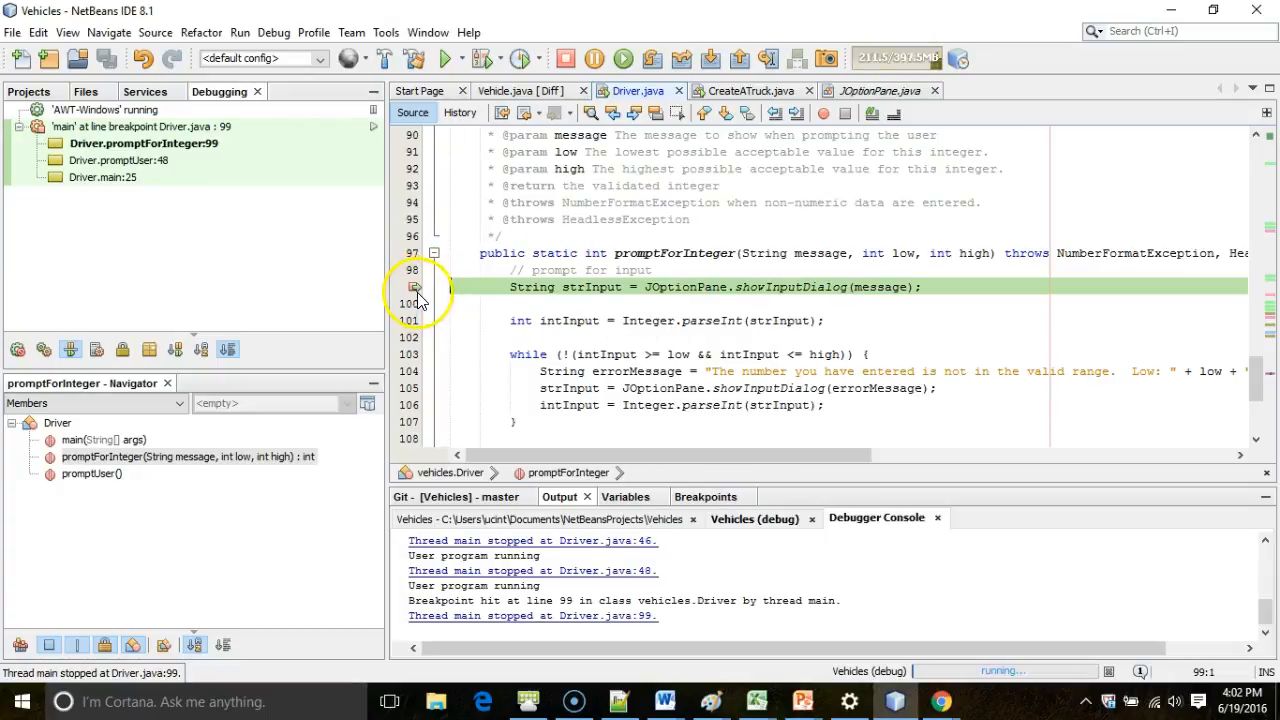
click(416, 288)
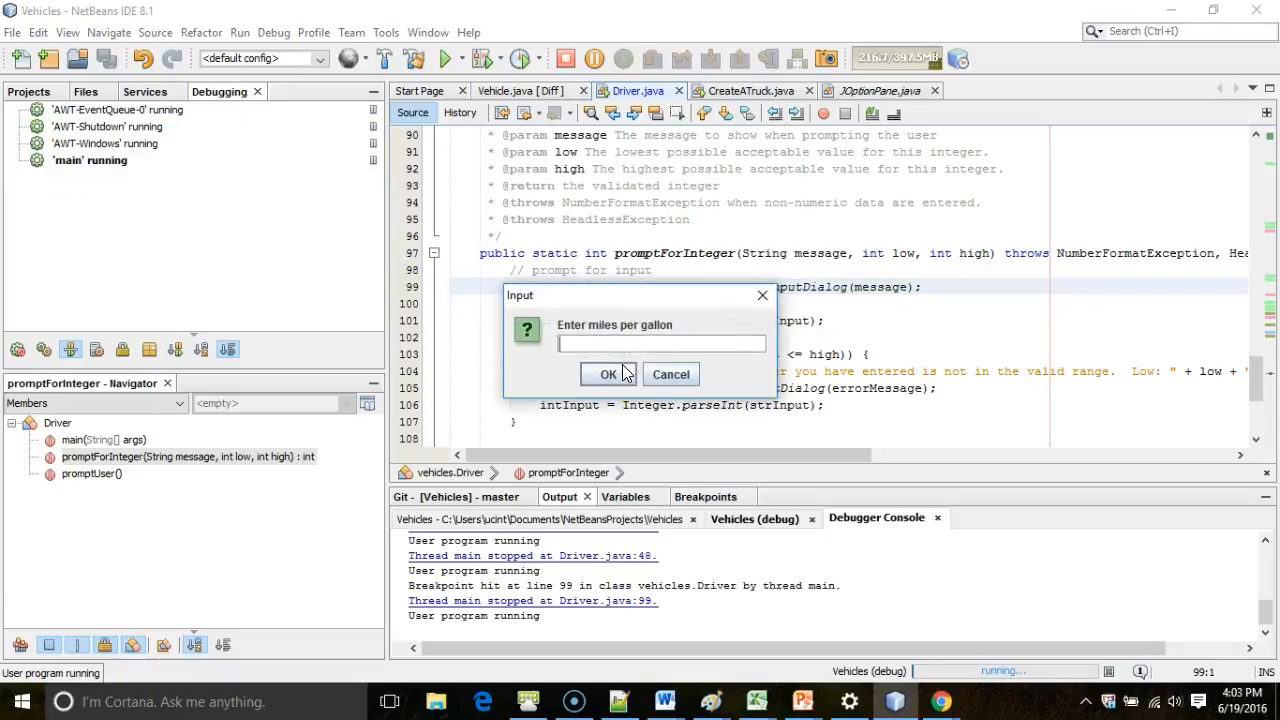
Confirm mpg and odometer, answer Yes to another vehicle, and show the Variables view
click(608, 374)
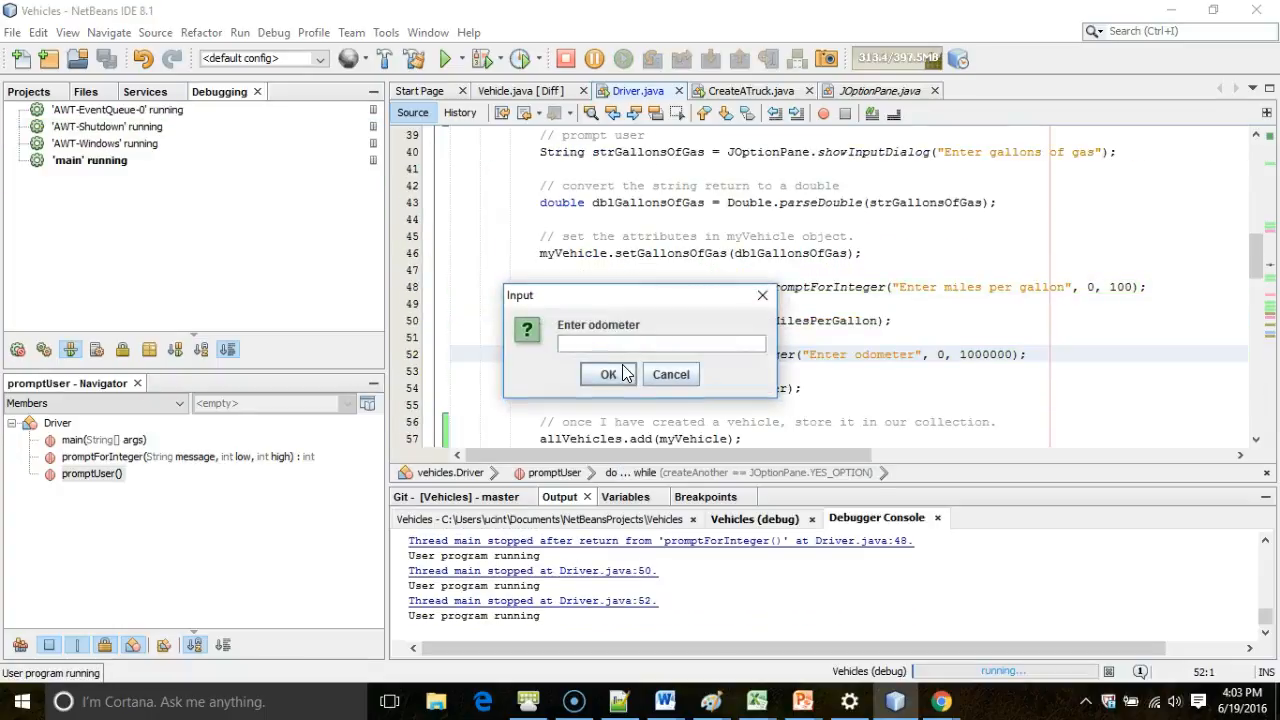
click(608, 374)
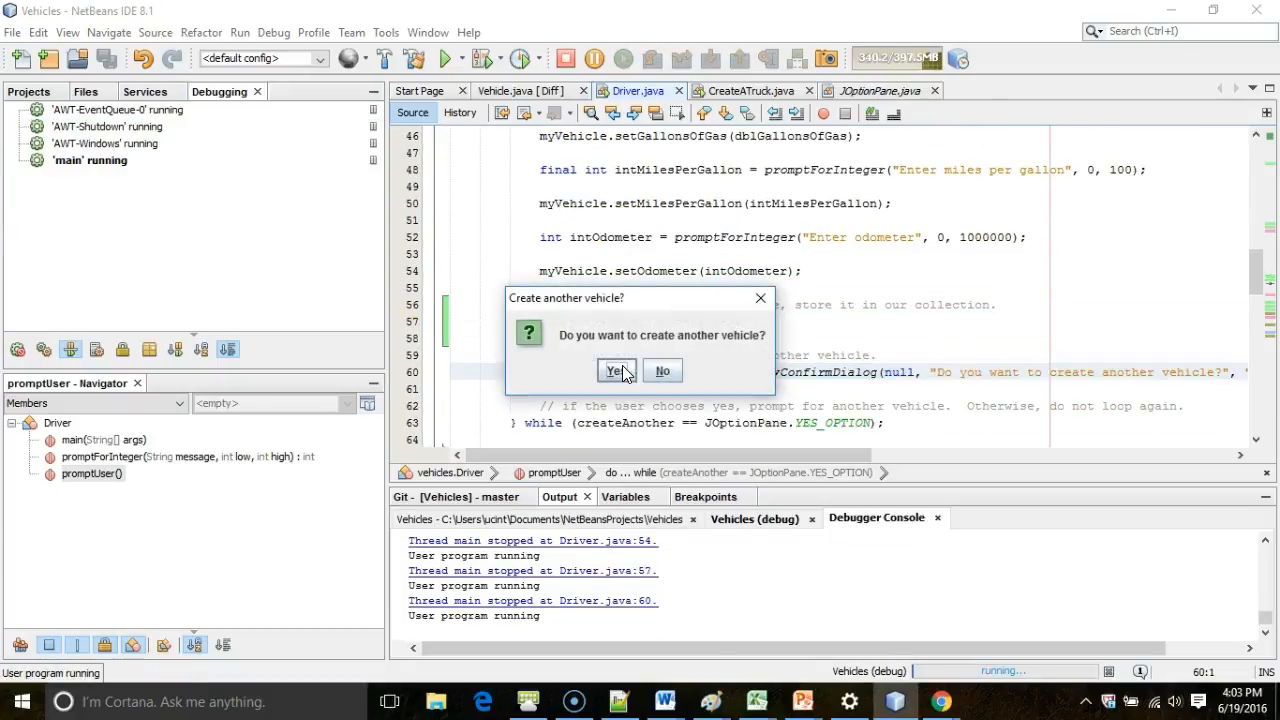
click(616, 370)
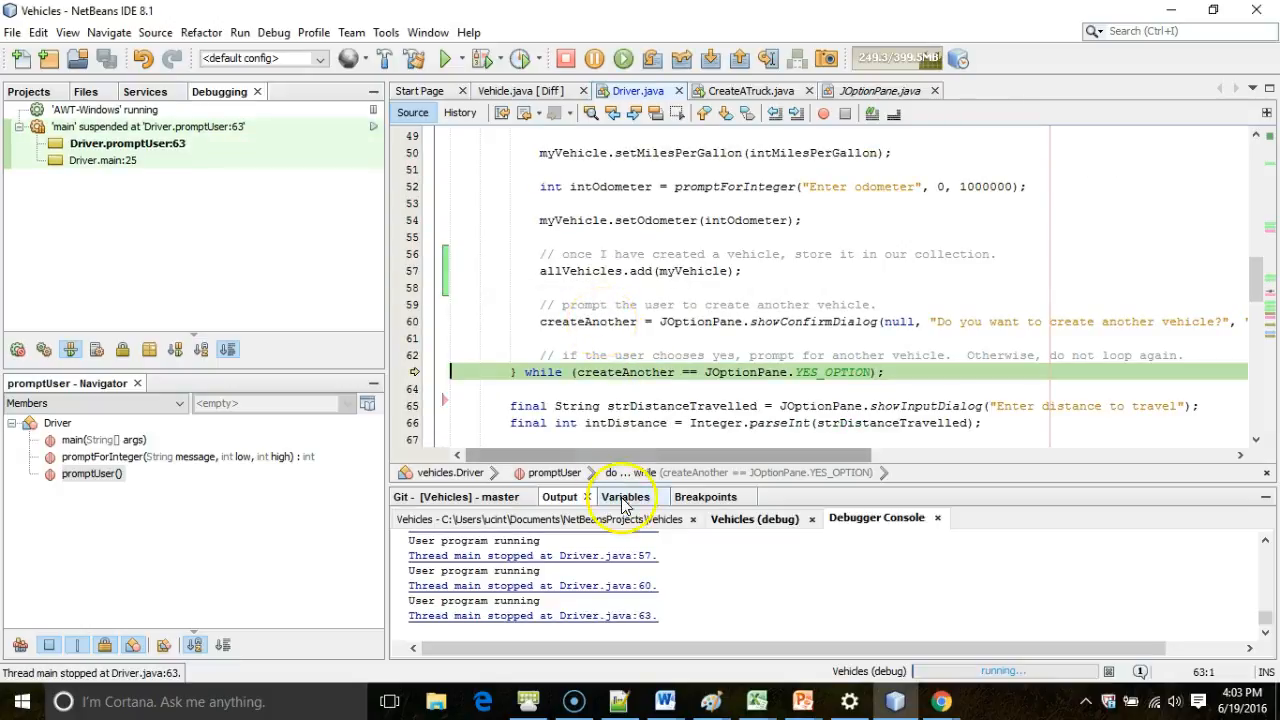
click(624, 496)
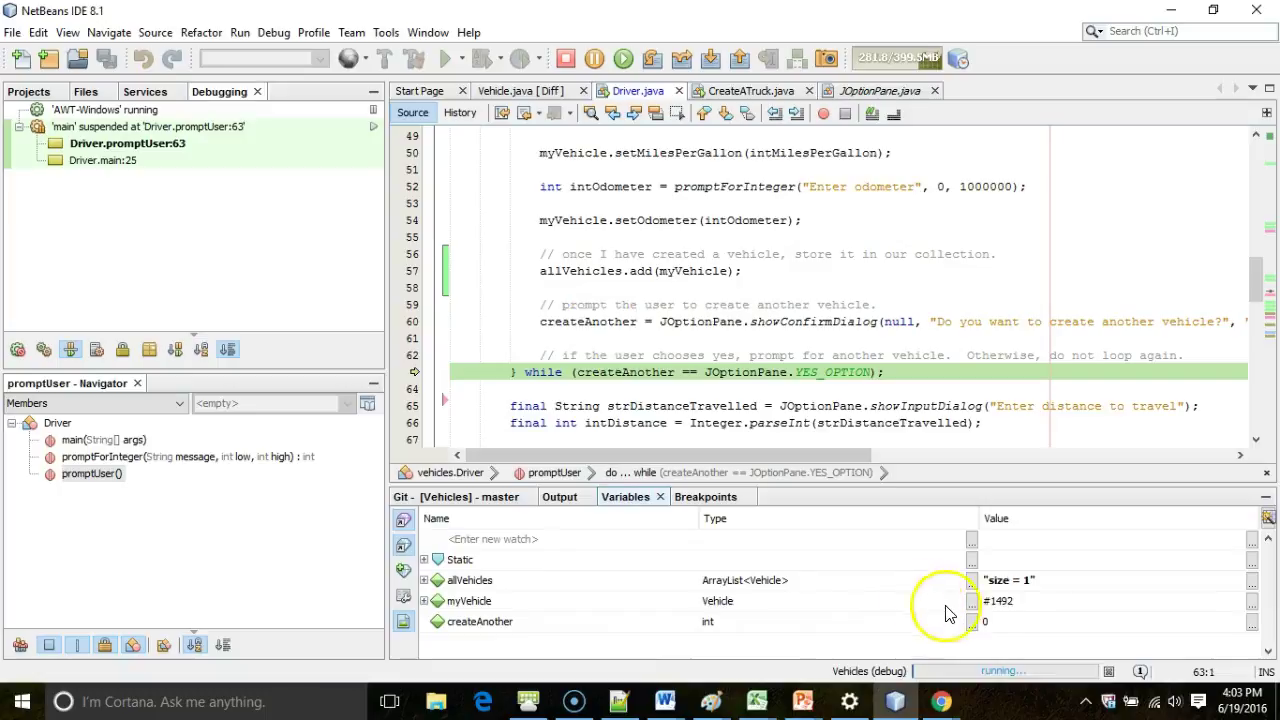
mouse_move(828, 372)
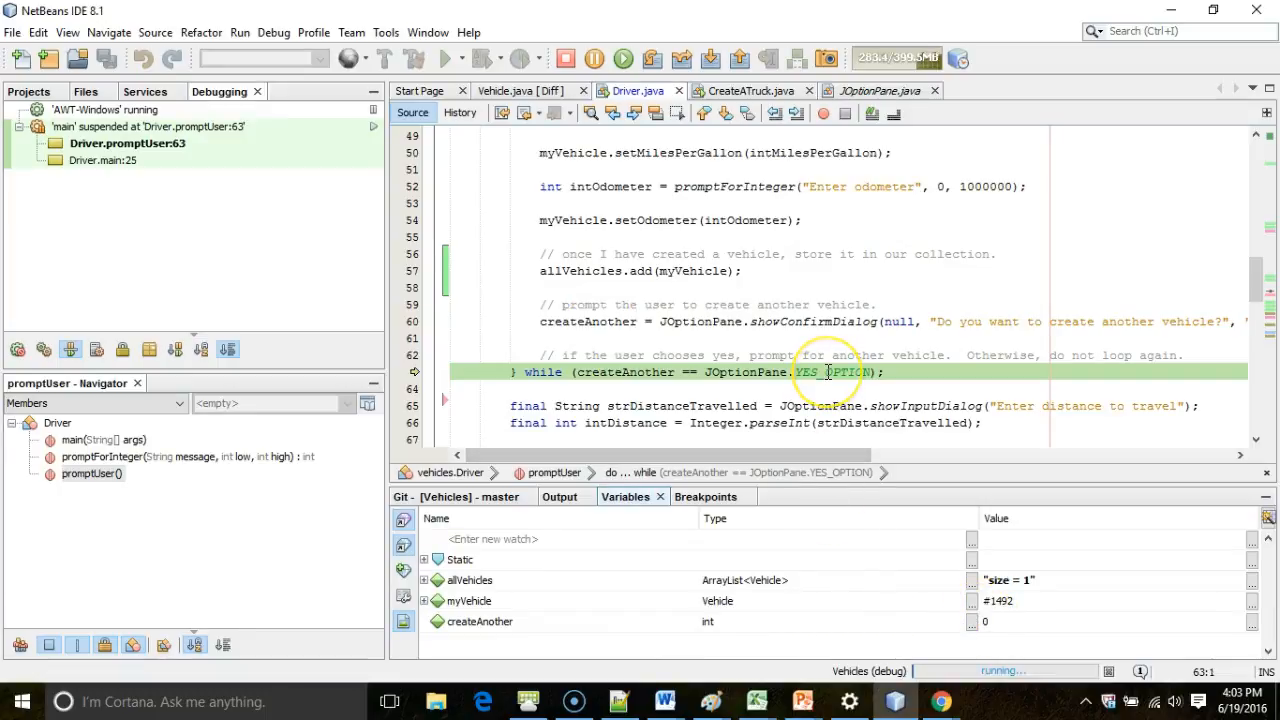
mouse_move(698, 380)
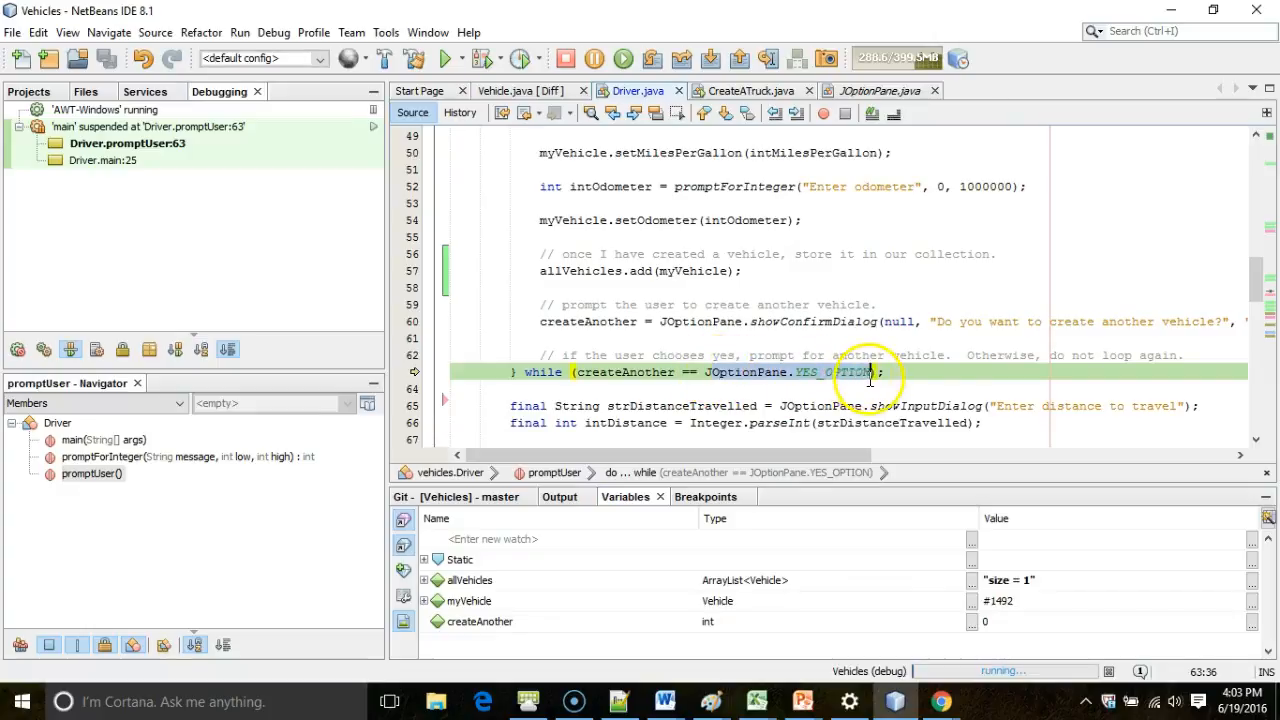
mouse_move(856, 278)
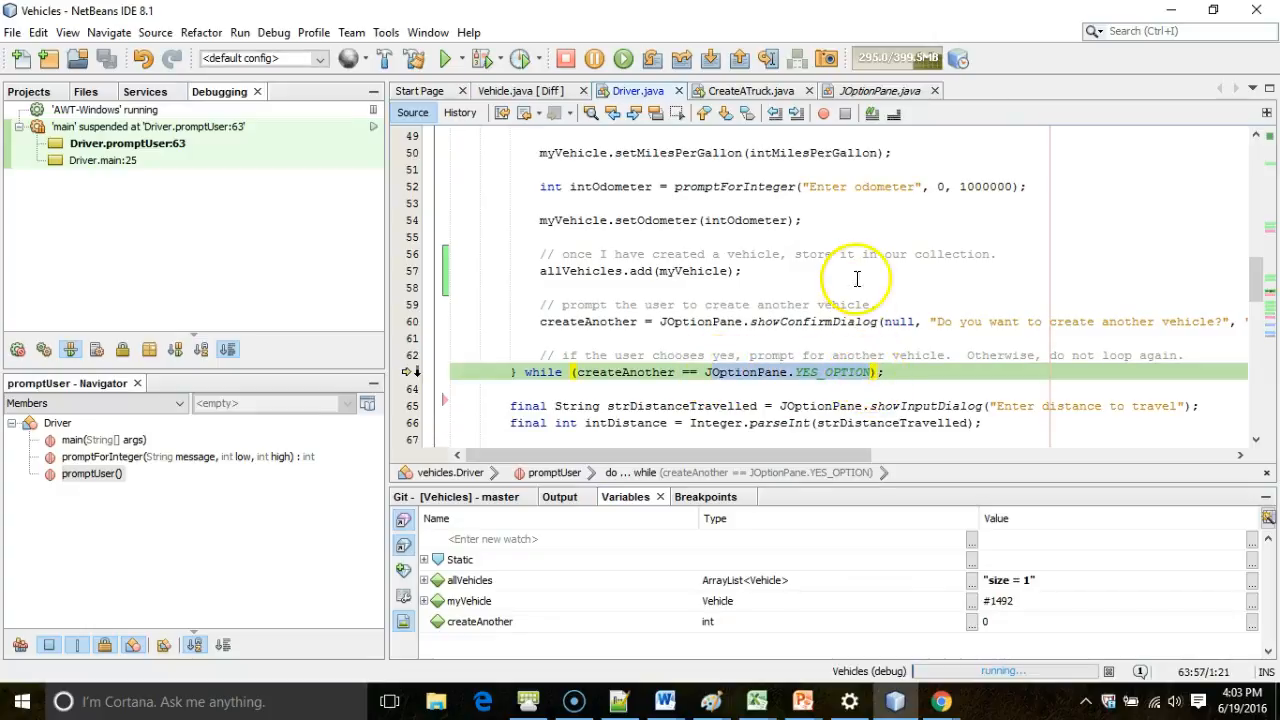
mouse_move(880, 246)
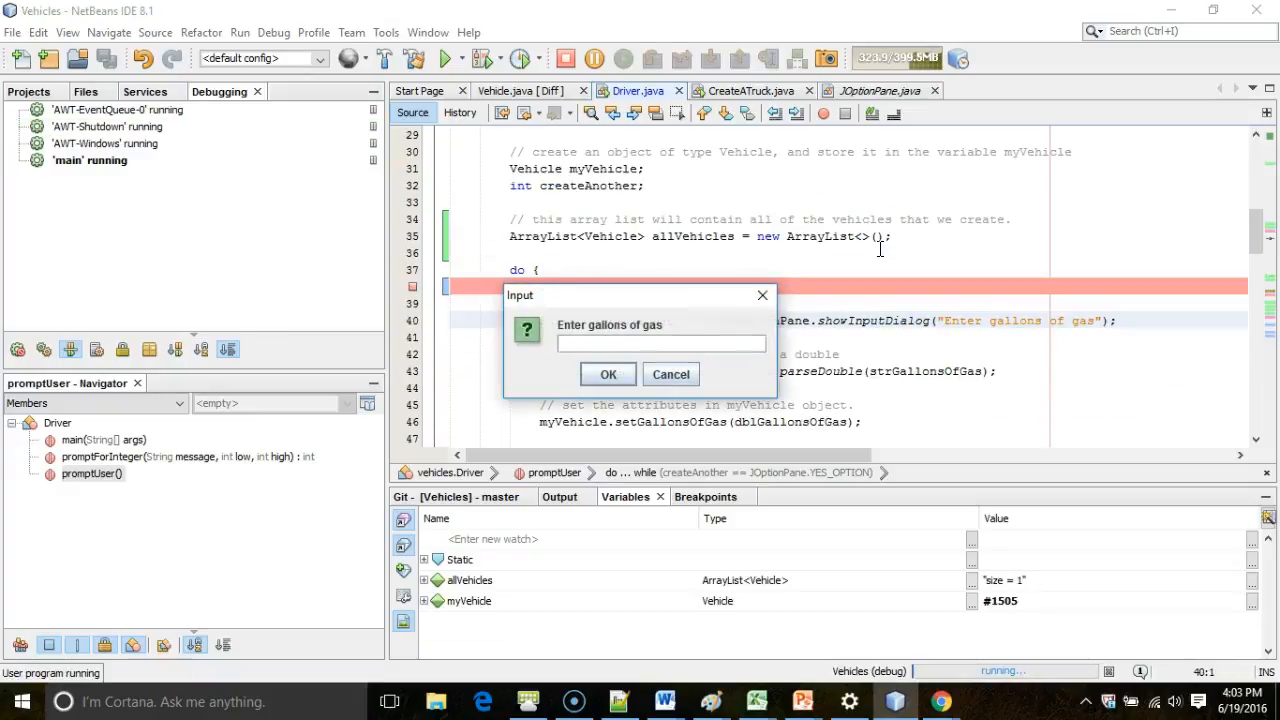
Enter 20 mpg and odometer 20000 for the second vehicle, then odometer 30000 for the third
click(608, 374)
text(20)
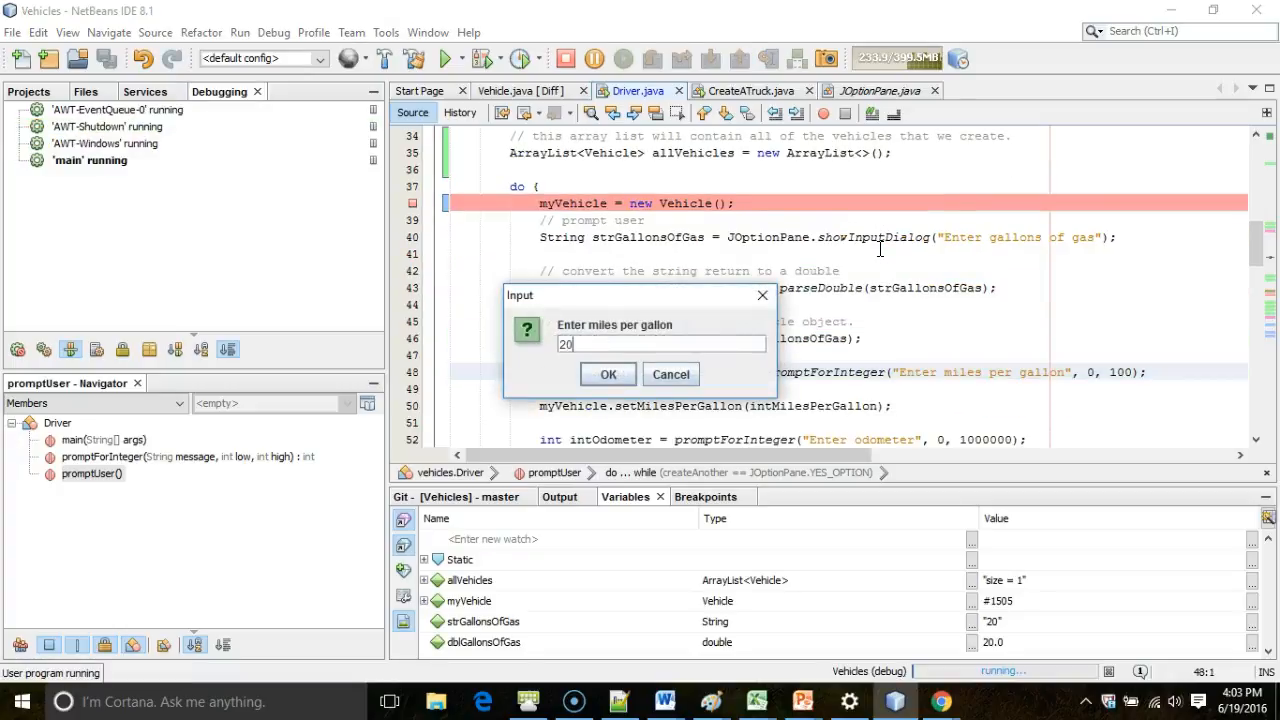
click(608, 374)
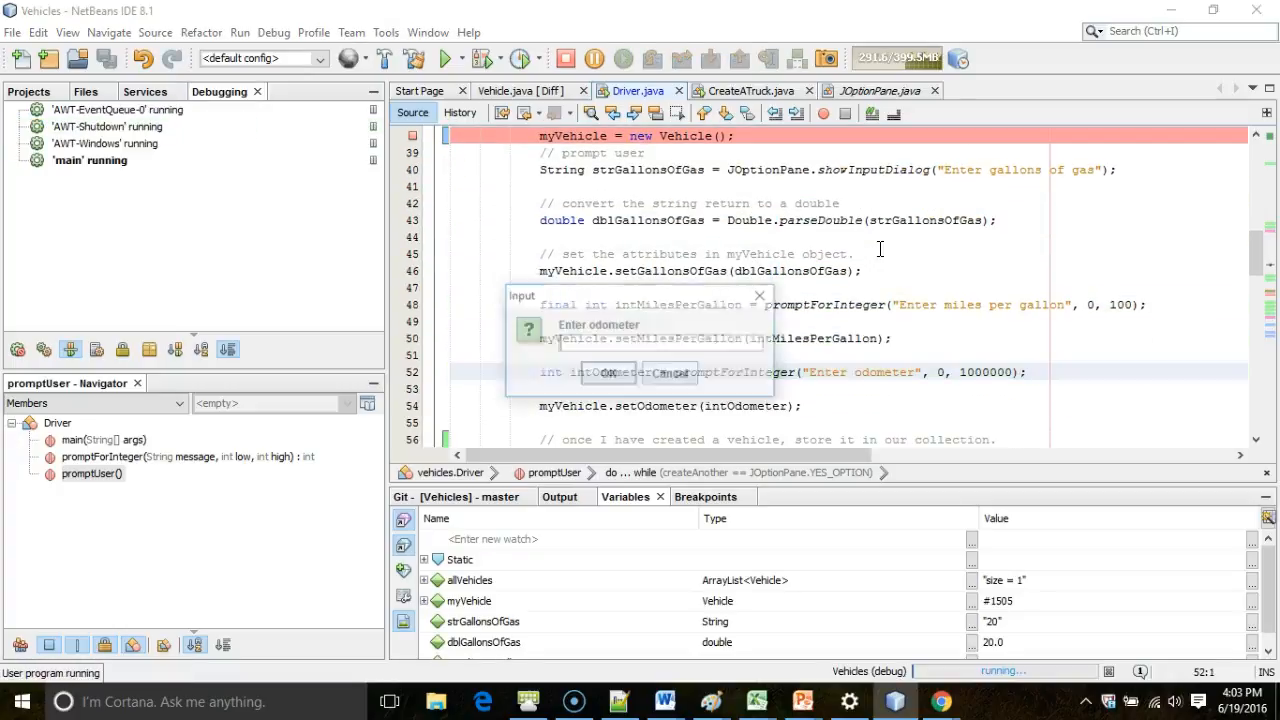
text(20000)
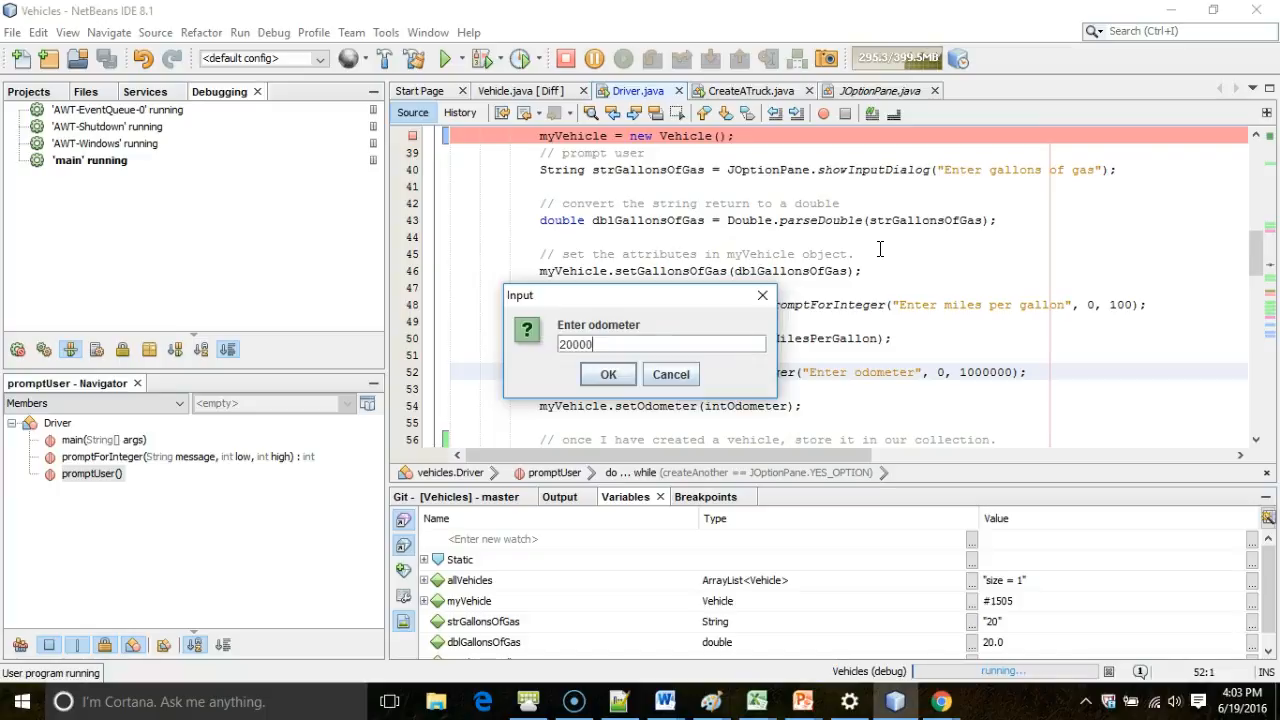
click(608, 374)
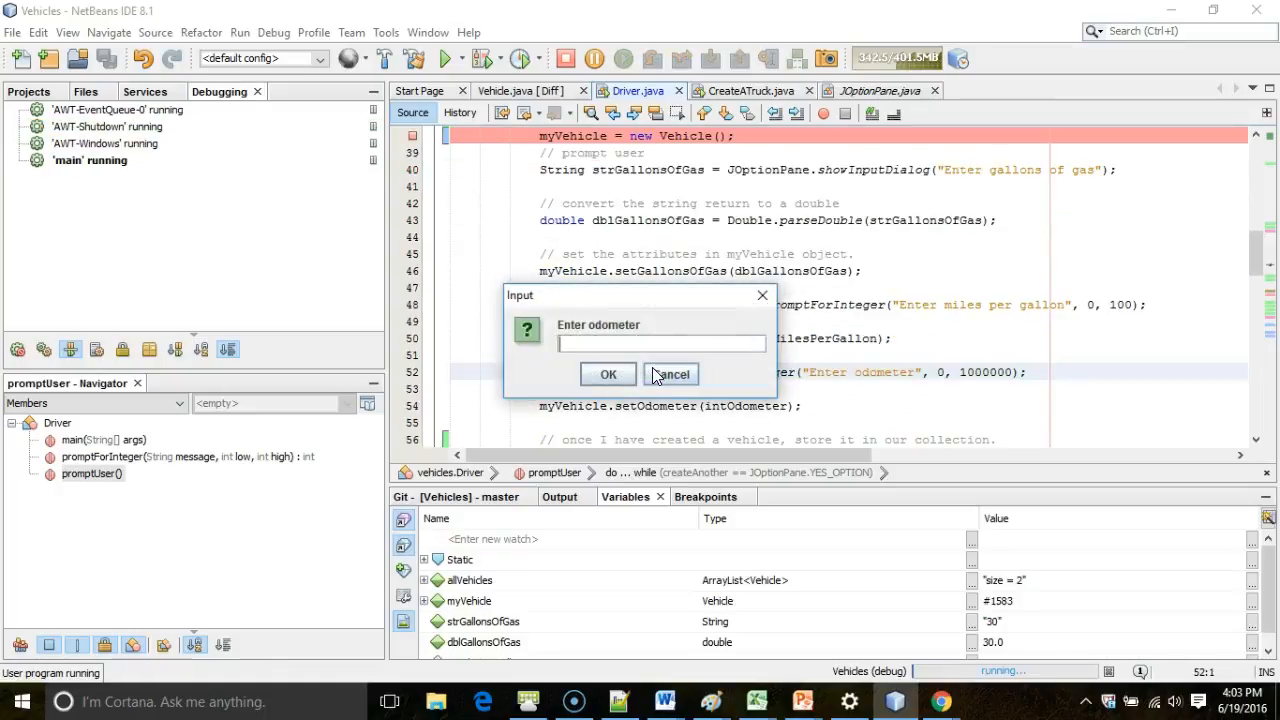
text(30000)
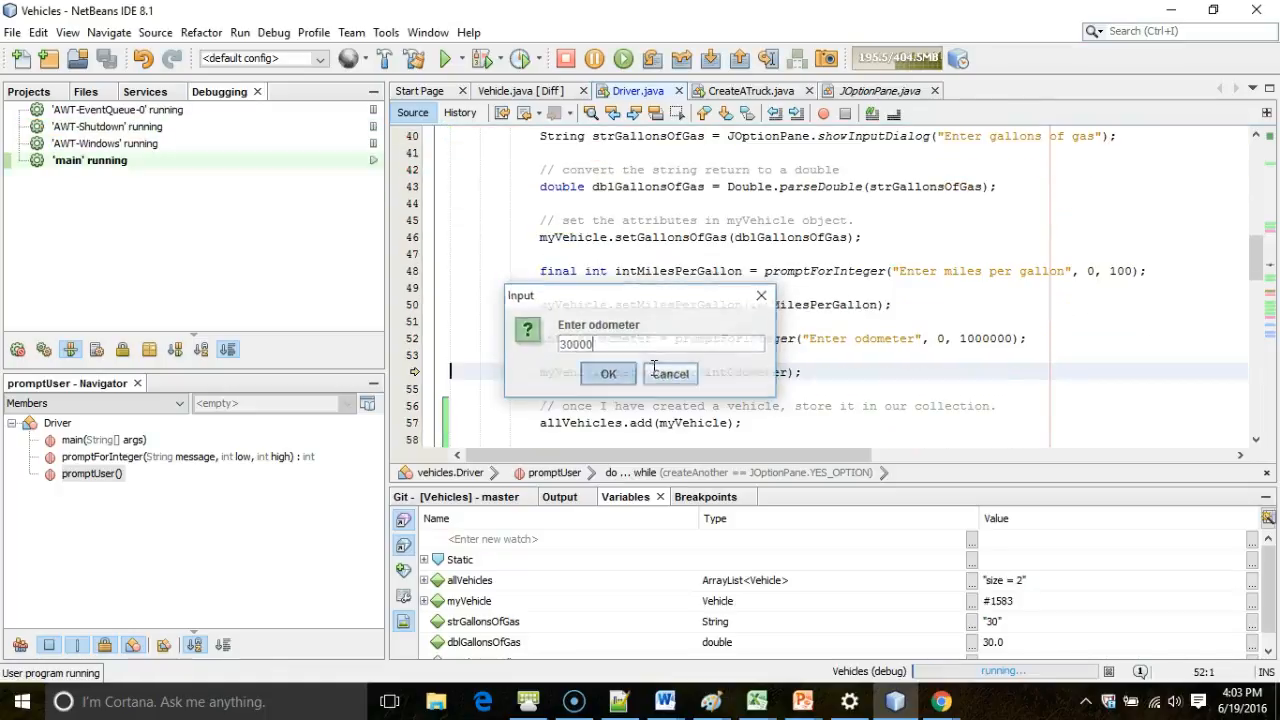
click(608, 374)
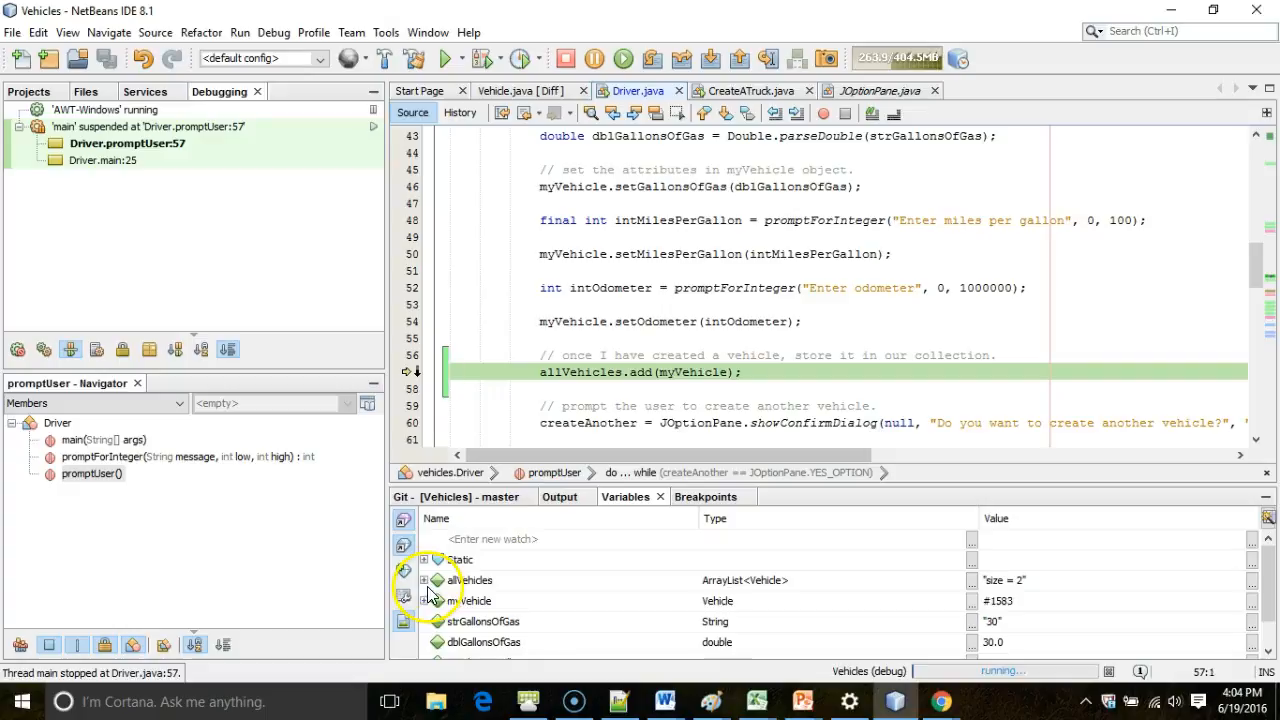
Expand allVehicles in Variables and open the first vehicle's fields
click(424, 580)
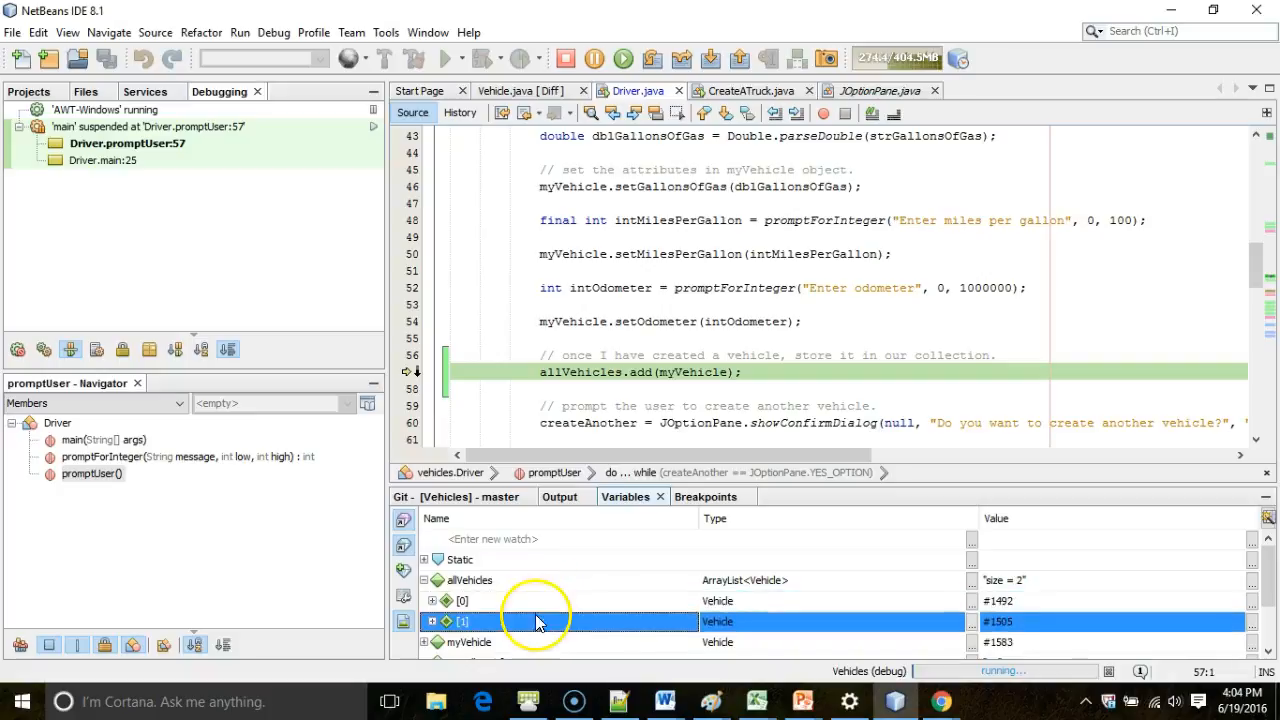
click(460, 600)
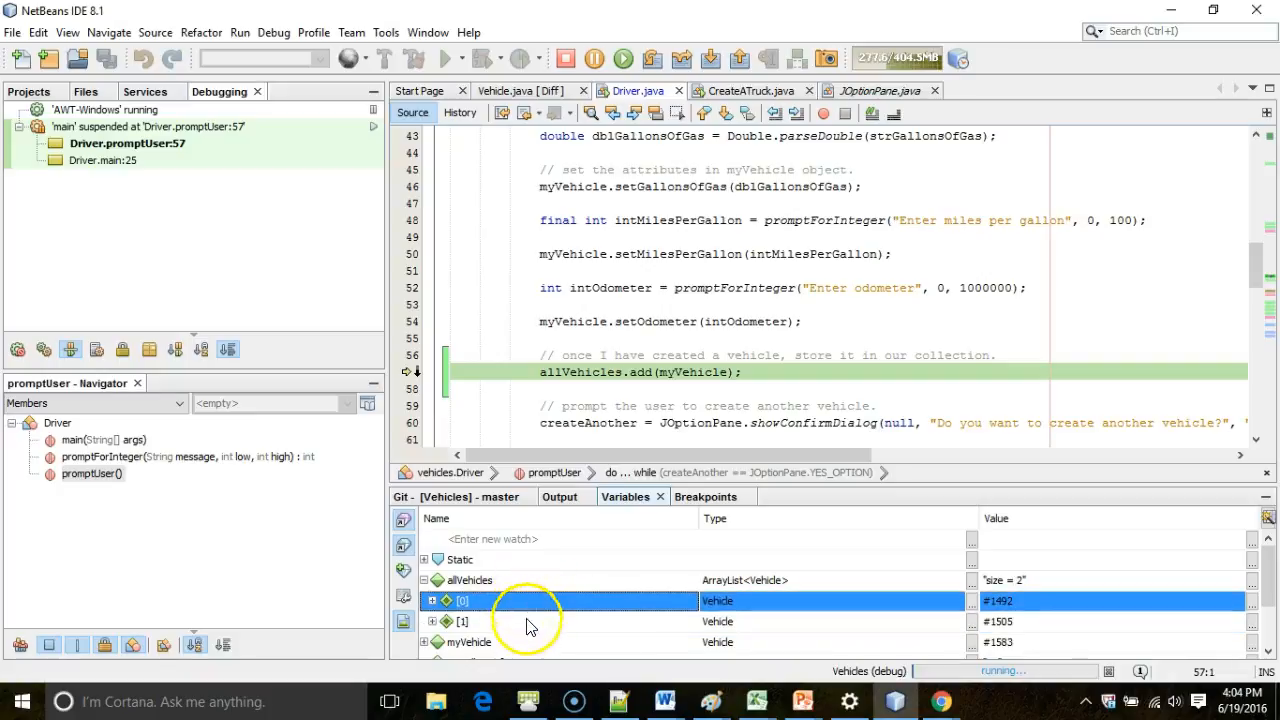
click(462, 620)
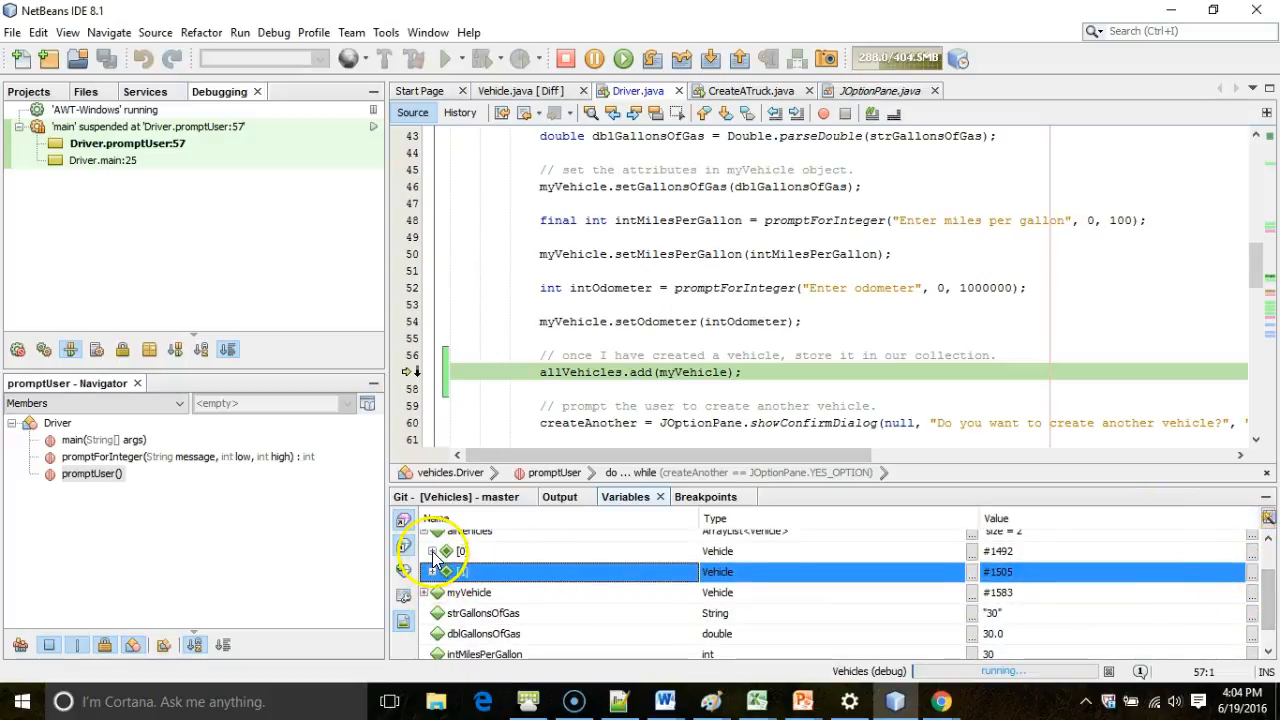
click(432, 552)
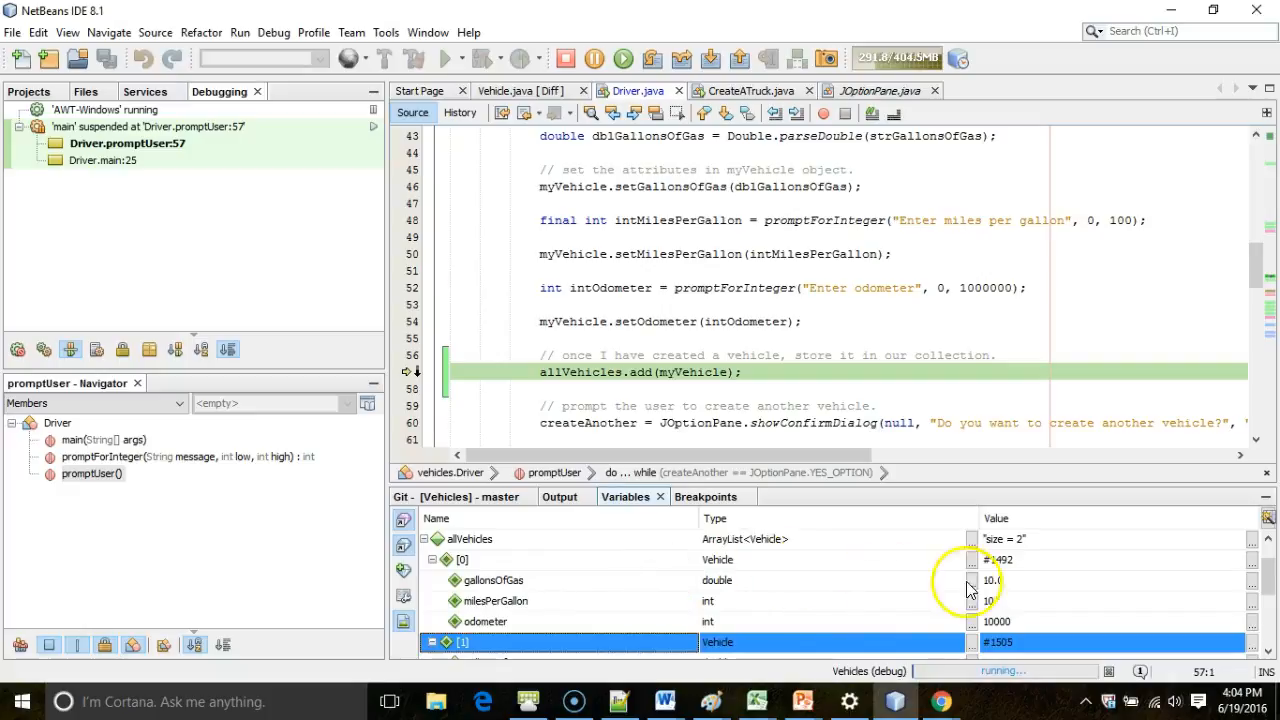
mouse_move(1012, 584)
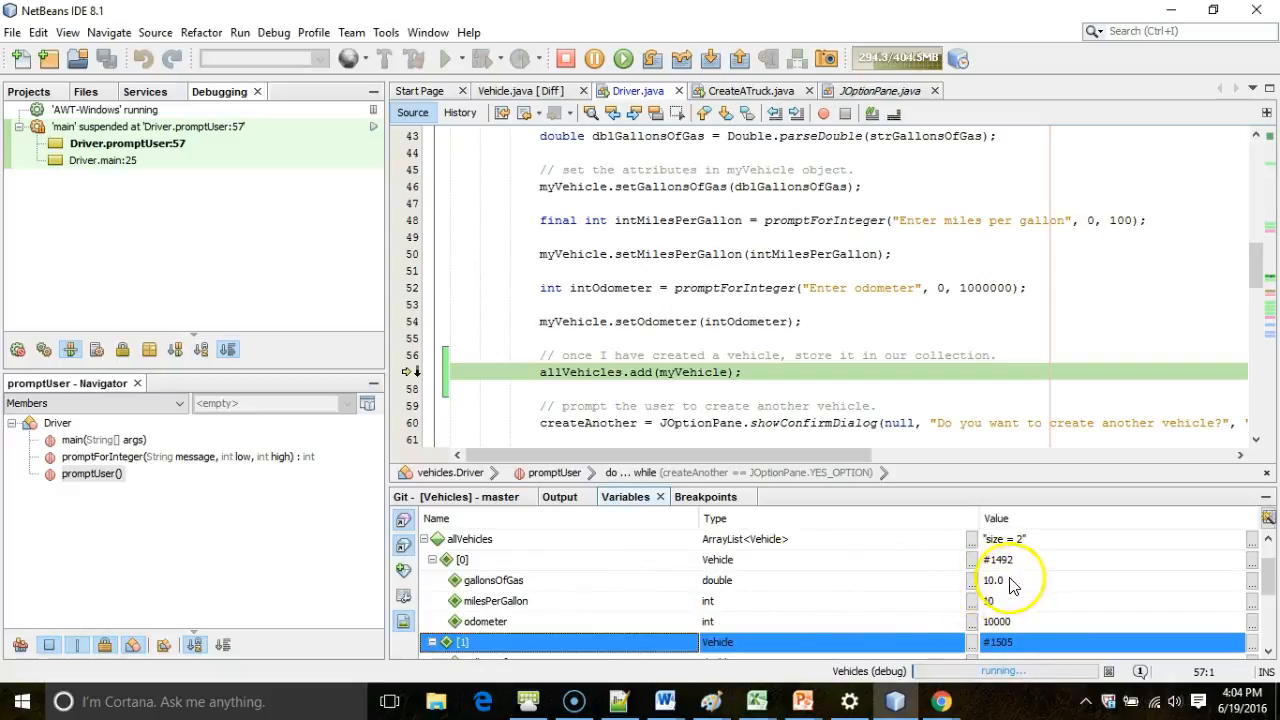
Expand the remaining entries to see all three vehicles' gallons, mpg and odometers
scroll(down, 3)
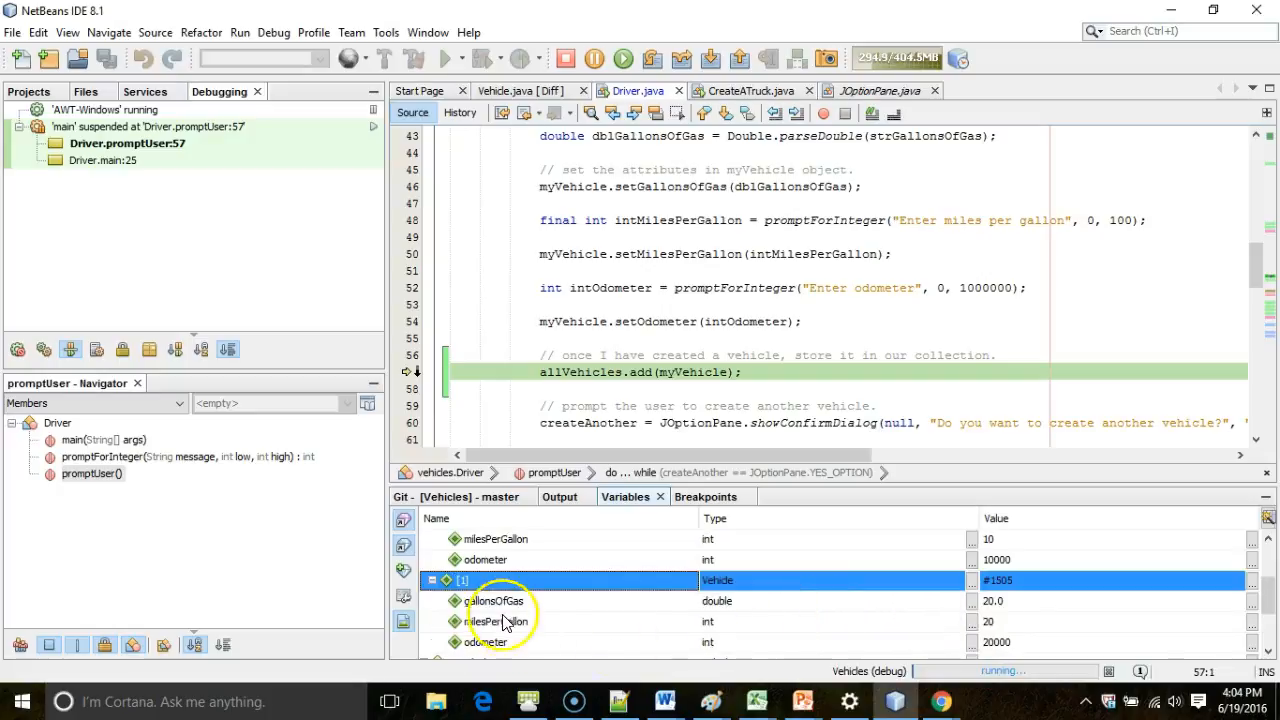
click(432, 580)
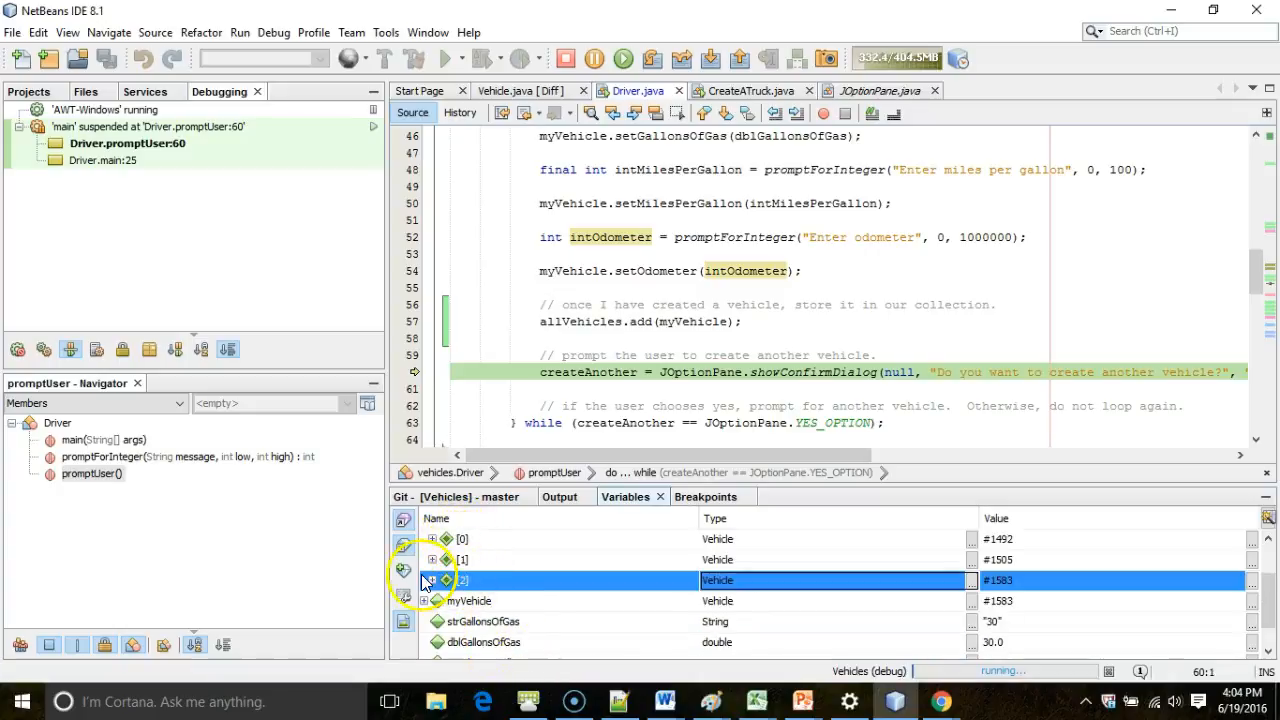
click(432, 580)
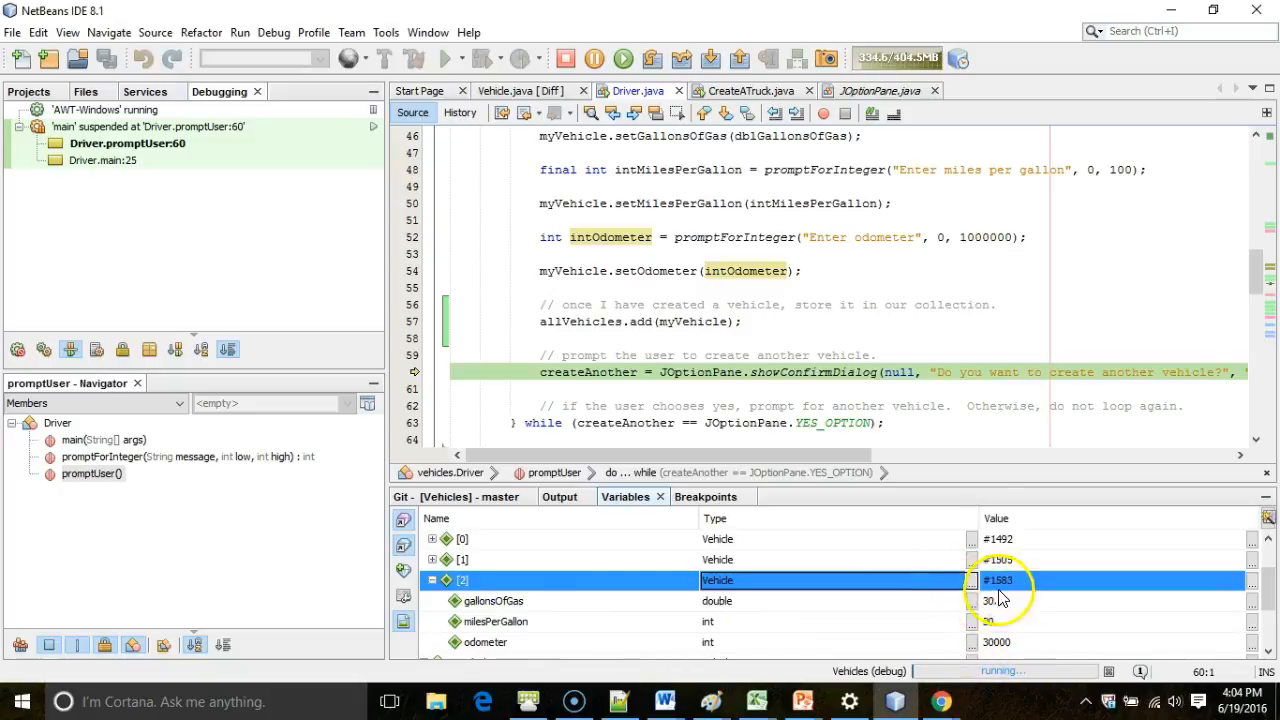
click(932, 406)
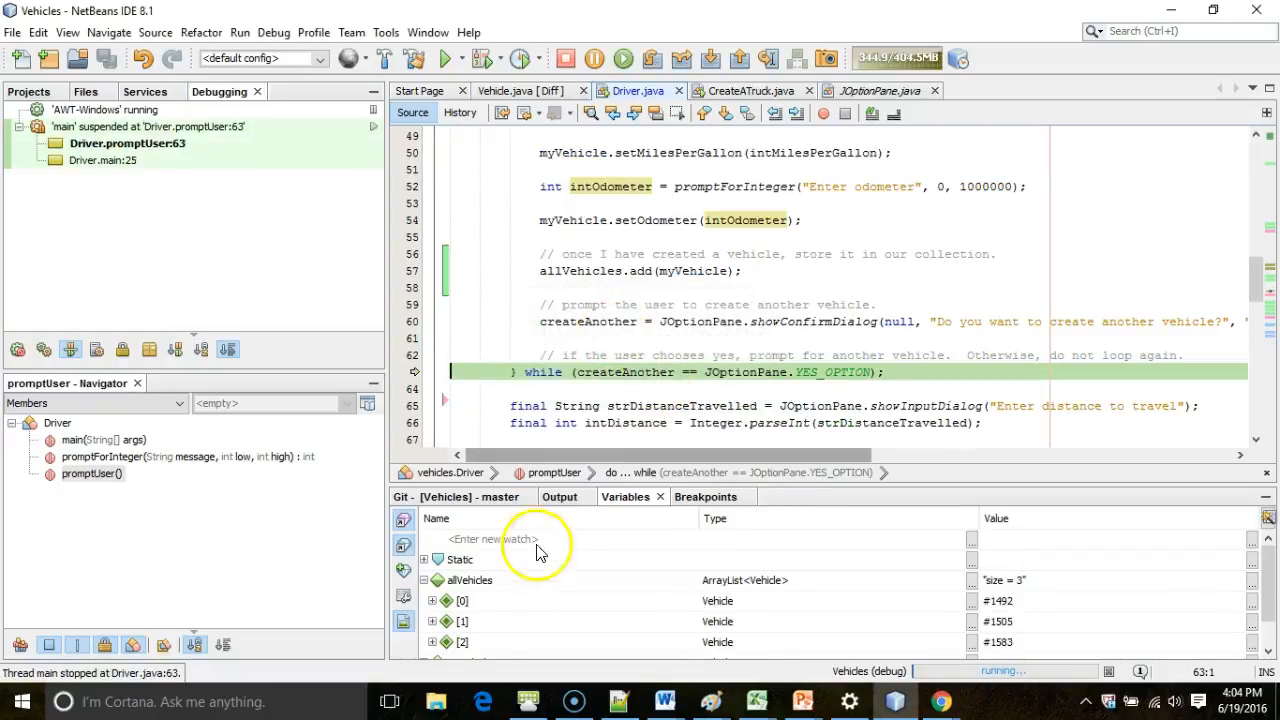
Answer No to another vehicle, enter the distance and continue to the for-each loop
click(470, 580)
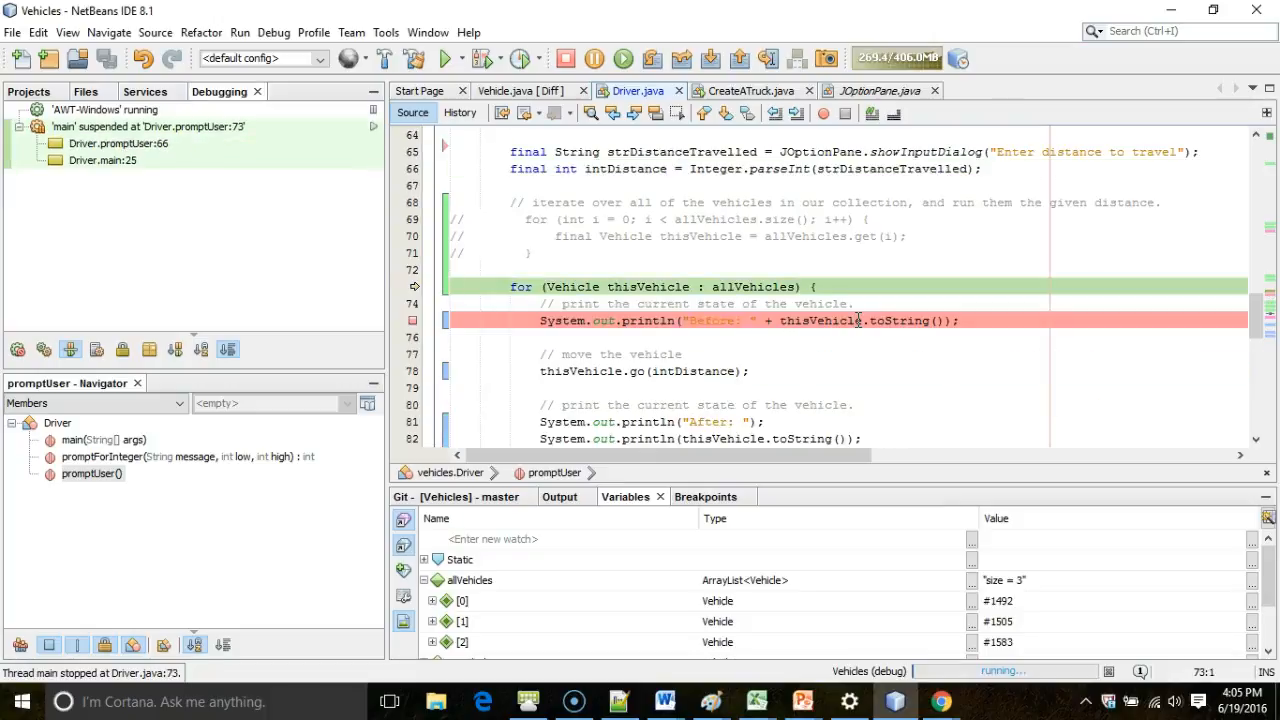
click(128, 144)
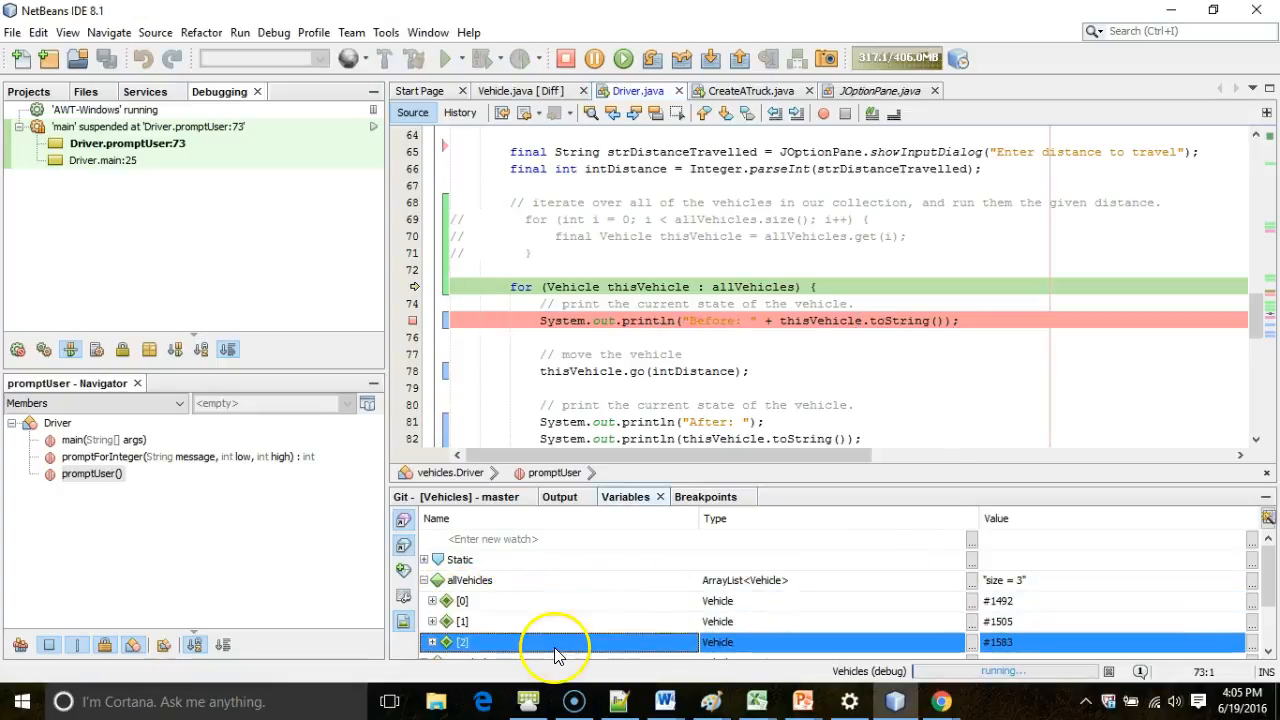
mouse_move(548, 630)
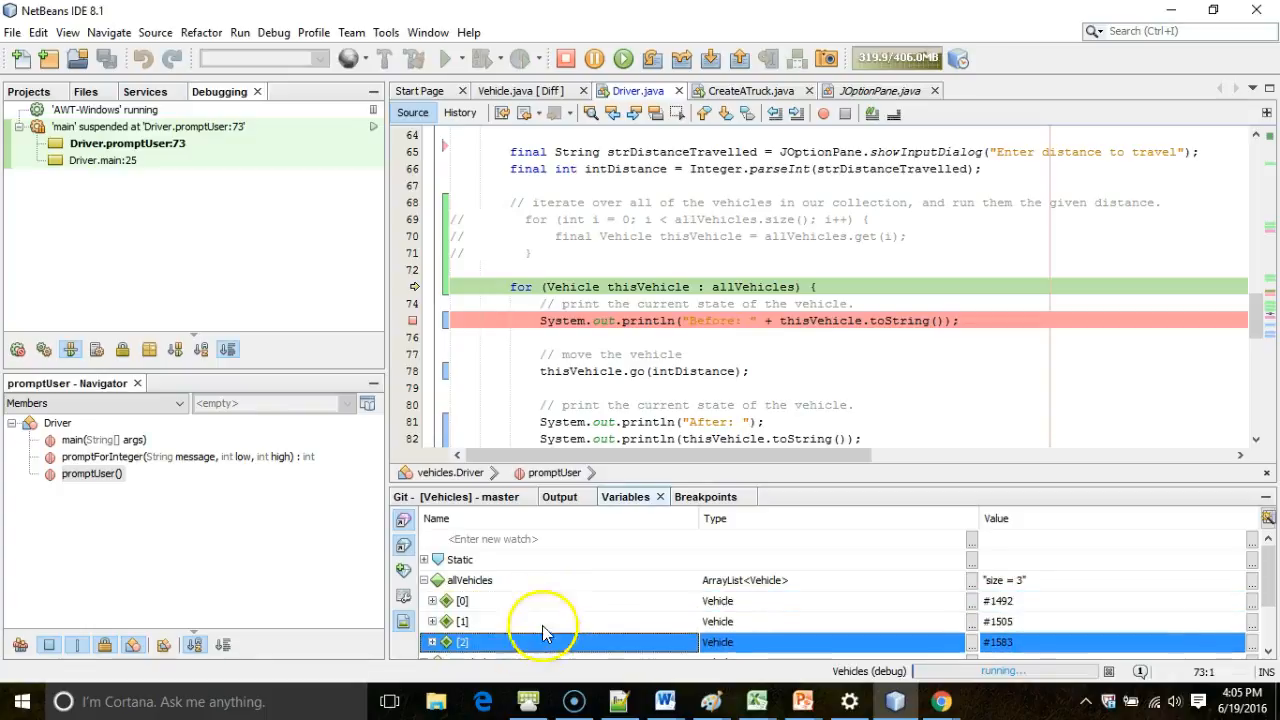
click(464, 620)
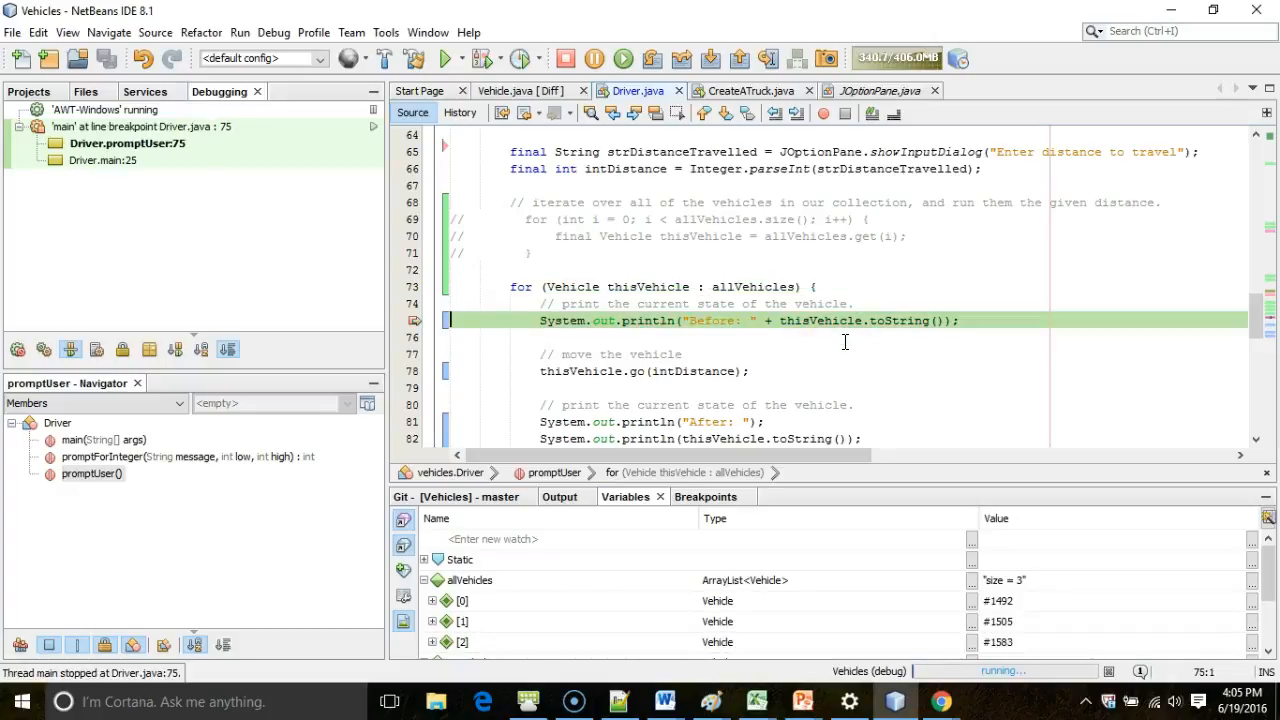
mouse_move(636, 288)
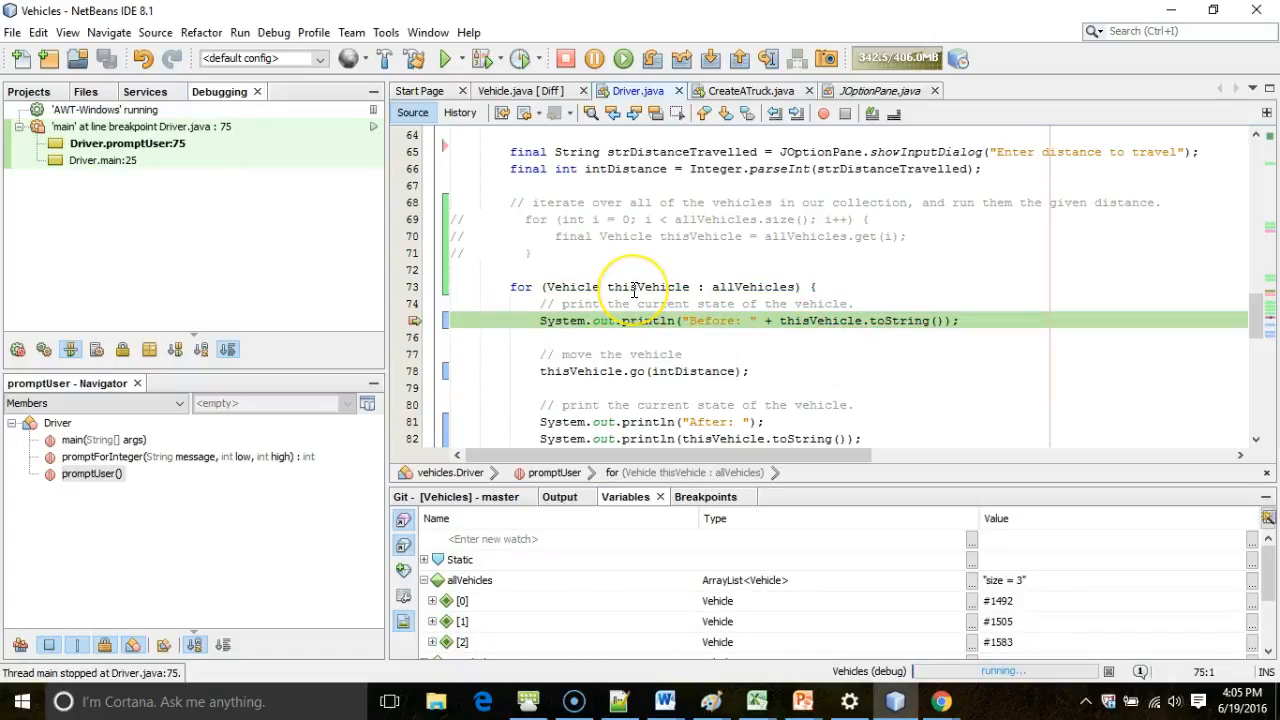
mouse_move(504, 604)
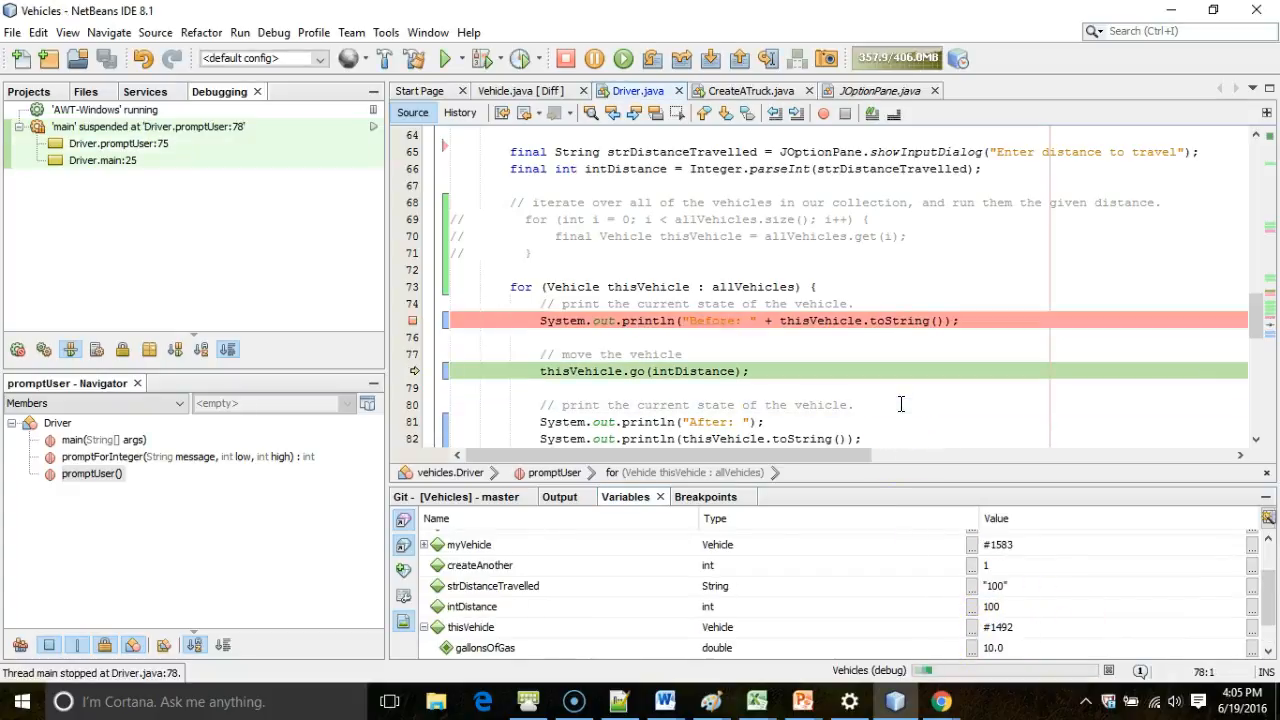
Step through the for-each loop until the third vehicle pauses at thisVehicle.go(intDistance)
click(484, 56)
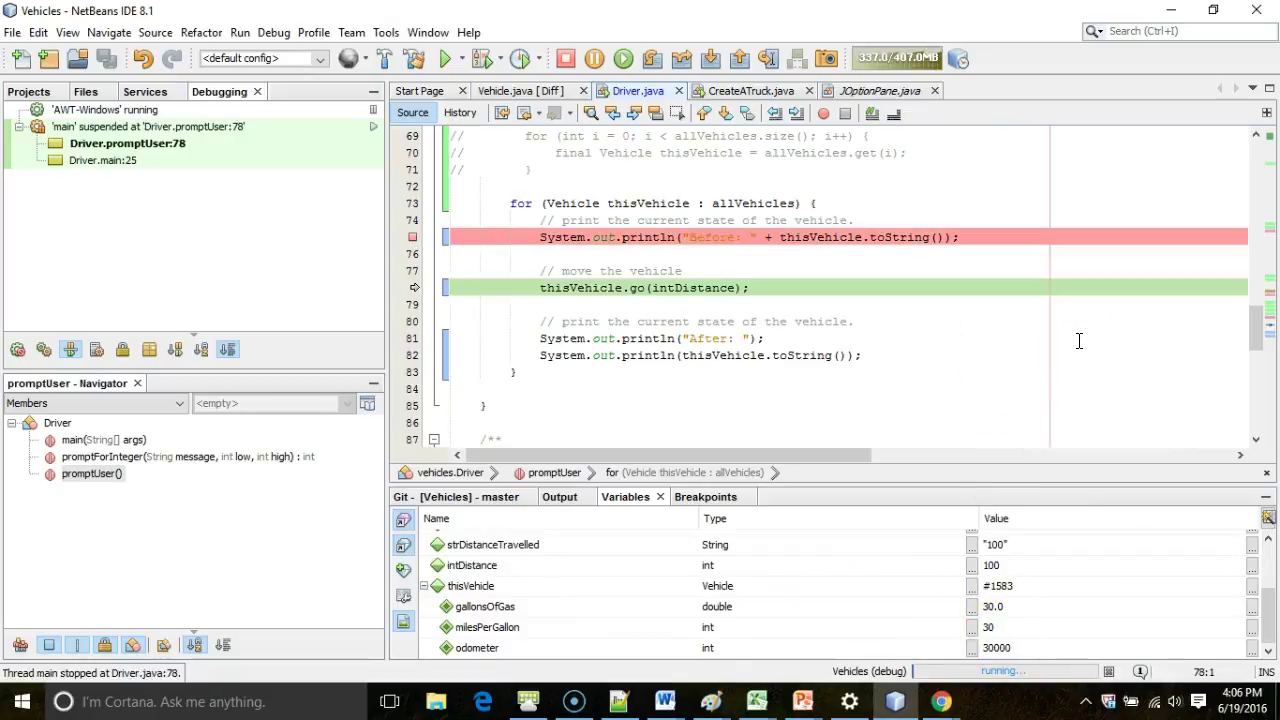
mouse_move(1090, 344)
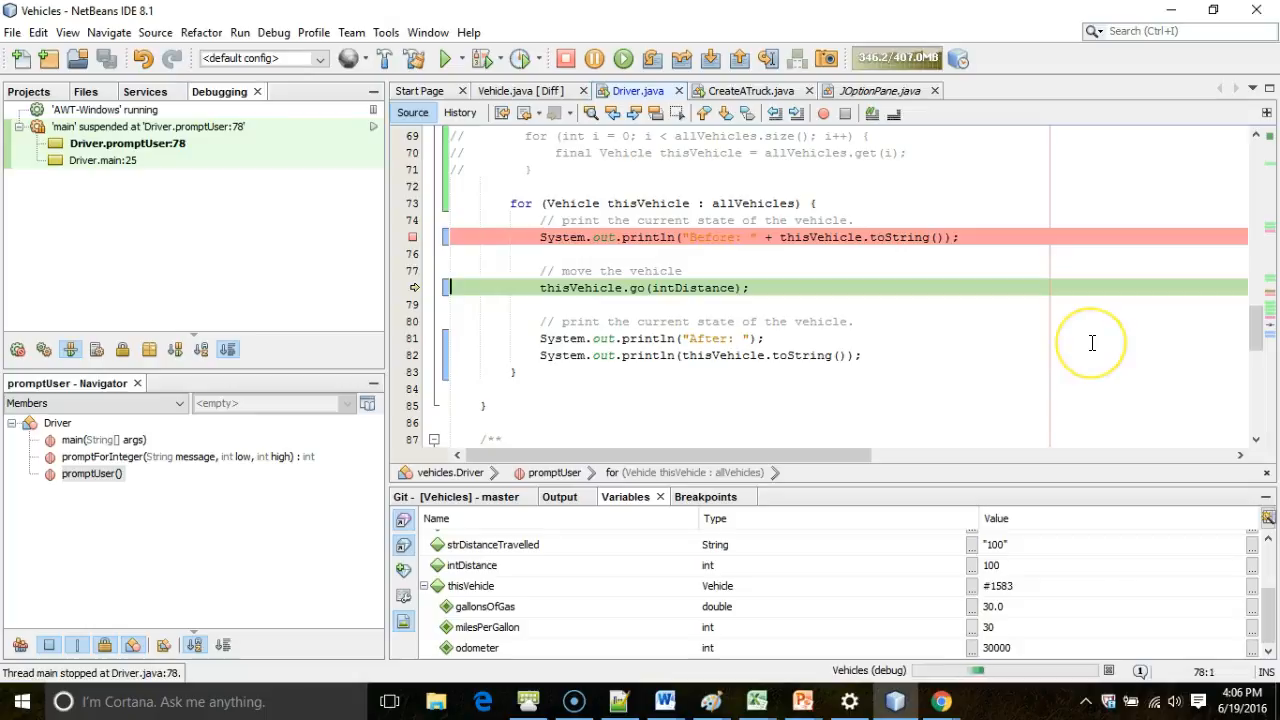
mouse_move(1092, 344)
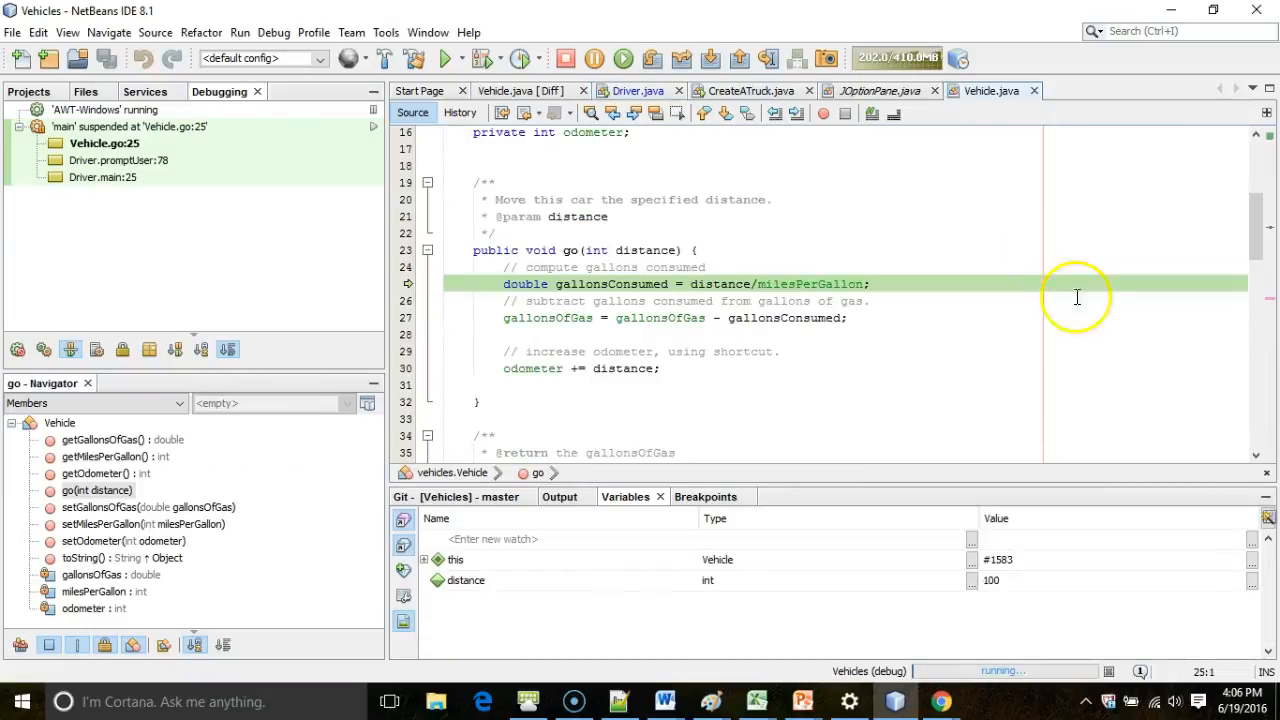
mouse_move(990, 92)
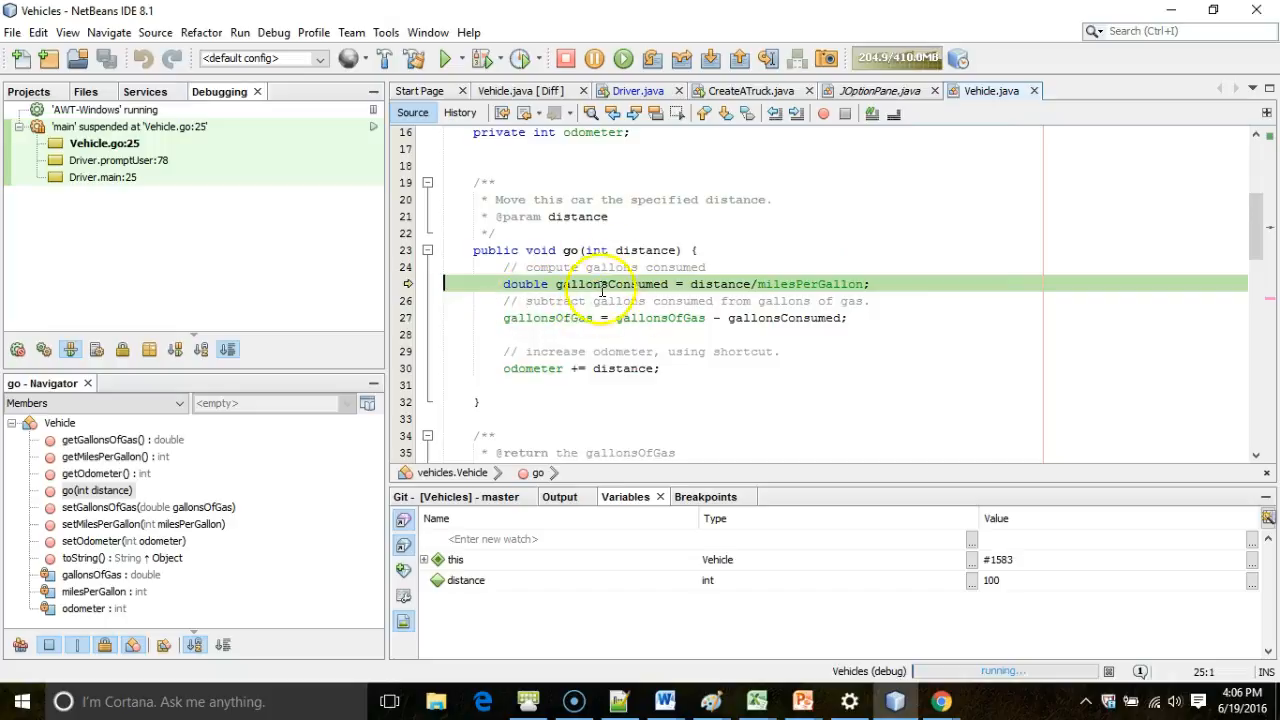
mouse_move(832, 248)
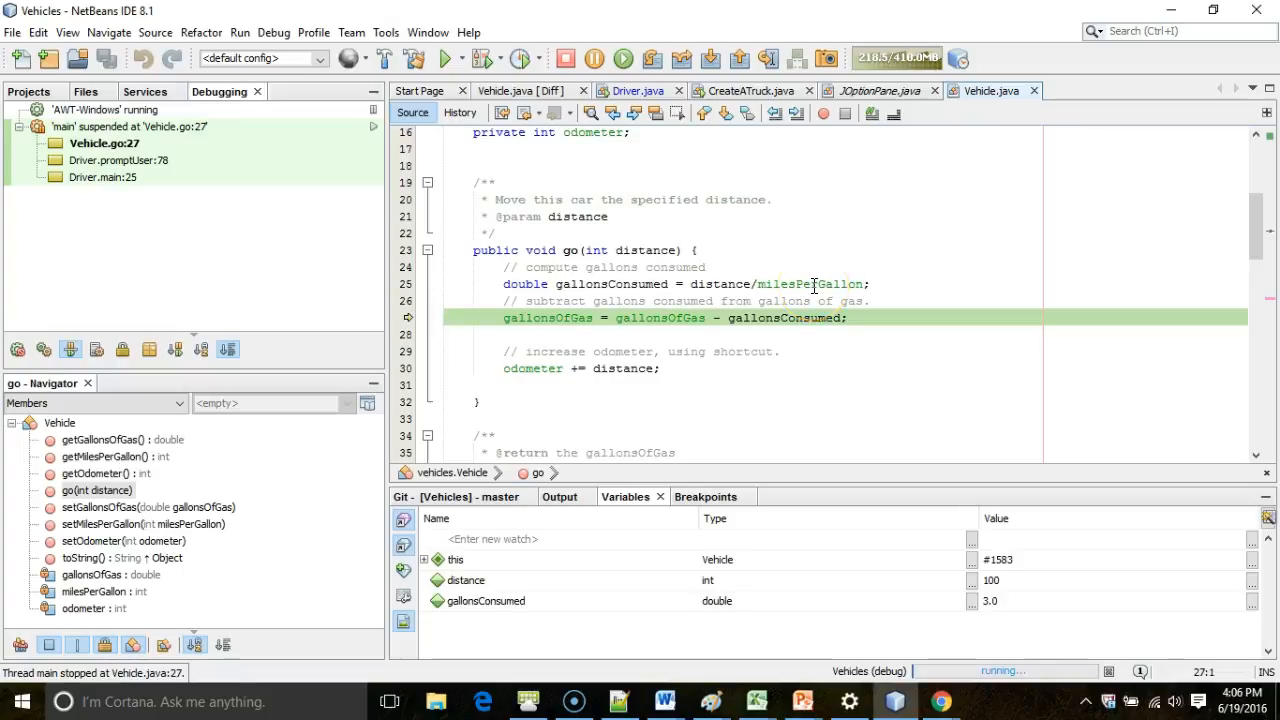
Expand 'this' inside go() to inspect the third vehicle's fields after 3.0 gallons consumed
click(424, 560)
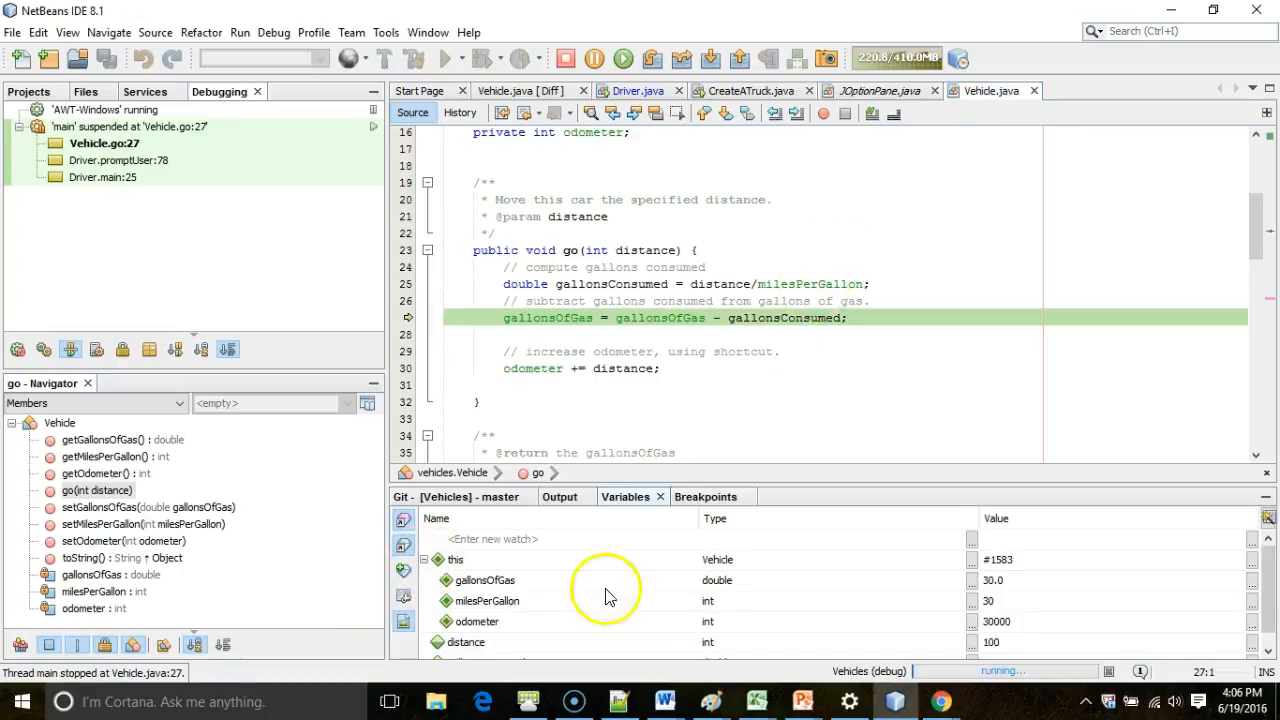
double_click(992, 580)
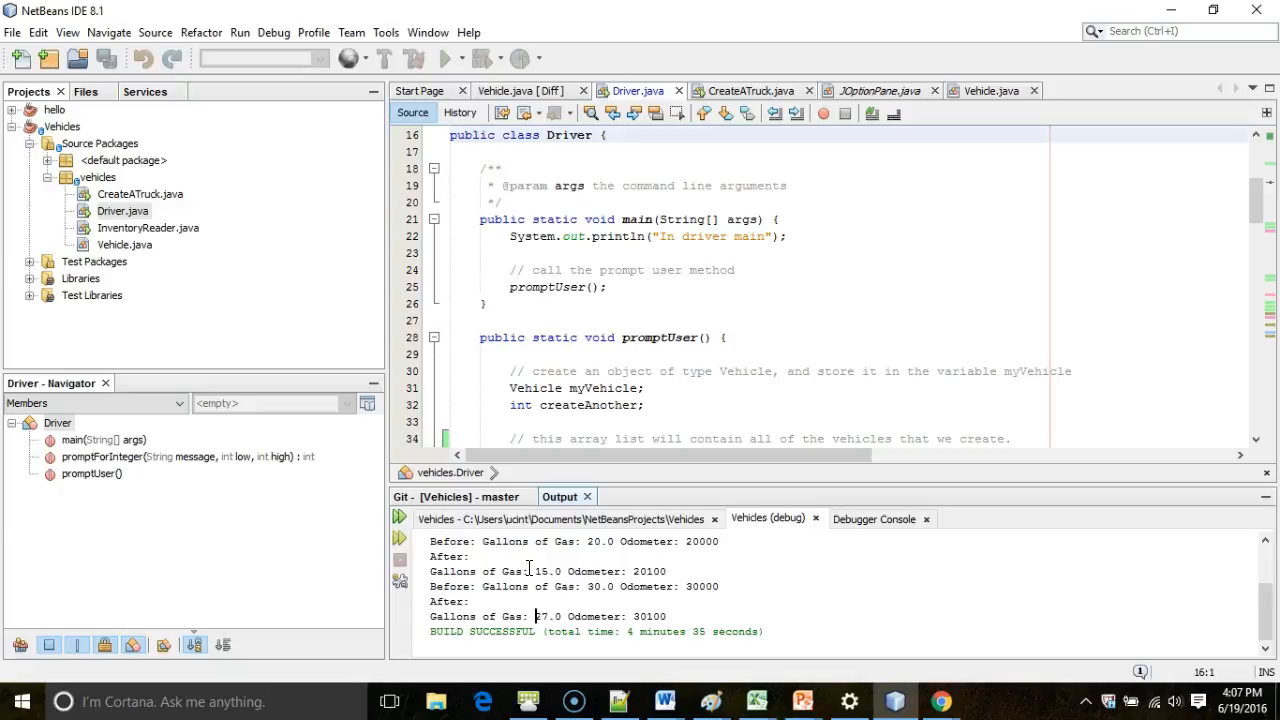
mouse_move(352, 552)
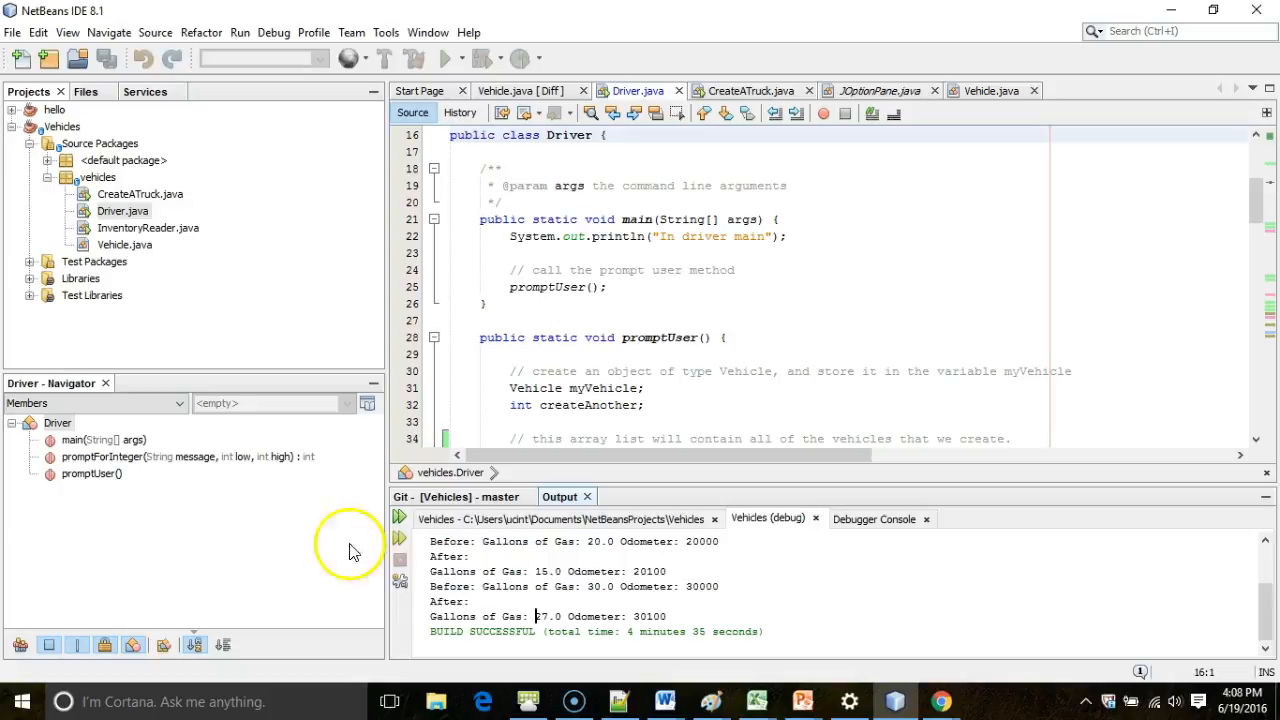
mouse_move(48, 644)
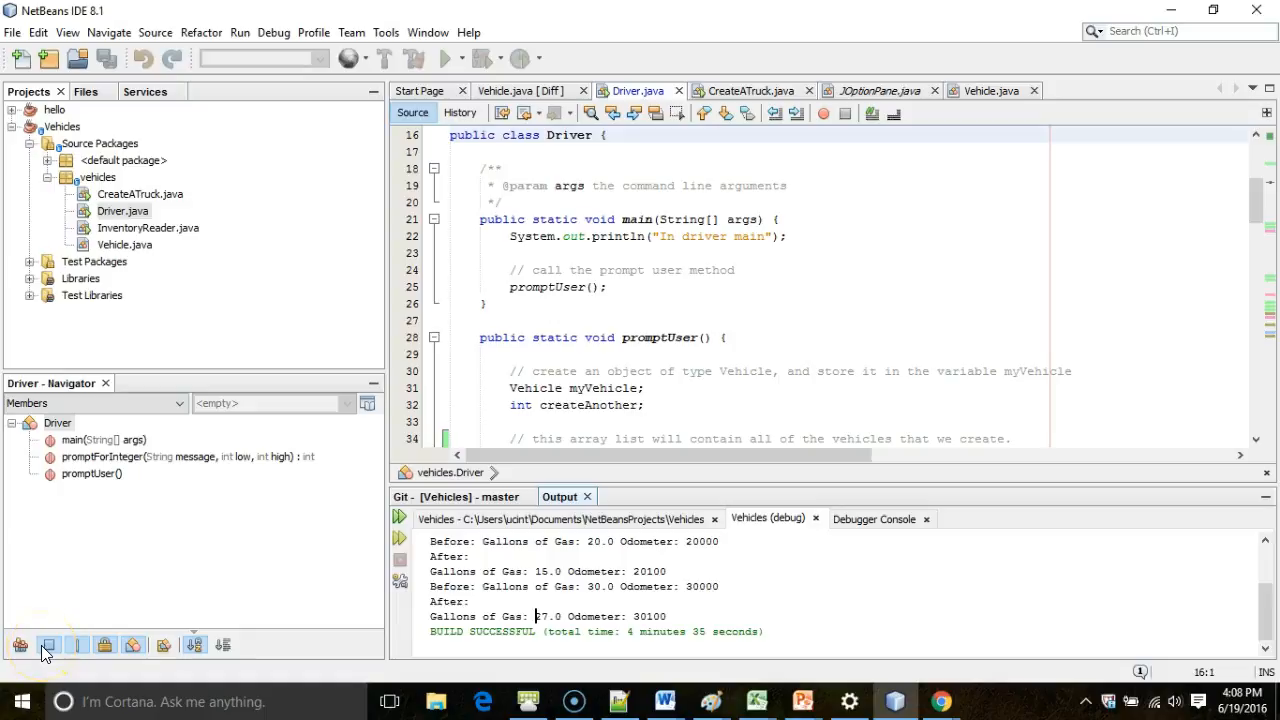